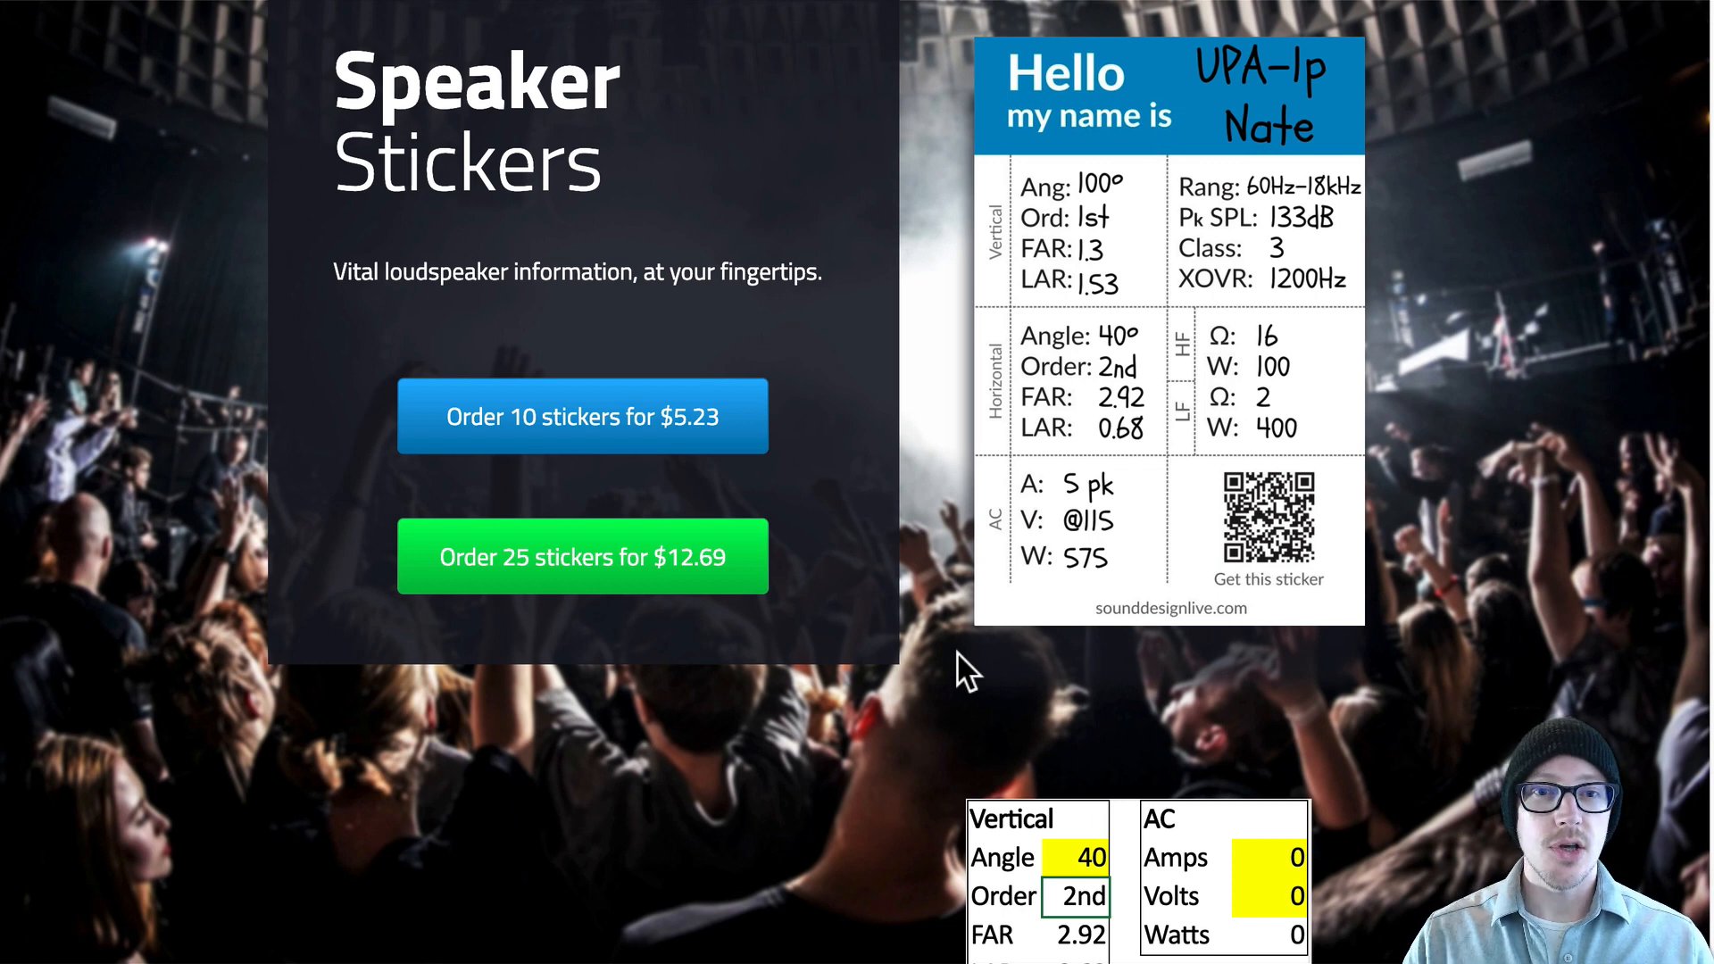
pyautogui.moveTo(1026, 525)
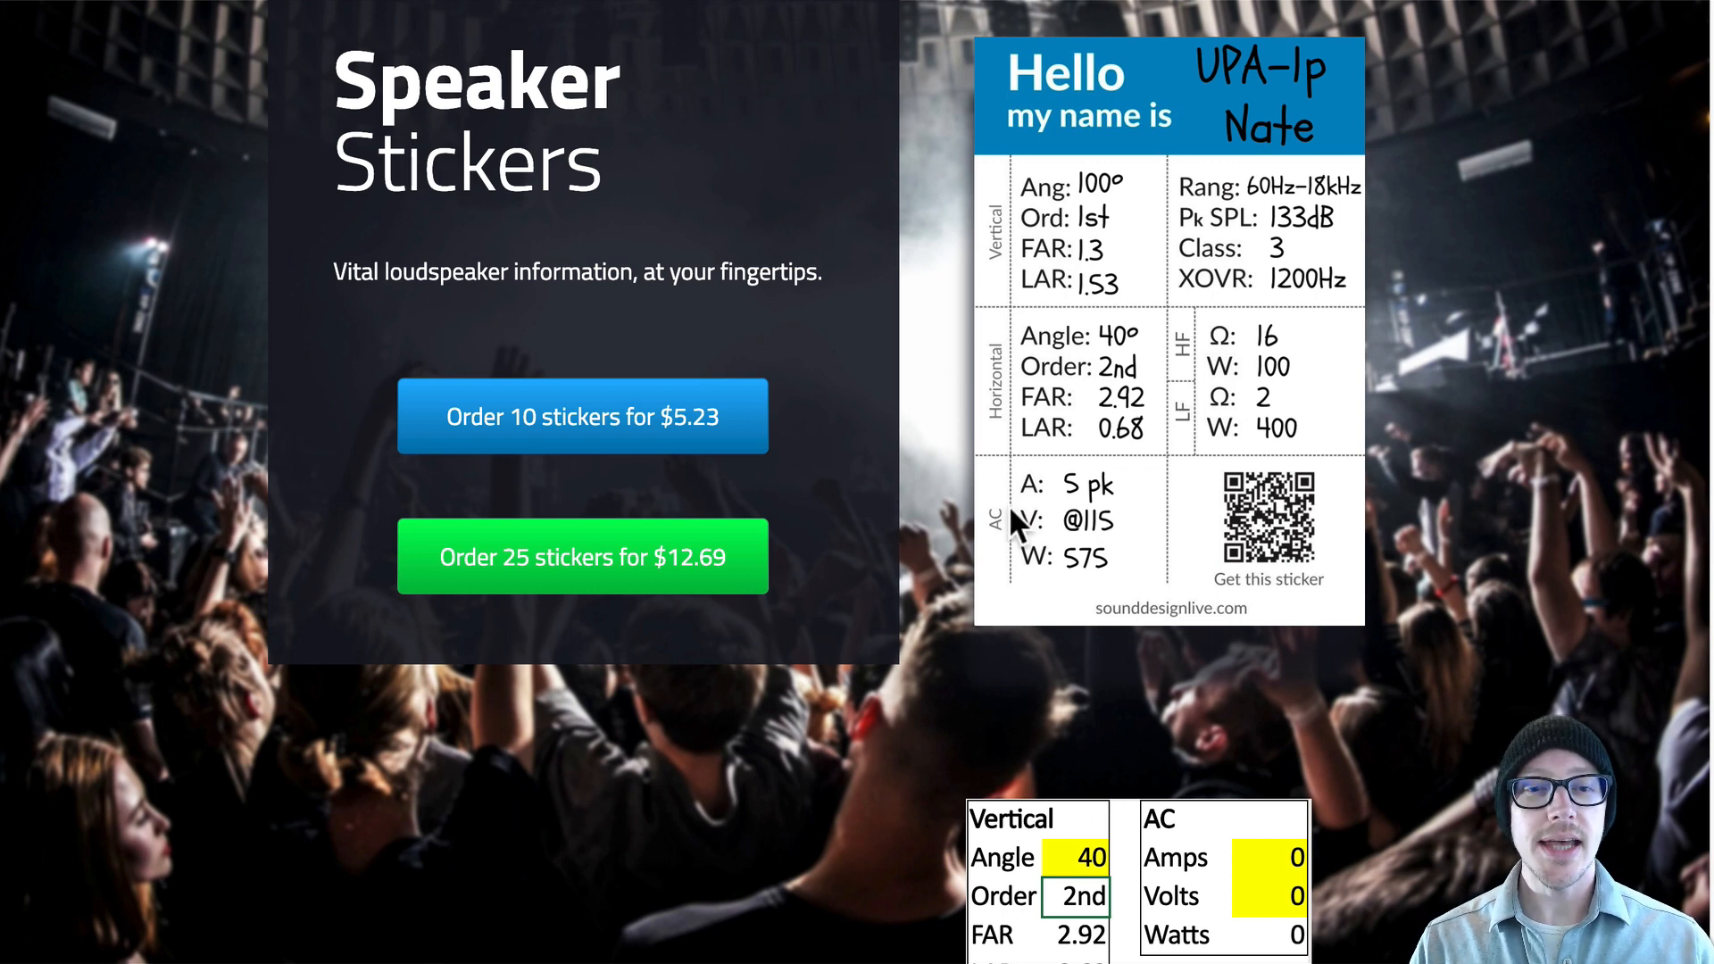
# - Scroll to the blank speaker sticker template with its empty name area
pyautogui.scroll(-3)
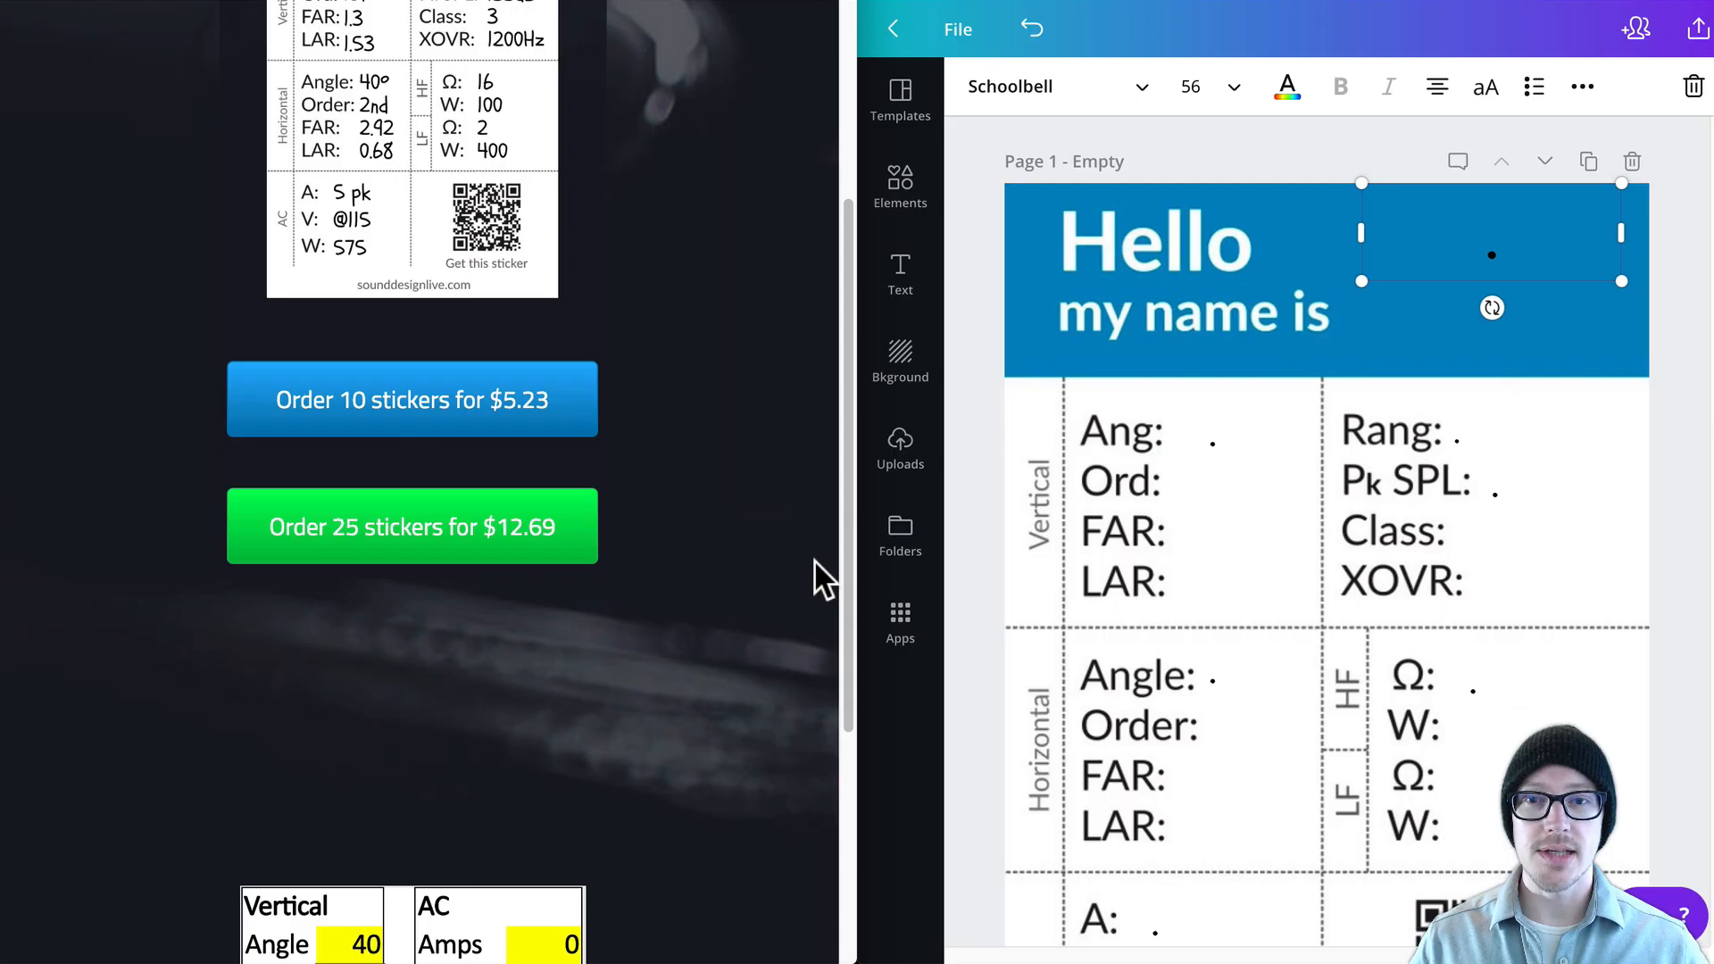
pyautogui.scroll(-3)
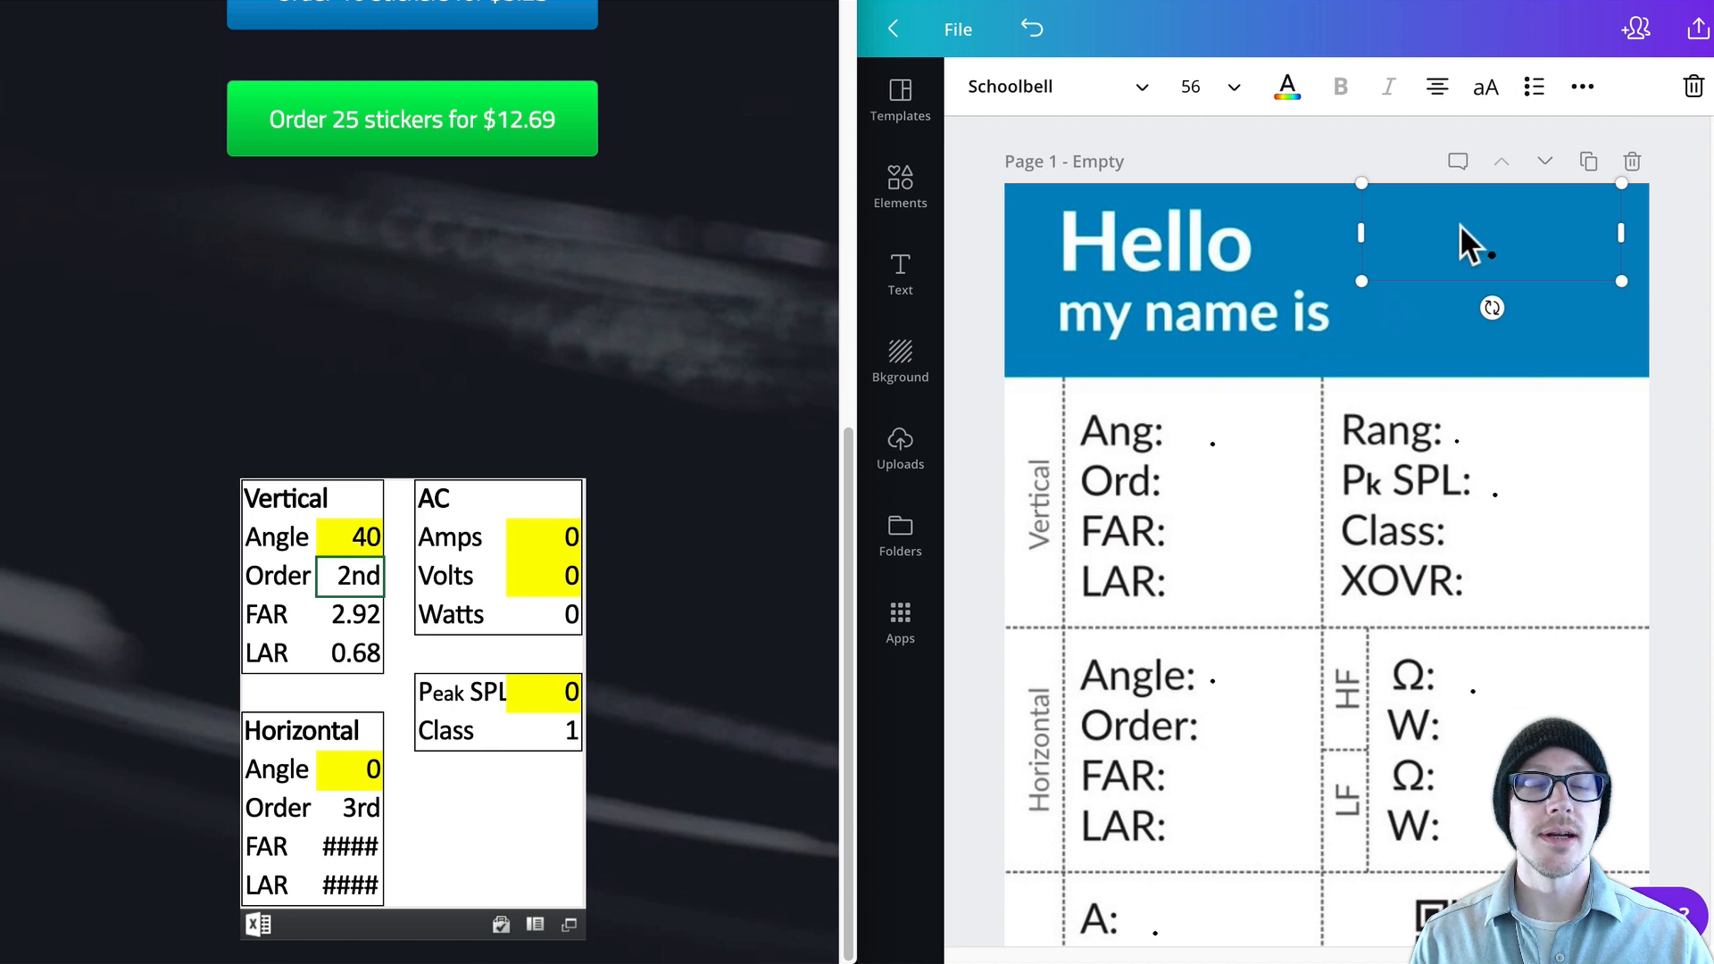
pyautogui.moveTo(1189, 200)
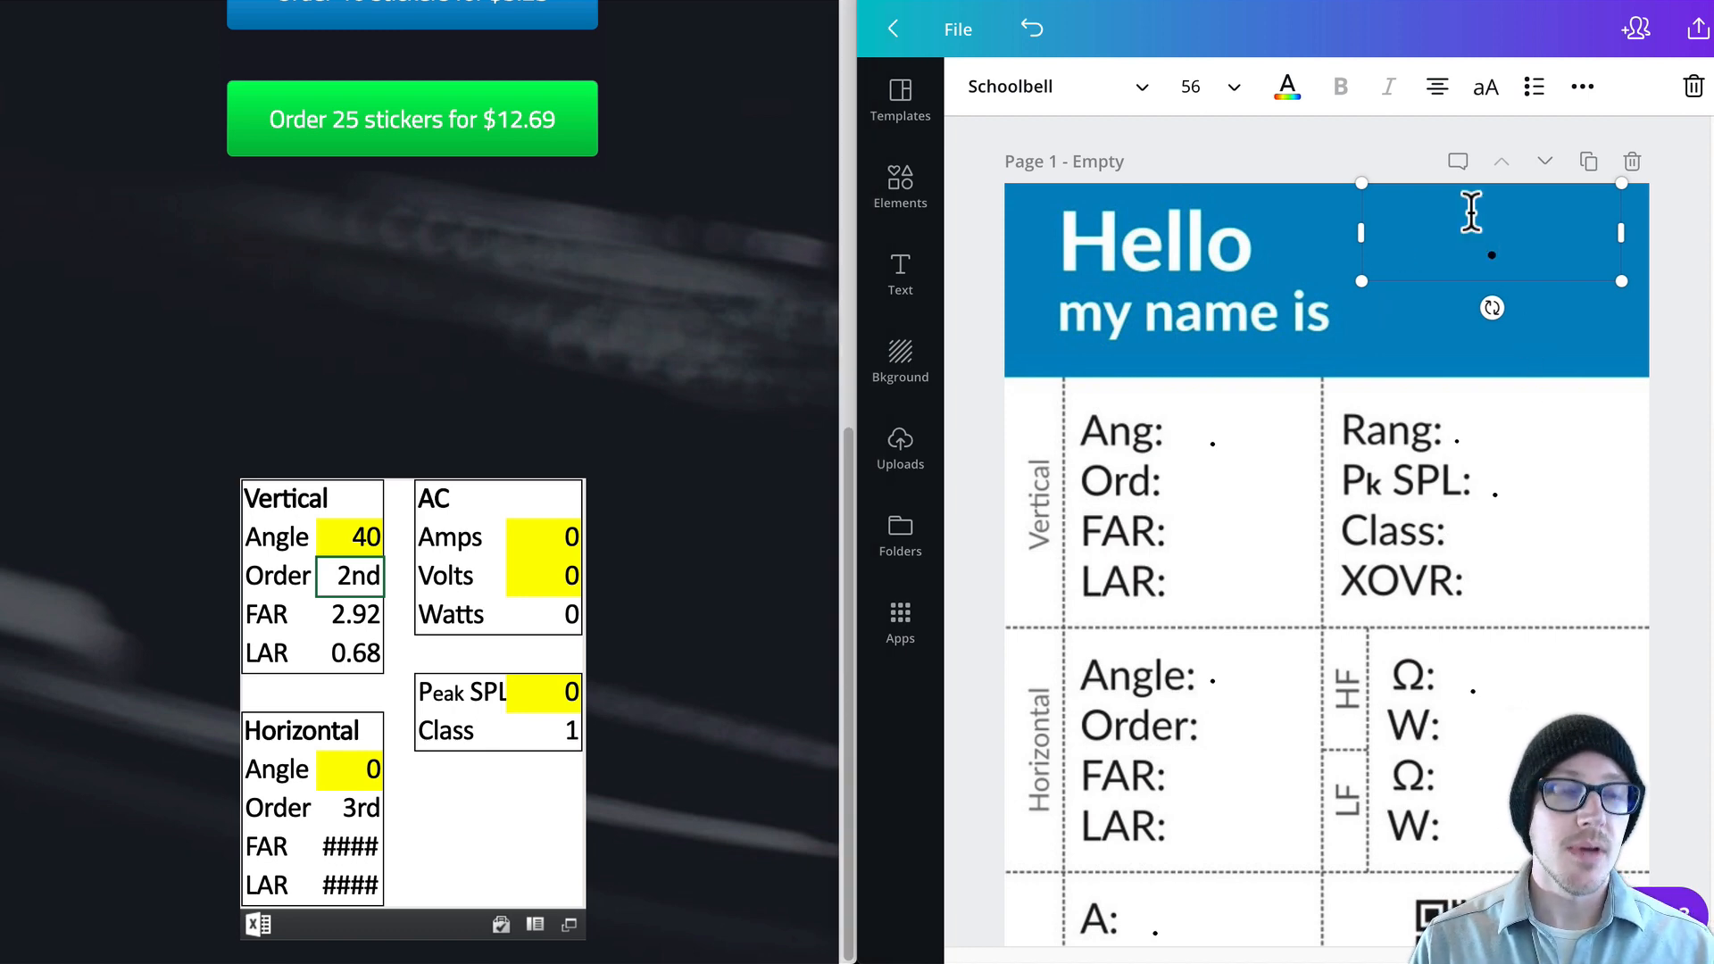
# - Enter 'UPA-1p' on the first line and 'Nate' on the second in the name box
pyautogui.write('UP')
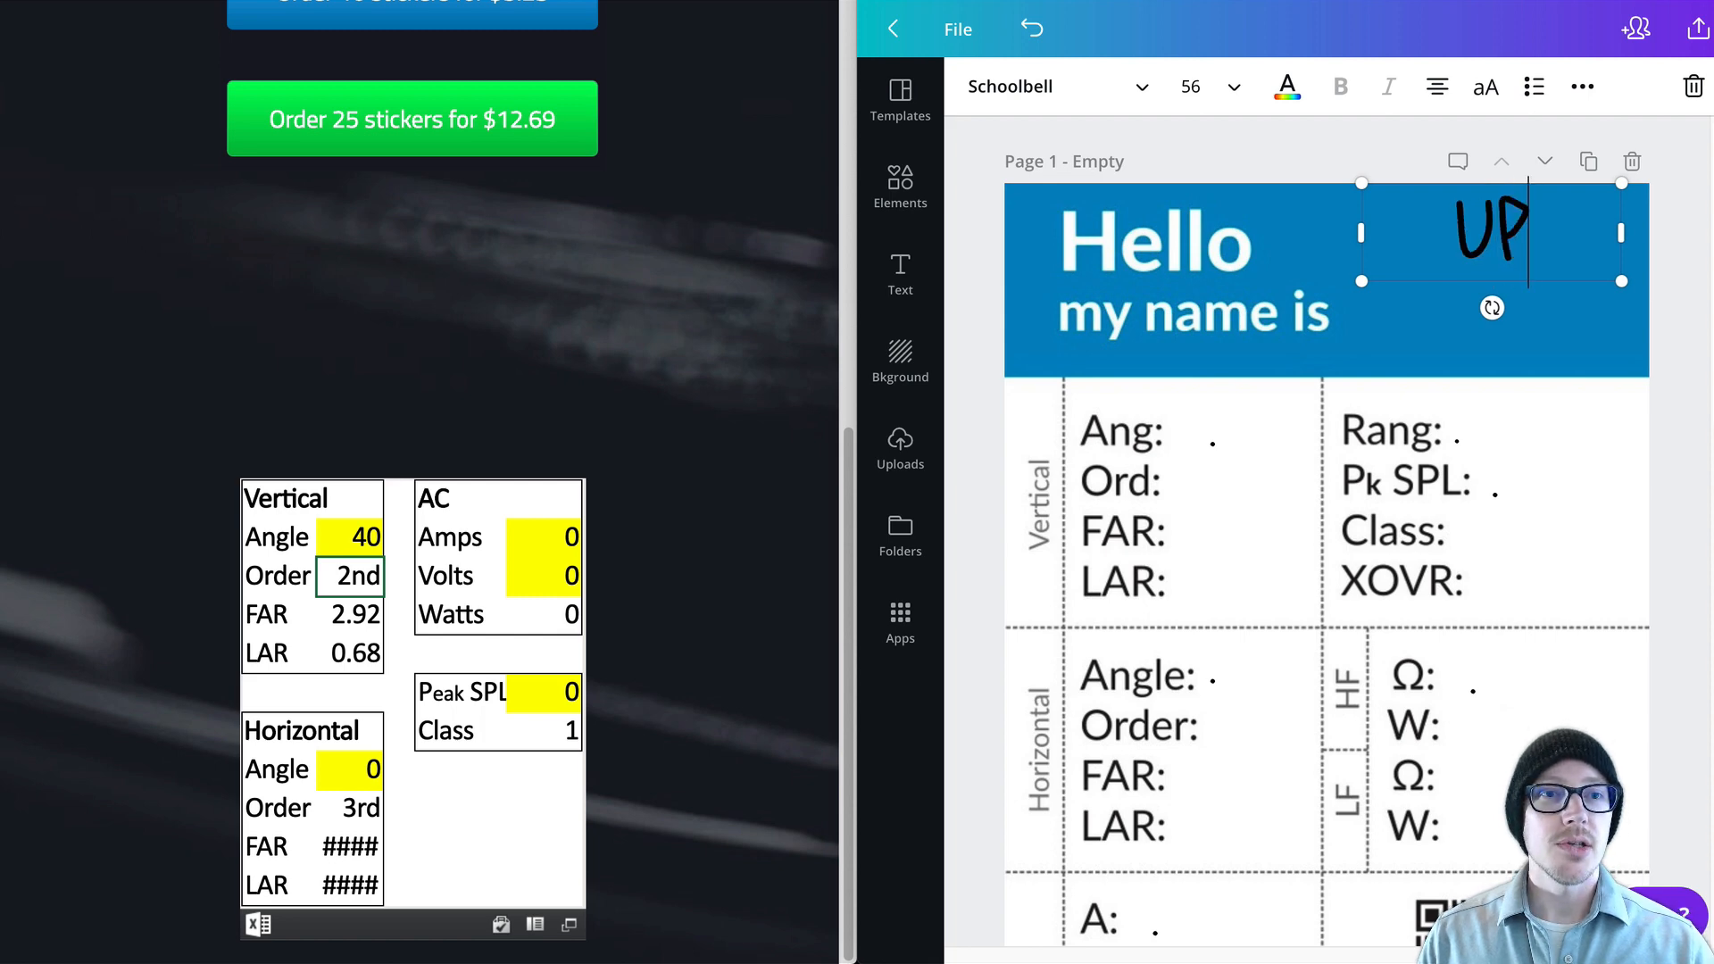
pyautogui.write('A-1')
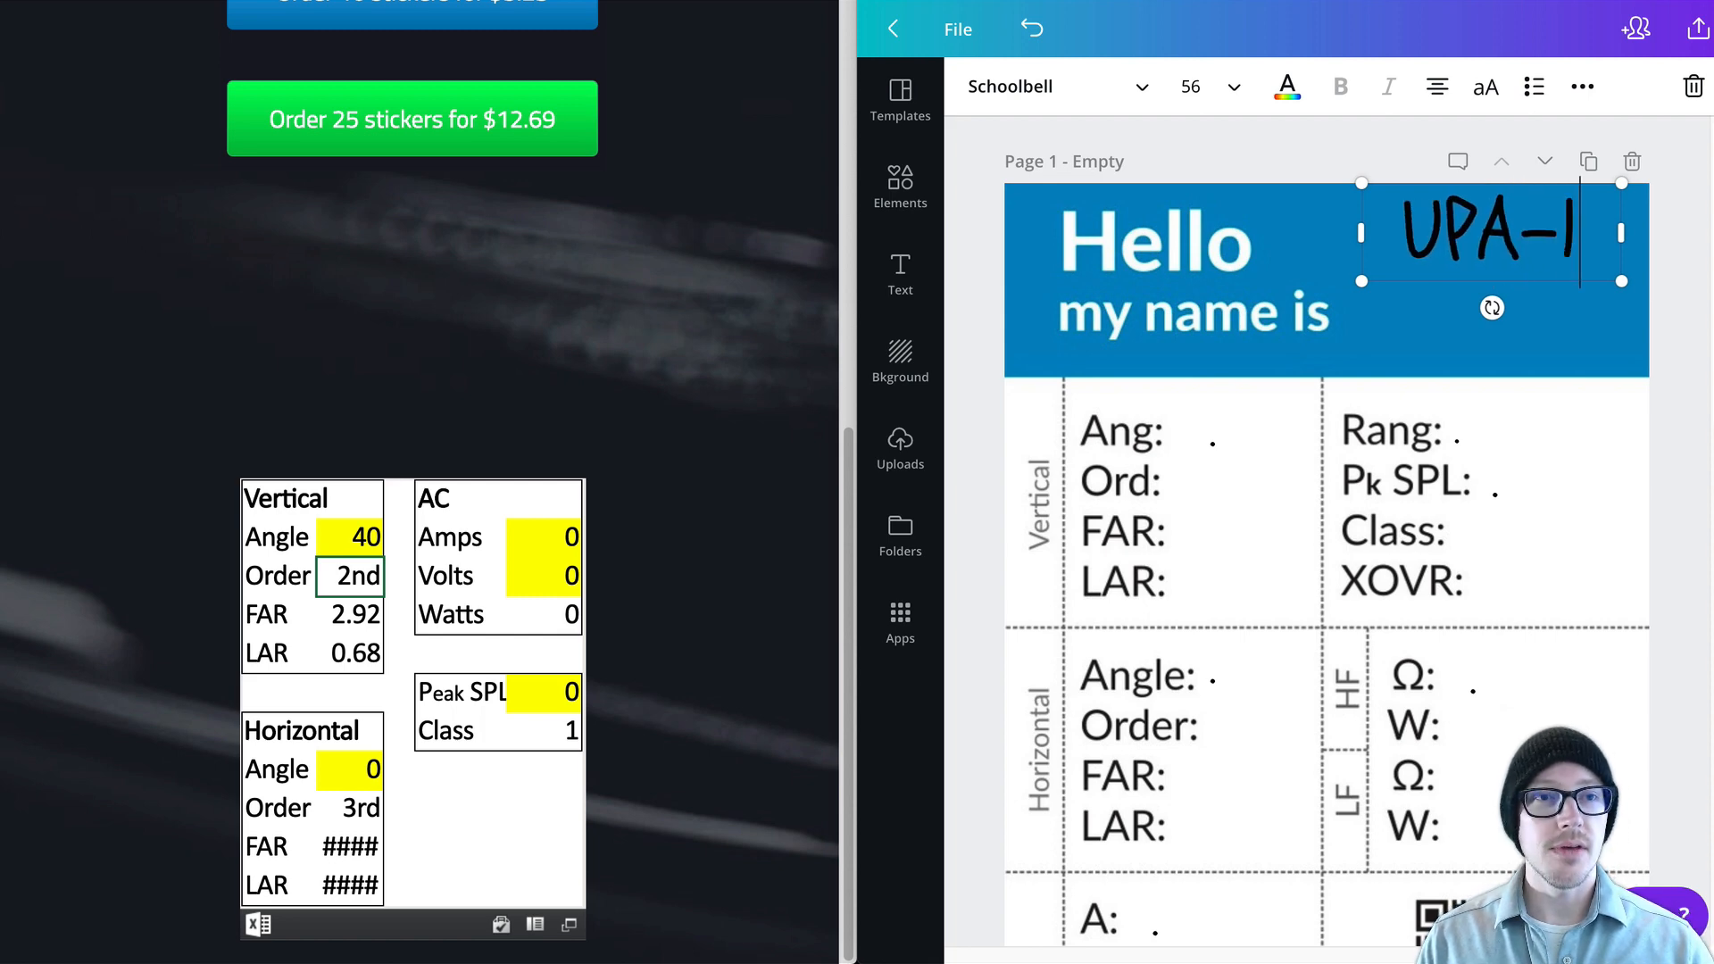
pyautogui.write('p')
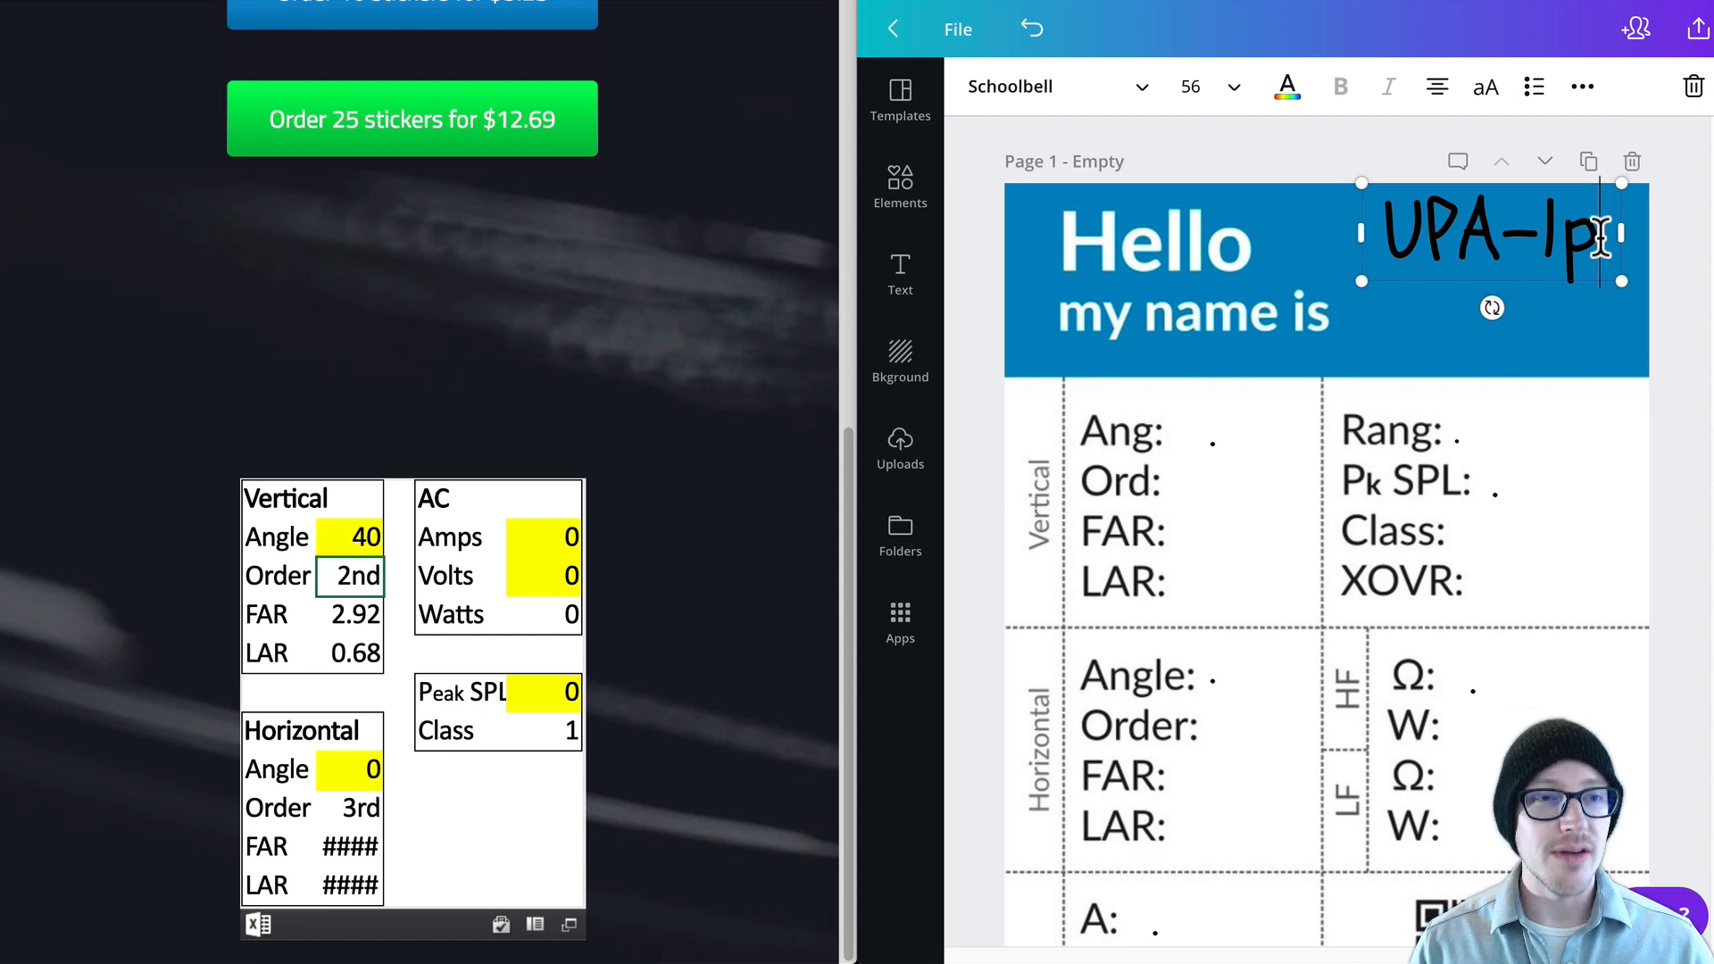
pyautogui.write('Nate')
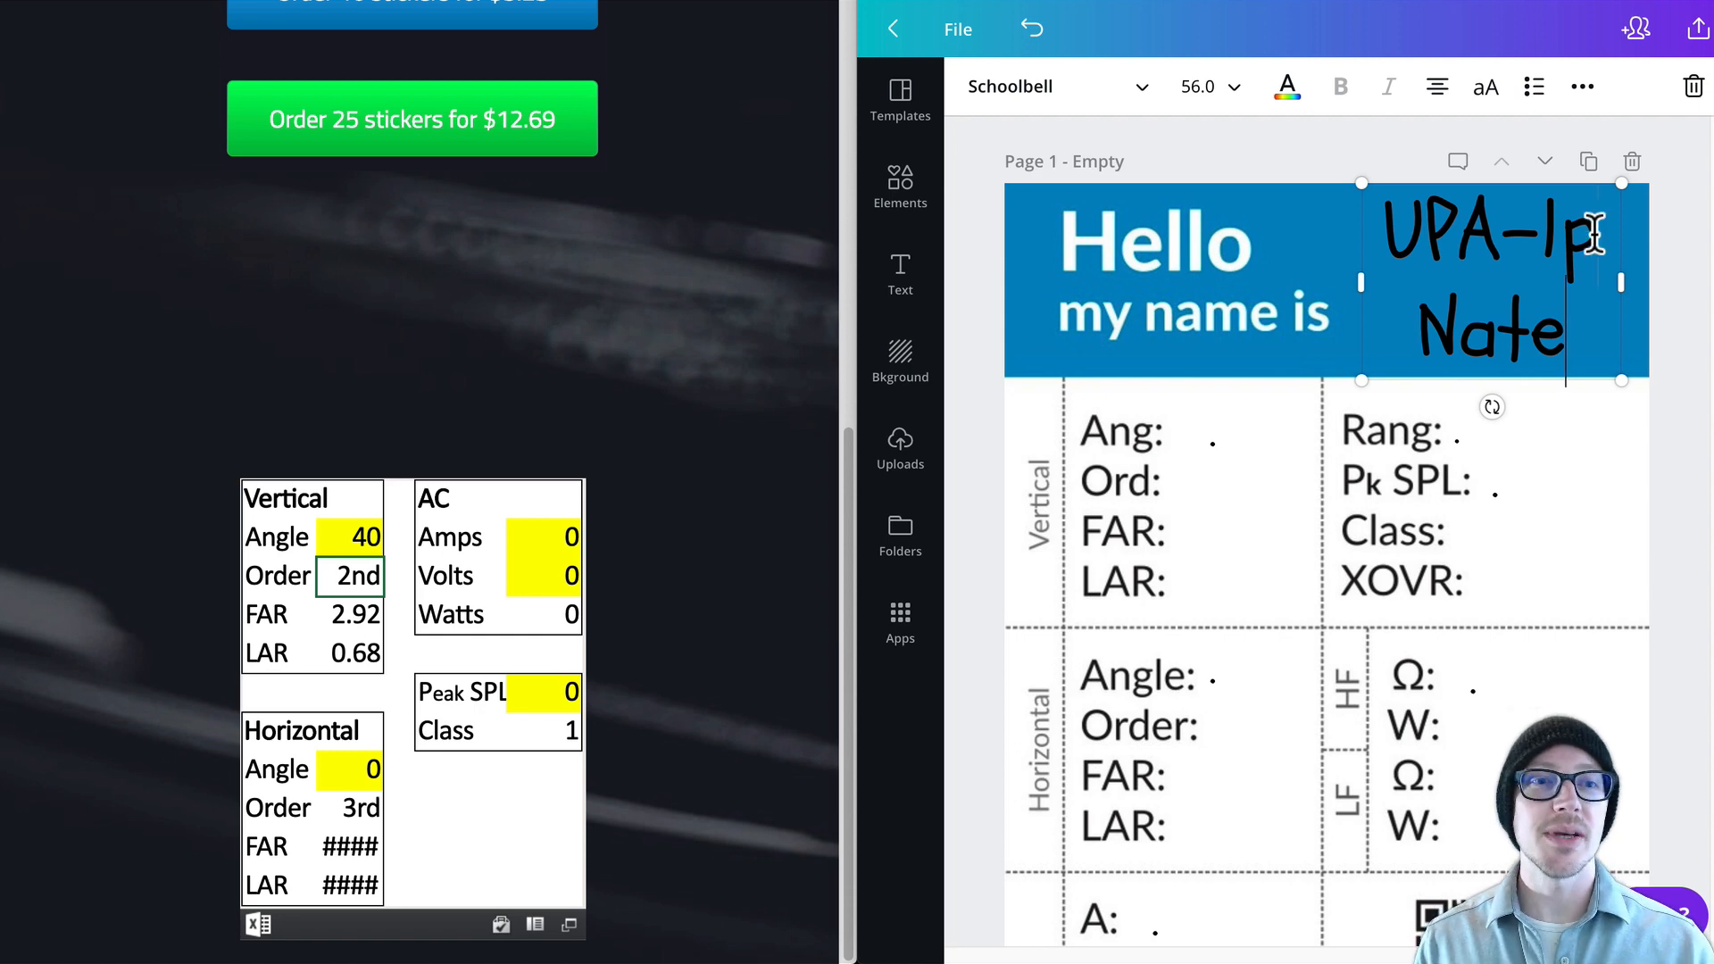
pyautogui.moveTo(1255, 428)
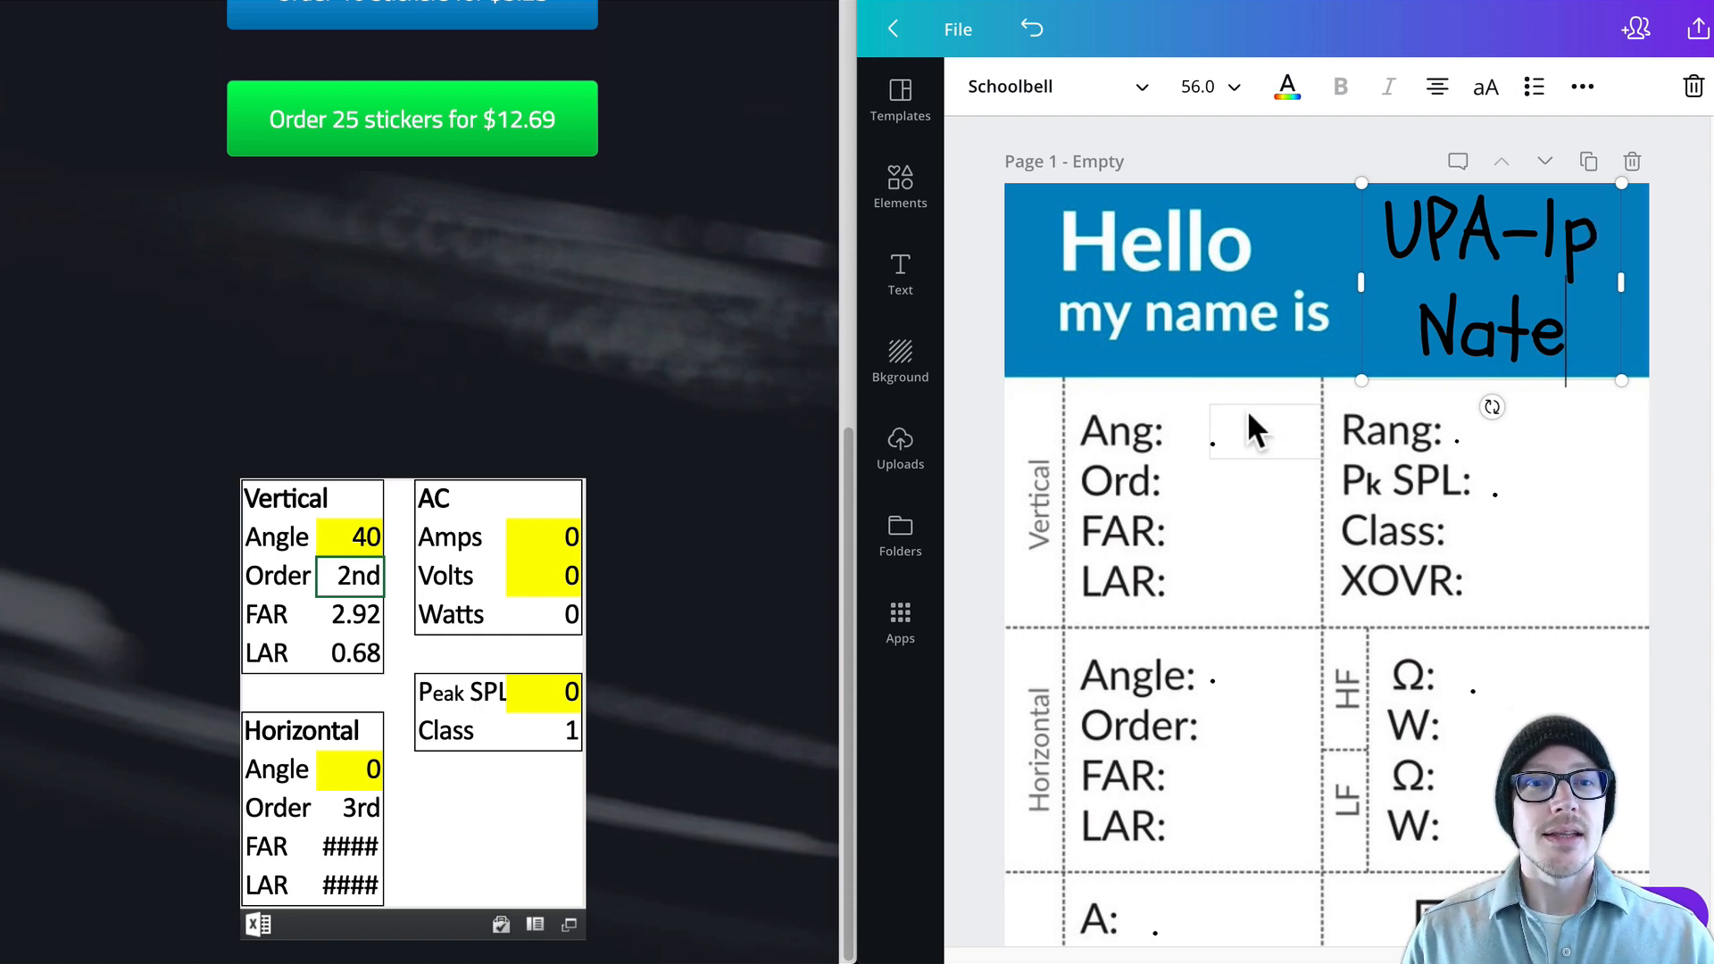
pyautogui.scroll(-3)
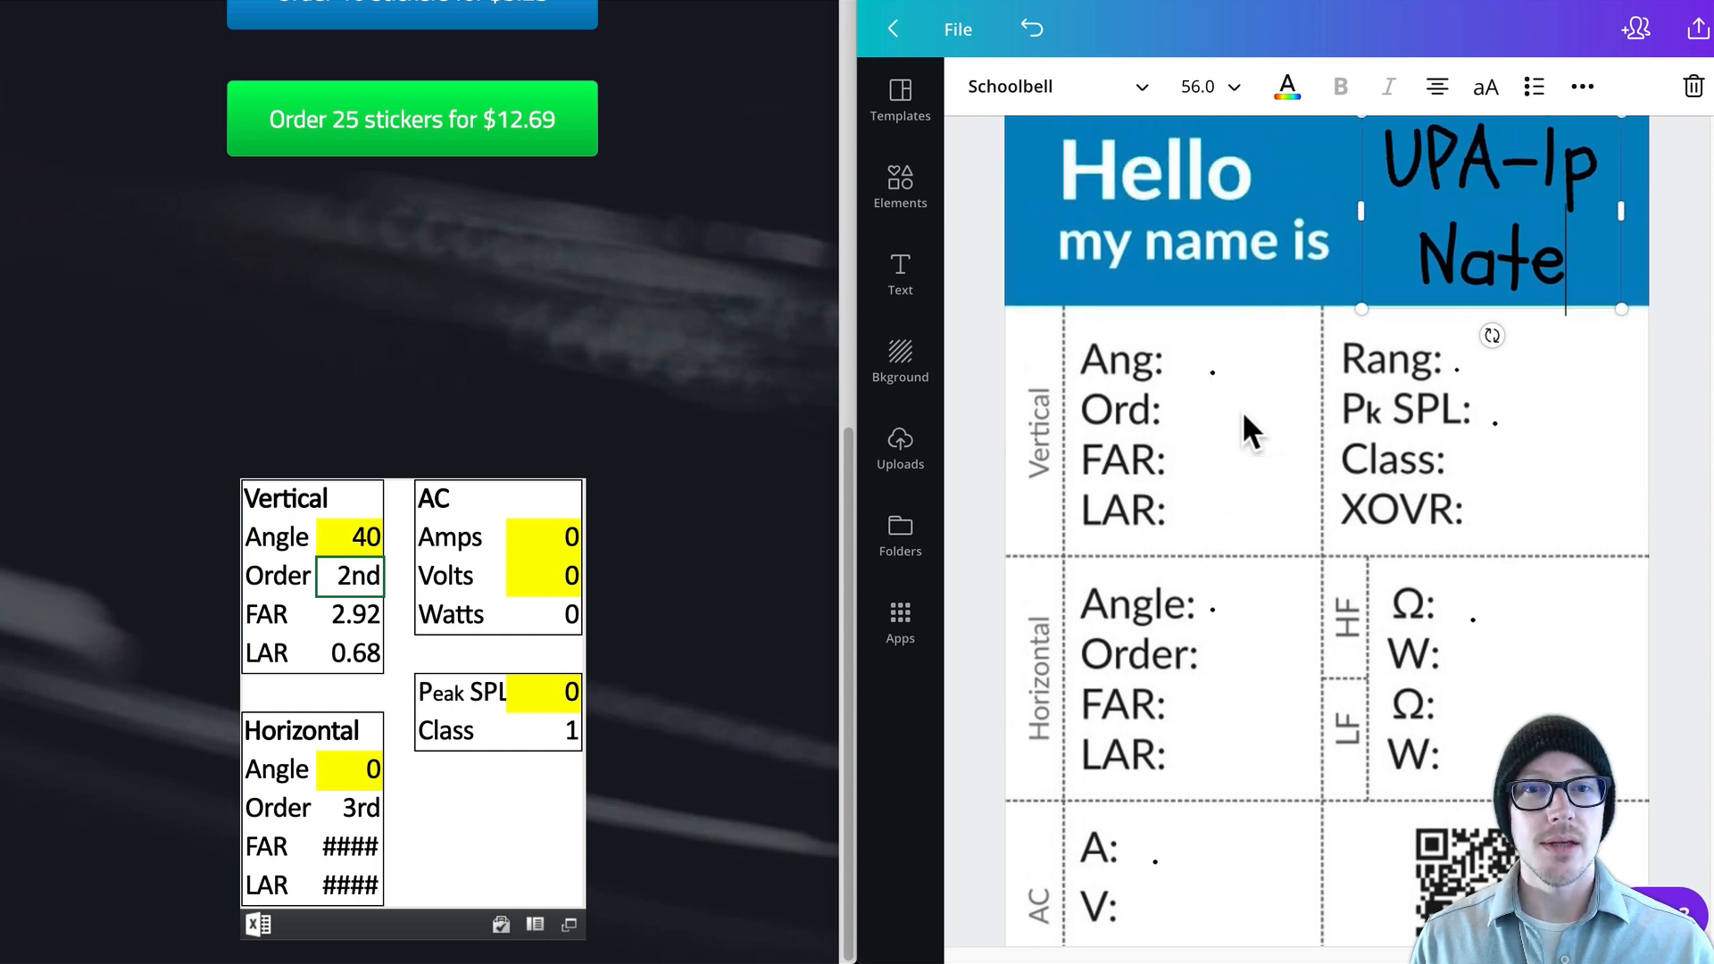
pyautogui.moveTo(1028, 728)
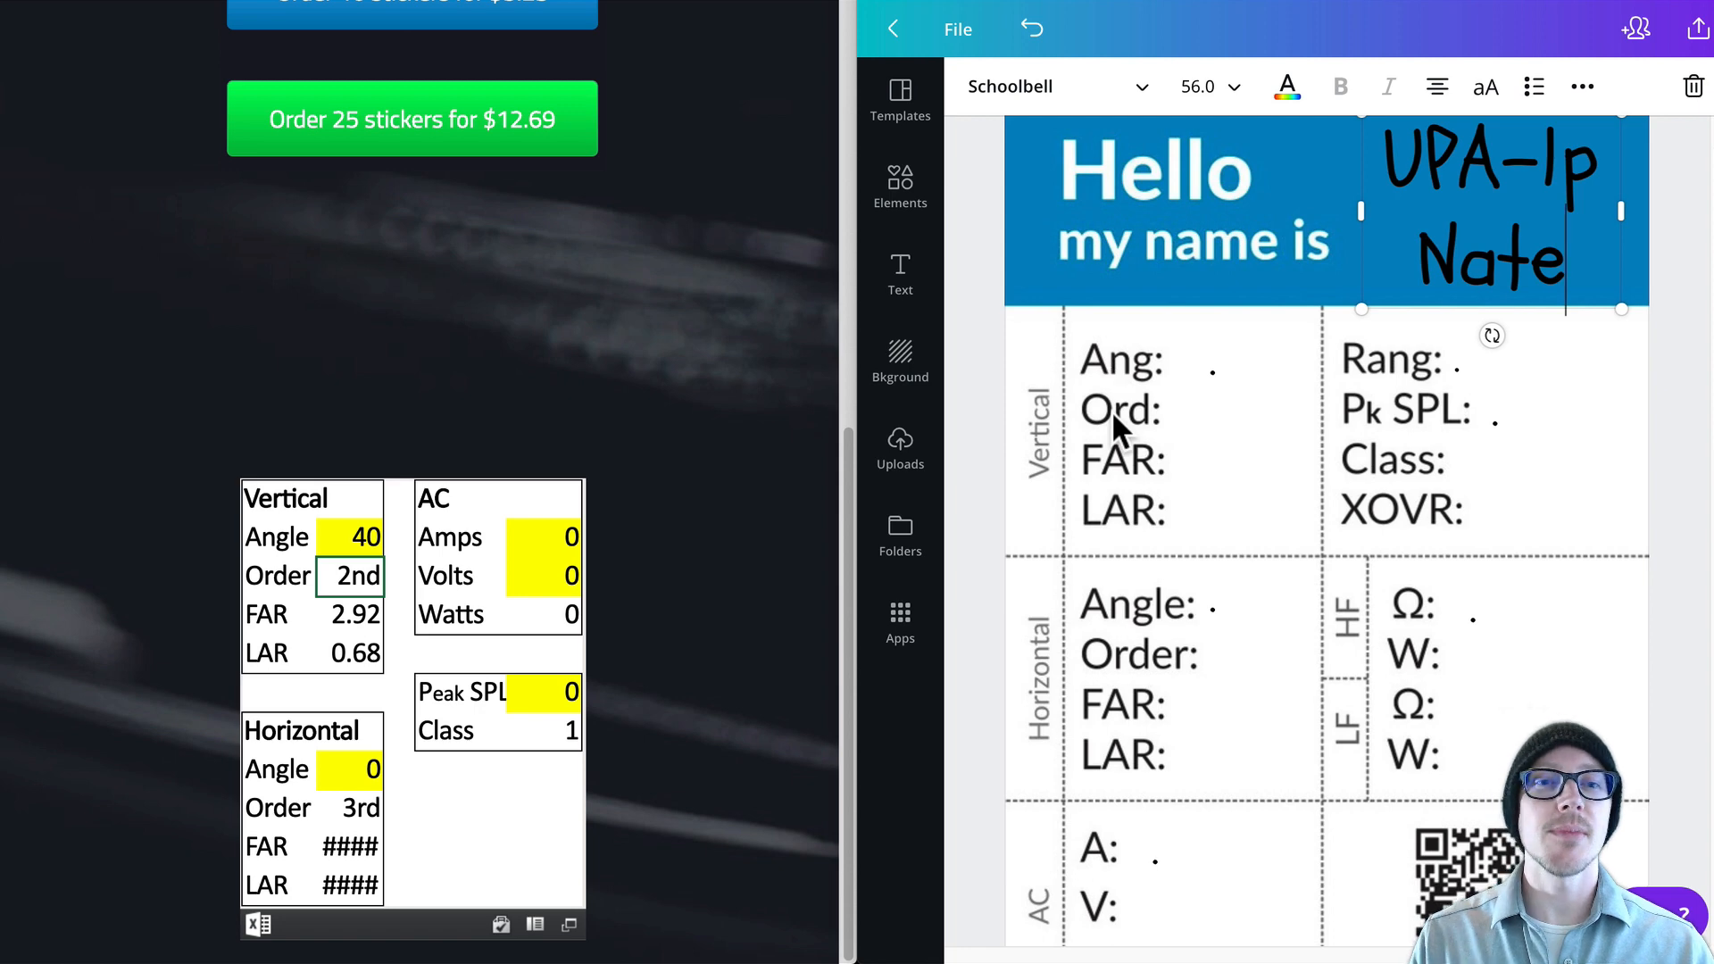
pyautogui.moveTo(1055, 589)
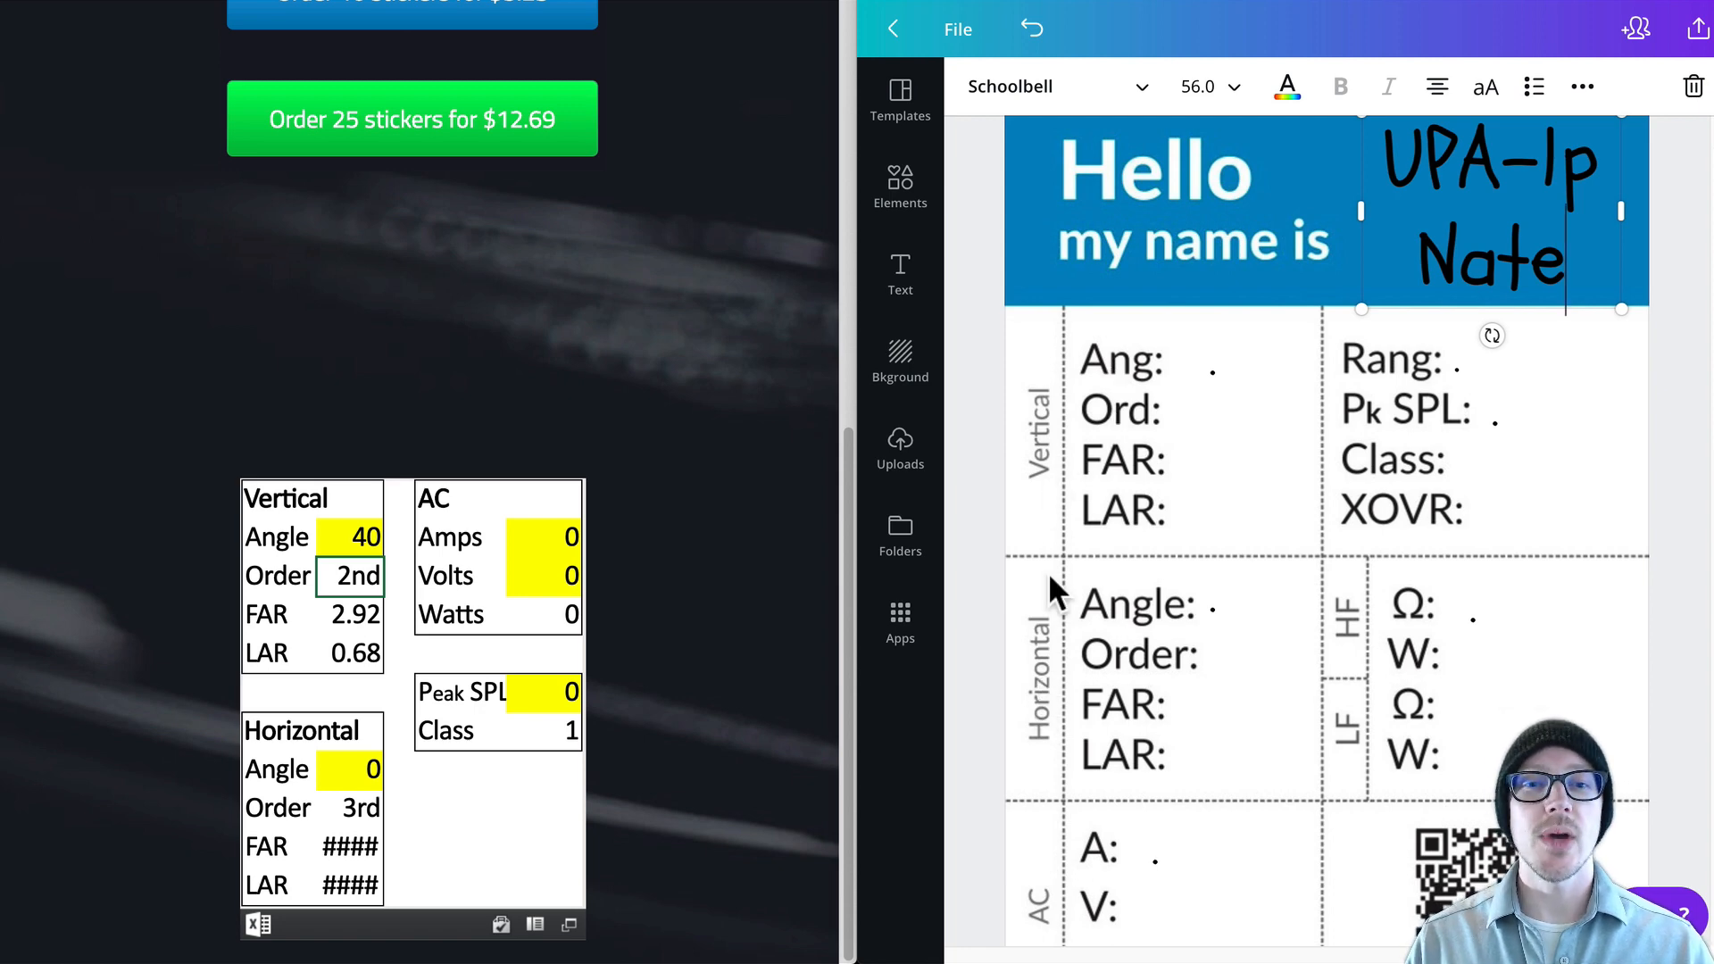
pyautogui.moveTo(1054, 683)
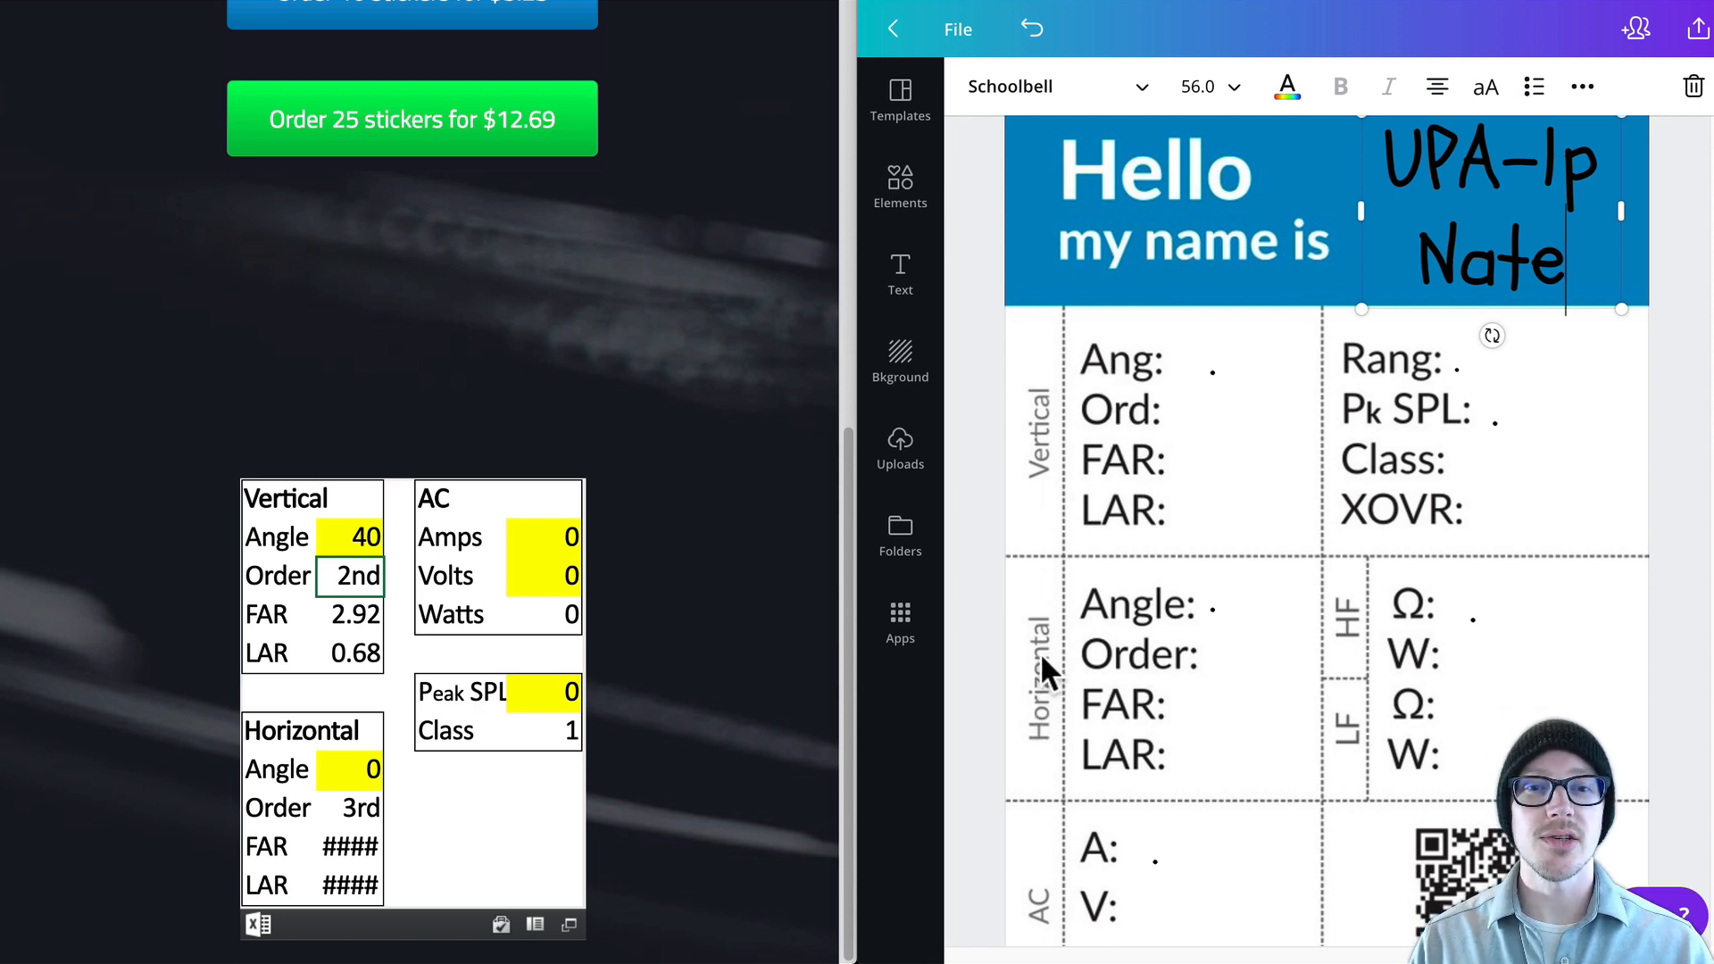
pyautogui.moveTo(1278, 344)
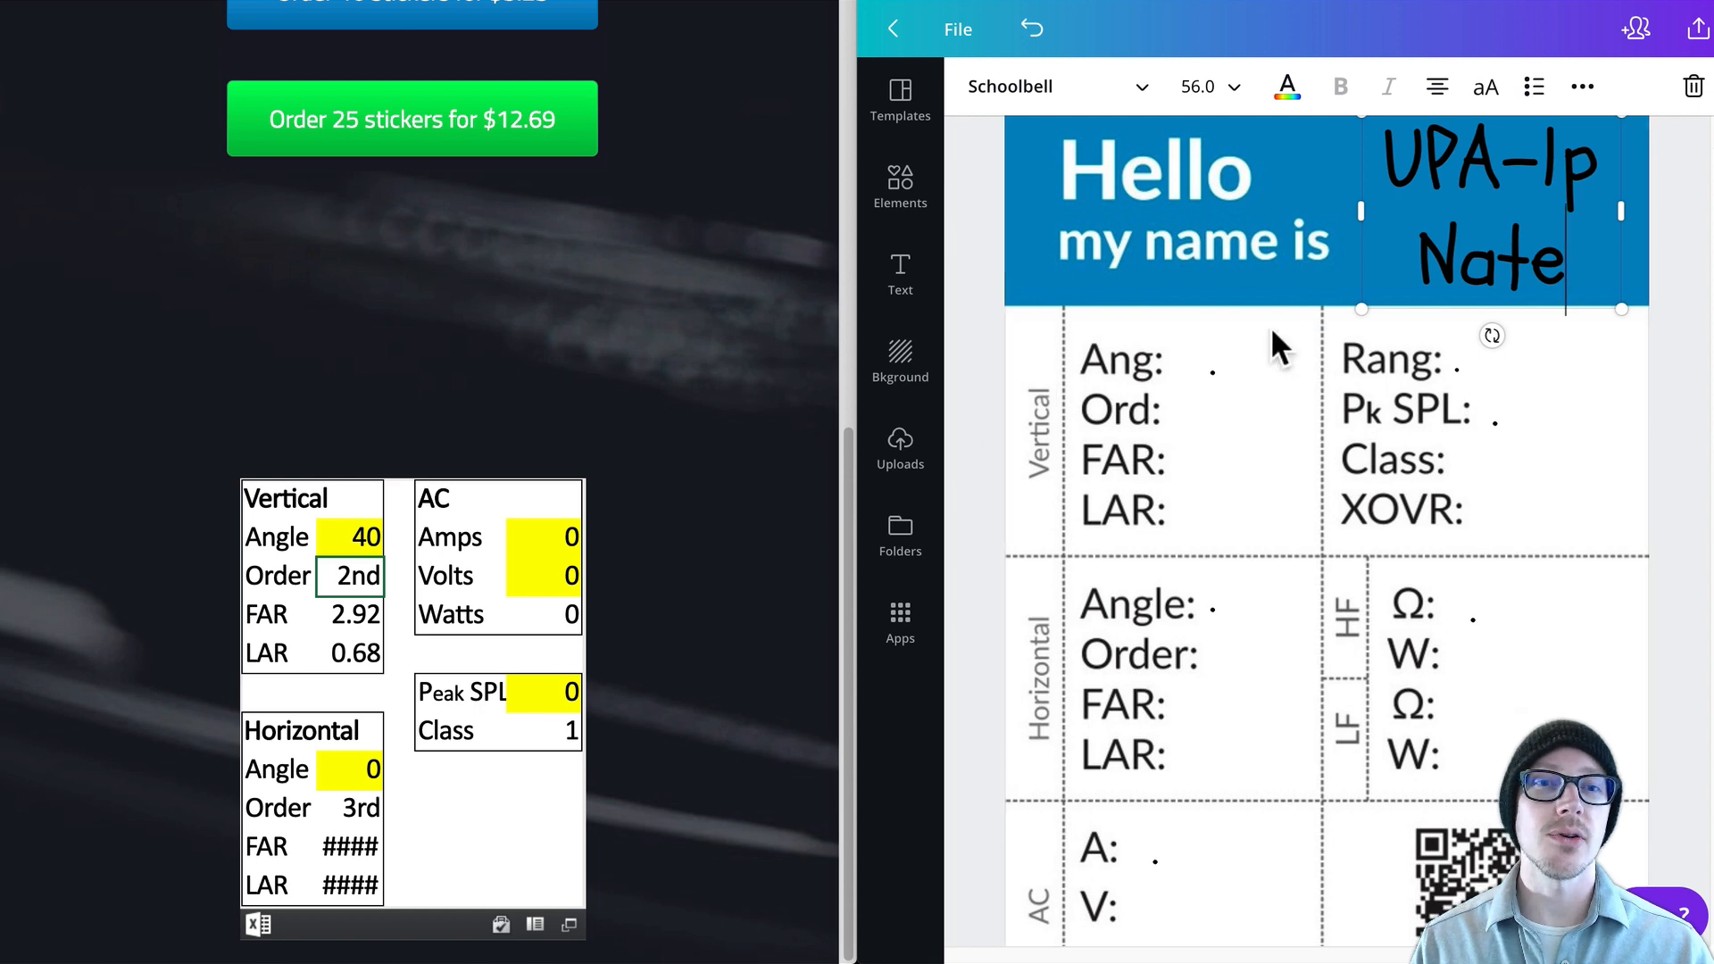
pyautogui.moveTo(1239, 361)
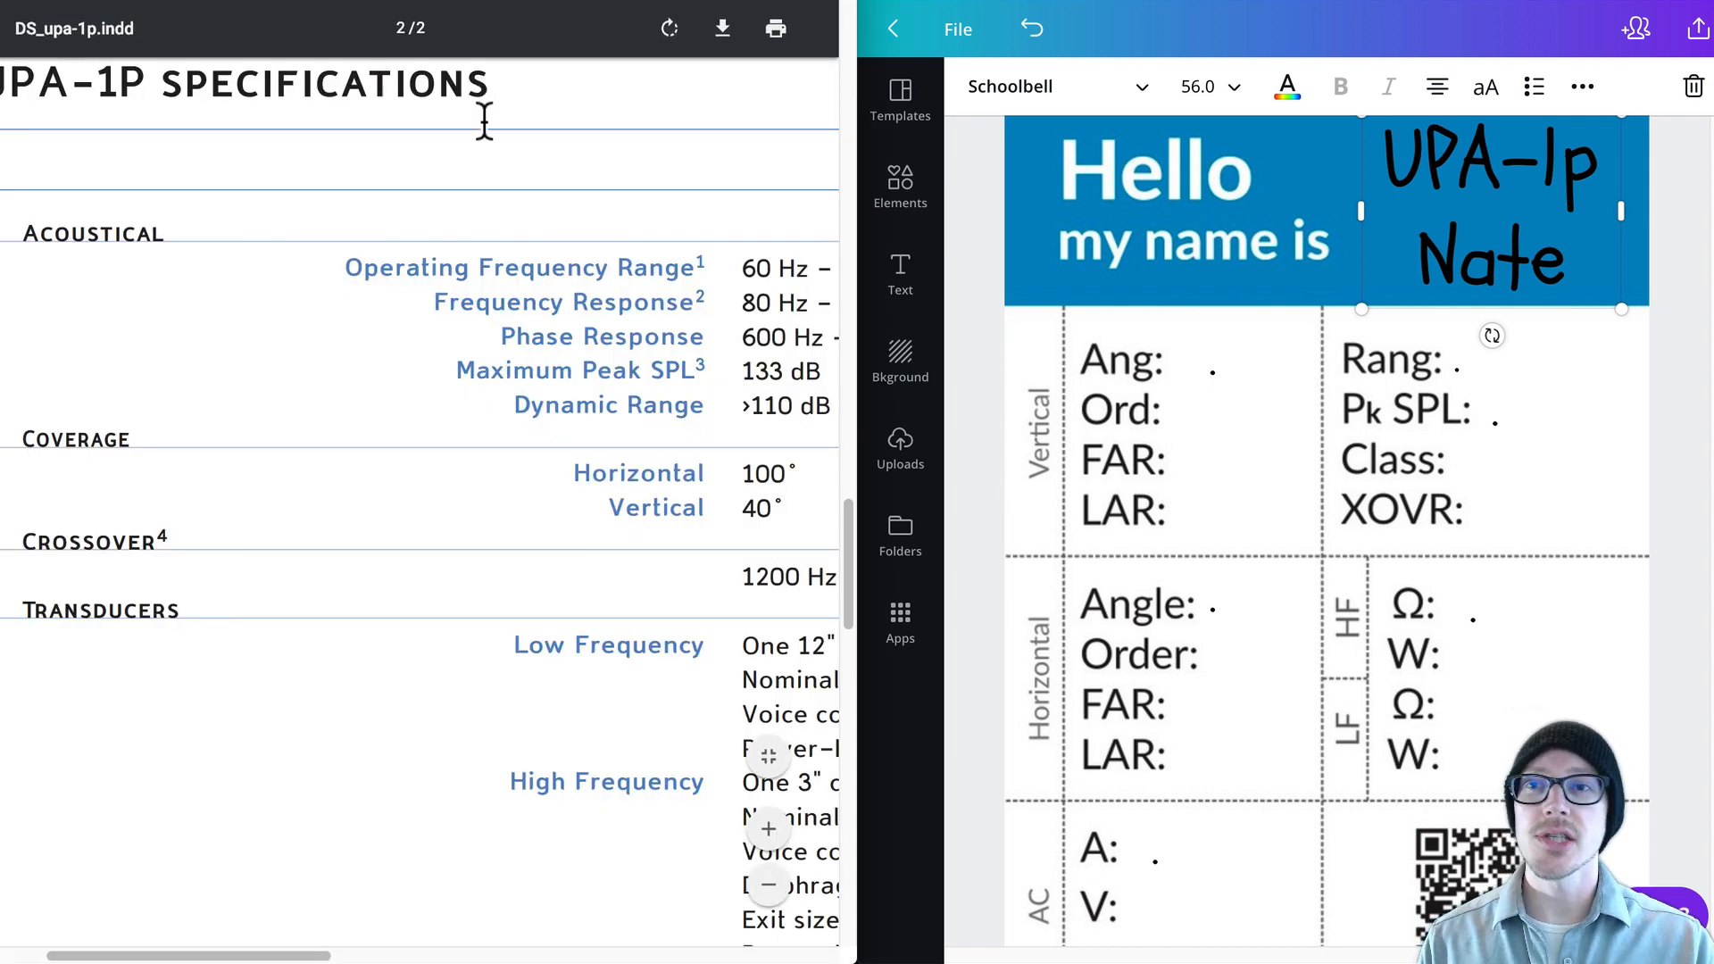
# - Take the 40° vertical coverage from the datasheet and enter it beside Ang
pyautogui.scroll(-3)
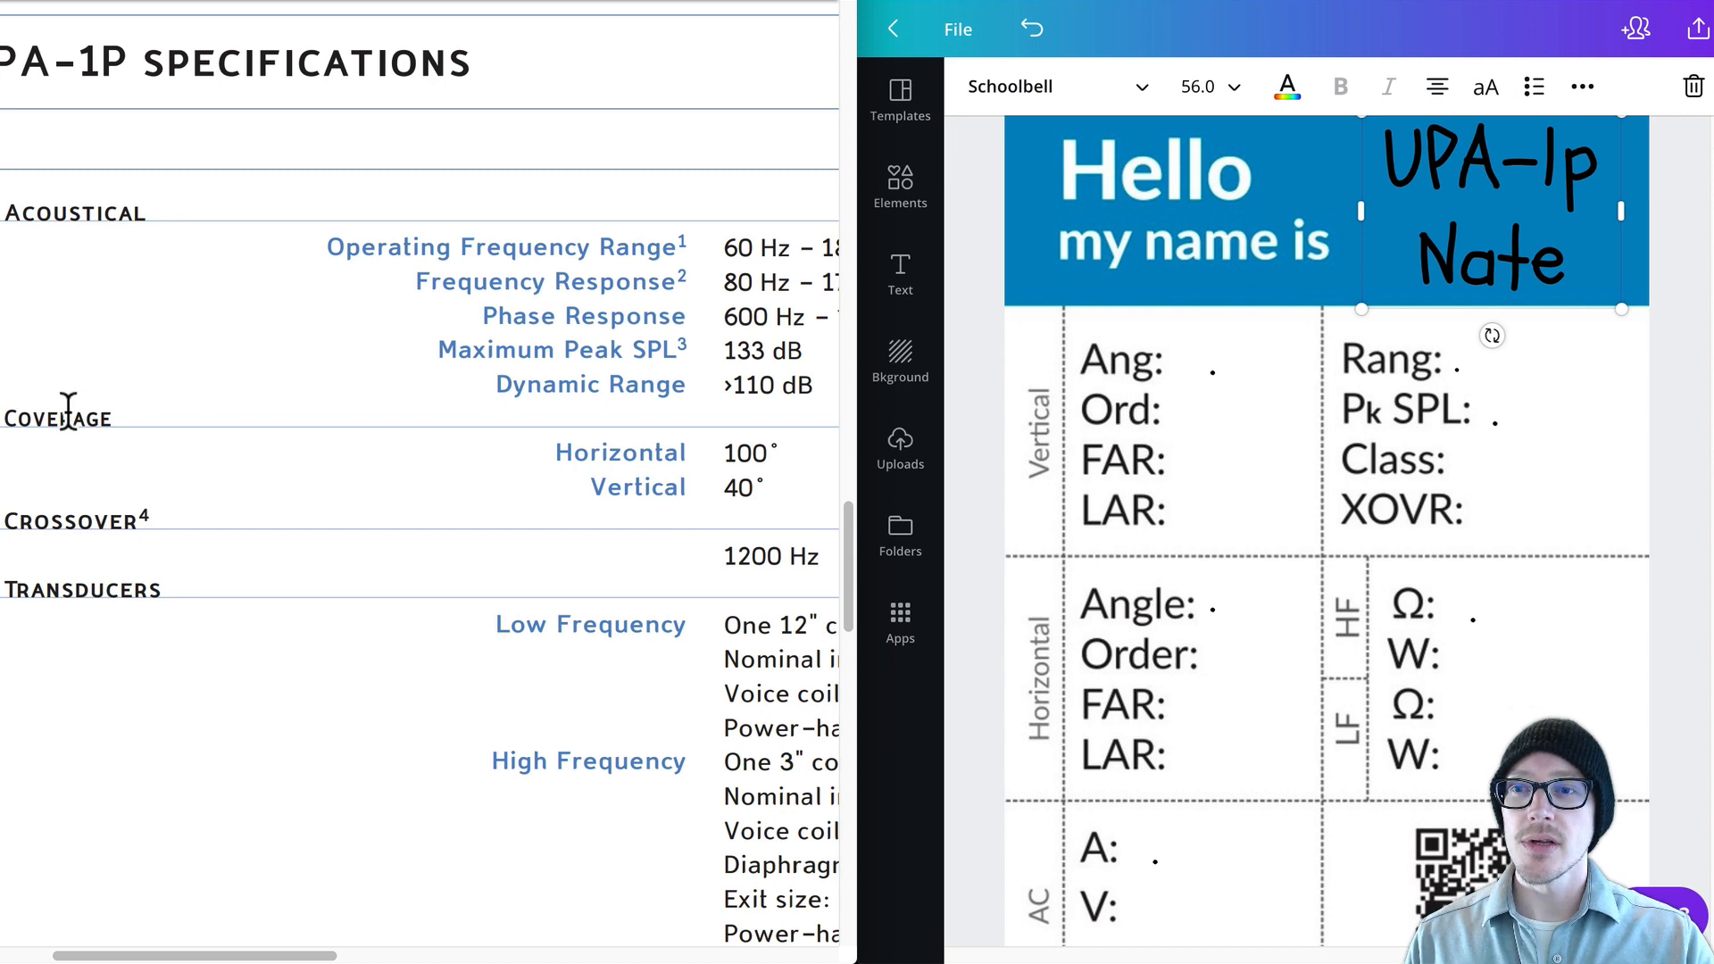
pyautogui.doubleClick(638, 488)
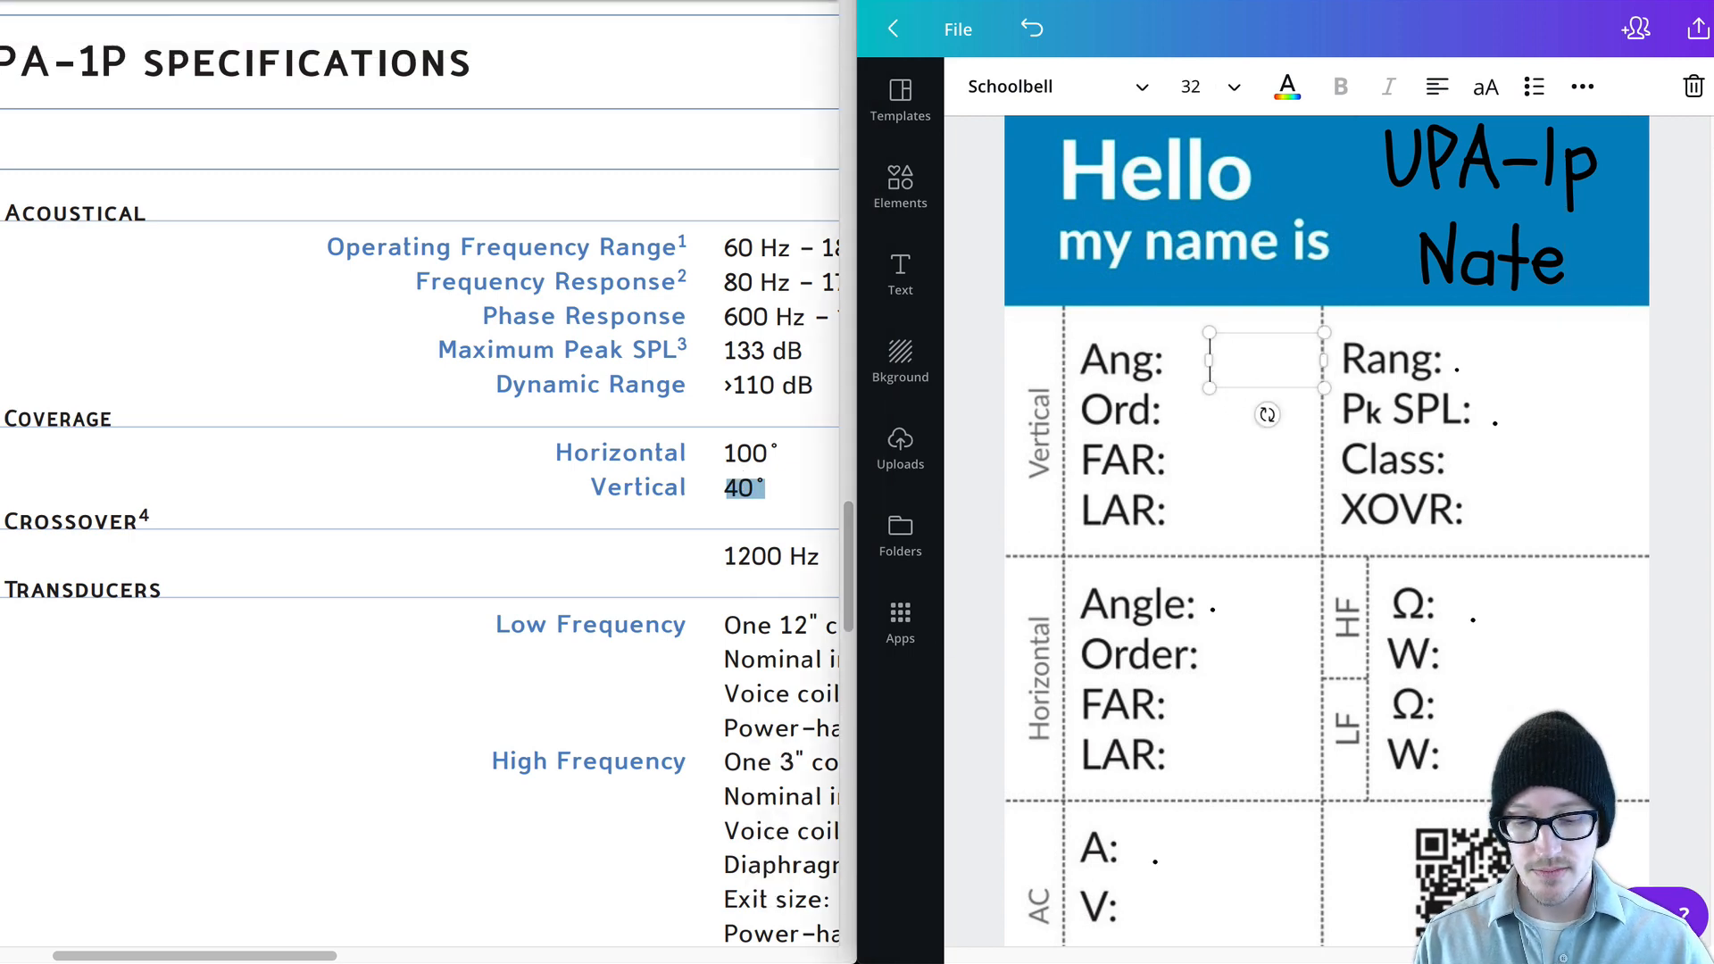
pyautogui.write('40°')
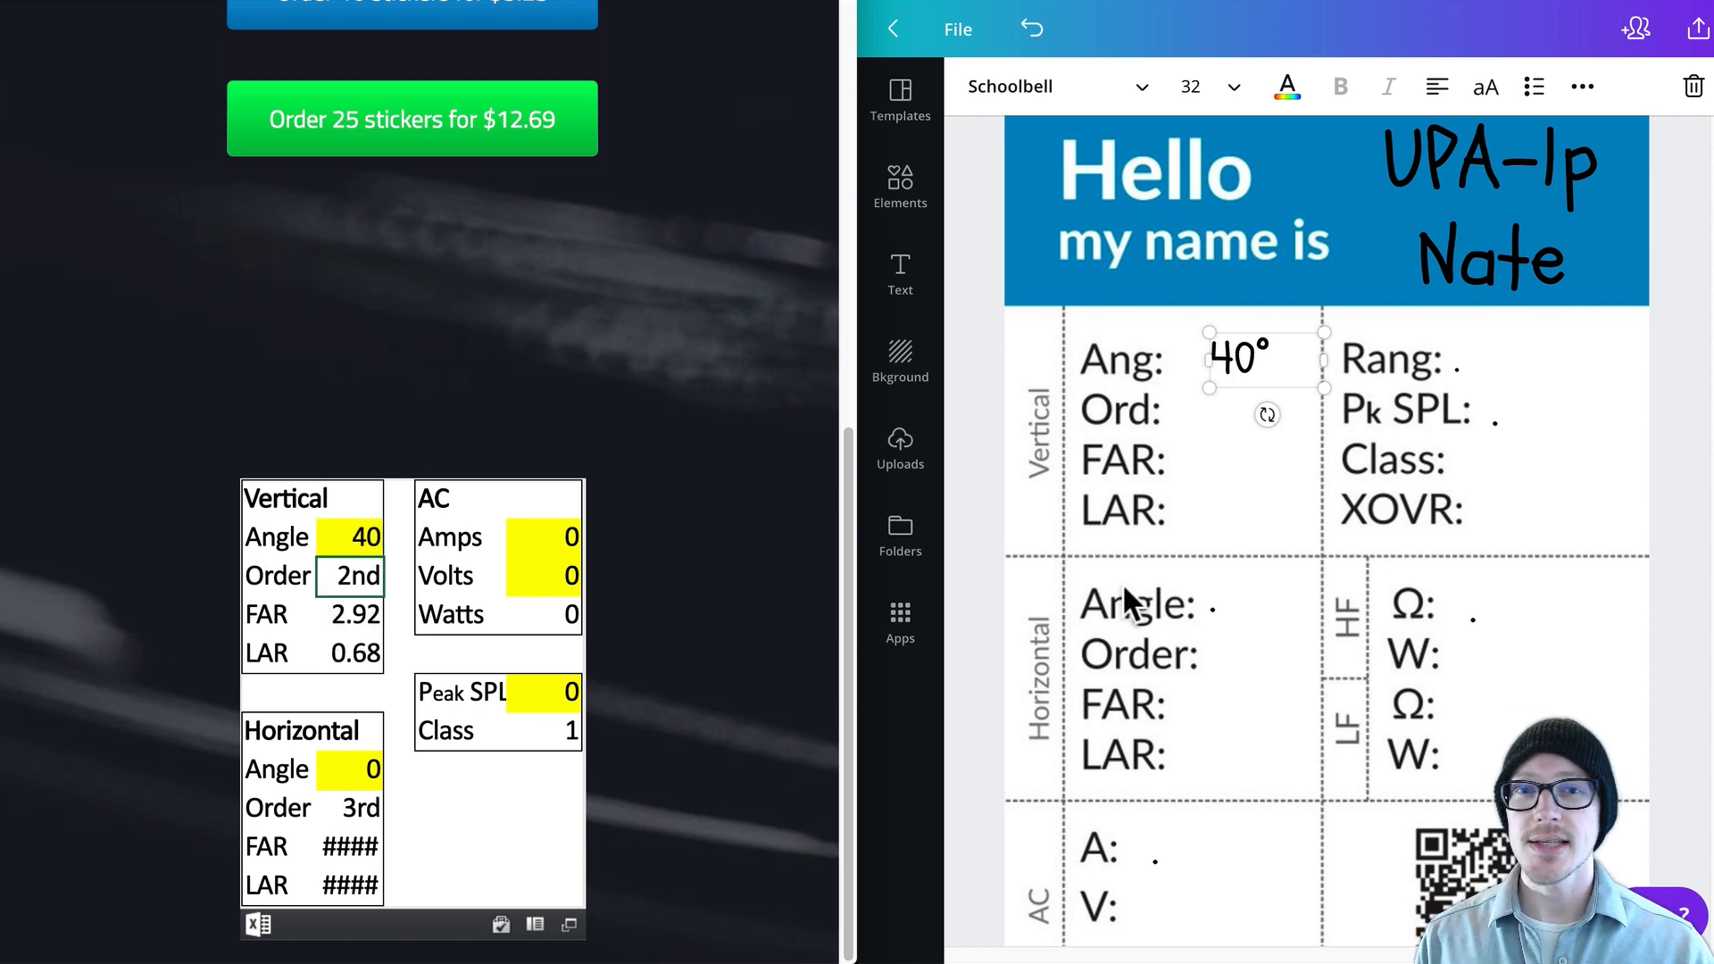
pyautogui.moveTo(1268, 380)
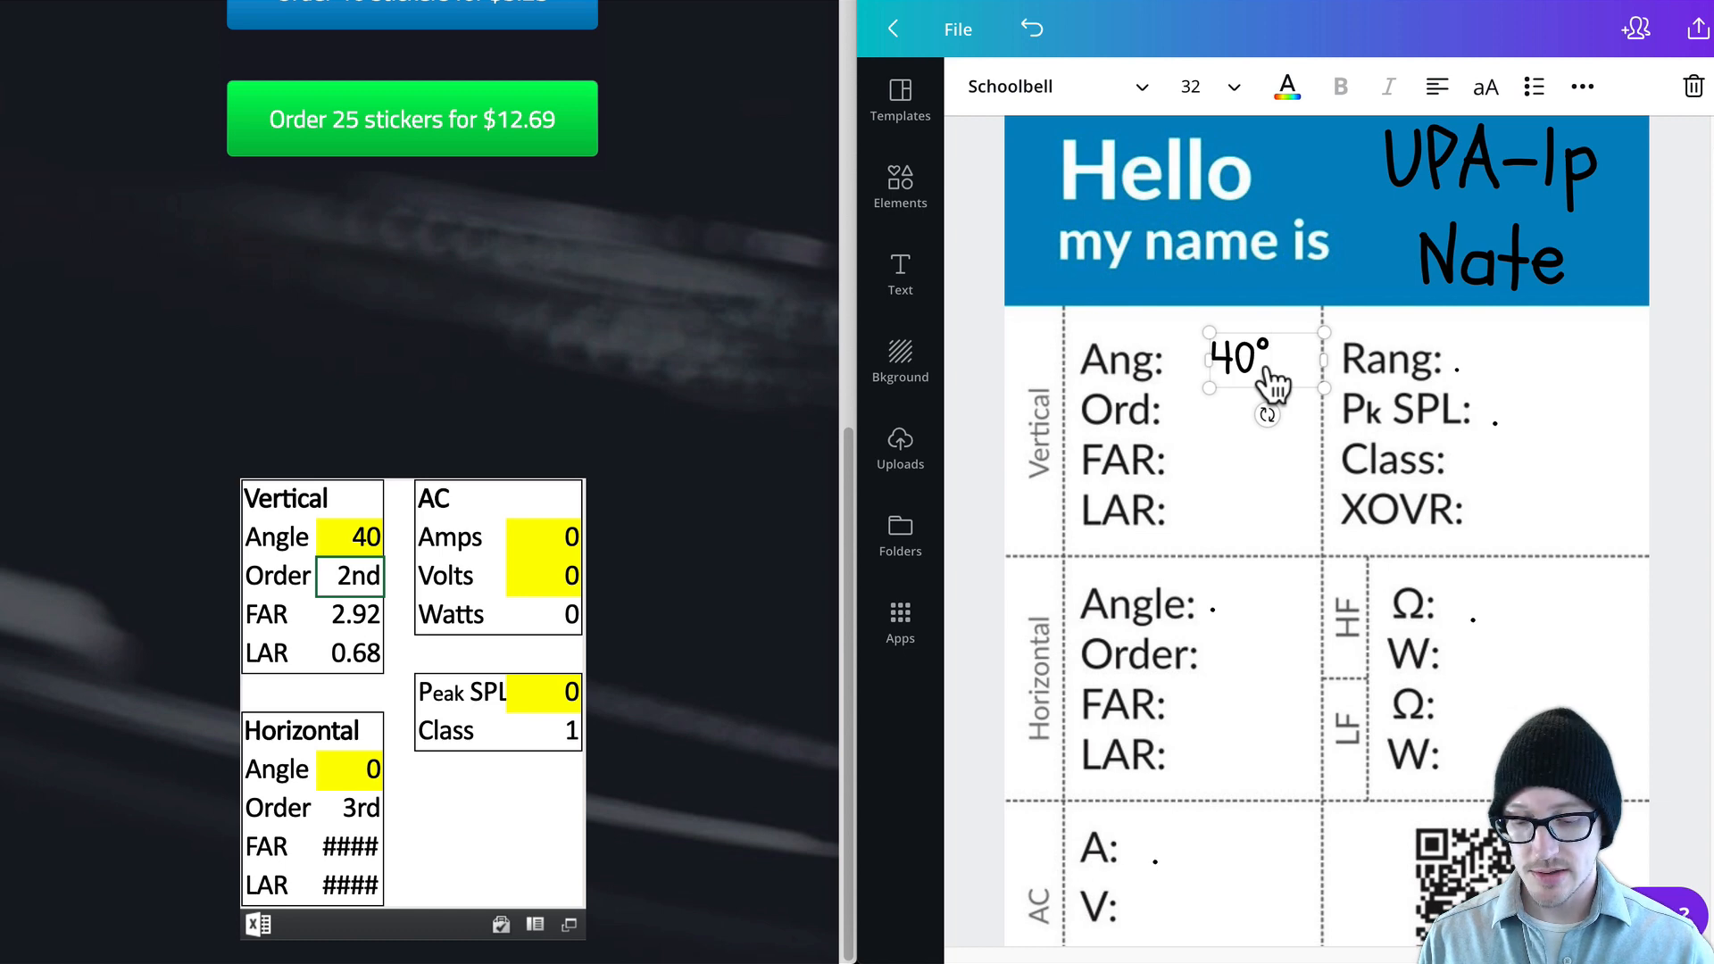
# - Add 2nd, 2.92 and 0.68 beside the Vertical Ord, FAR and LAR labels
pyautogui.write('2nd')
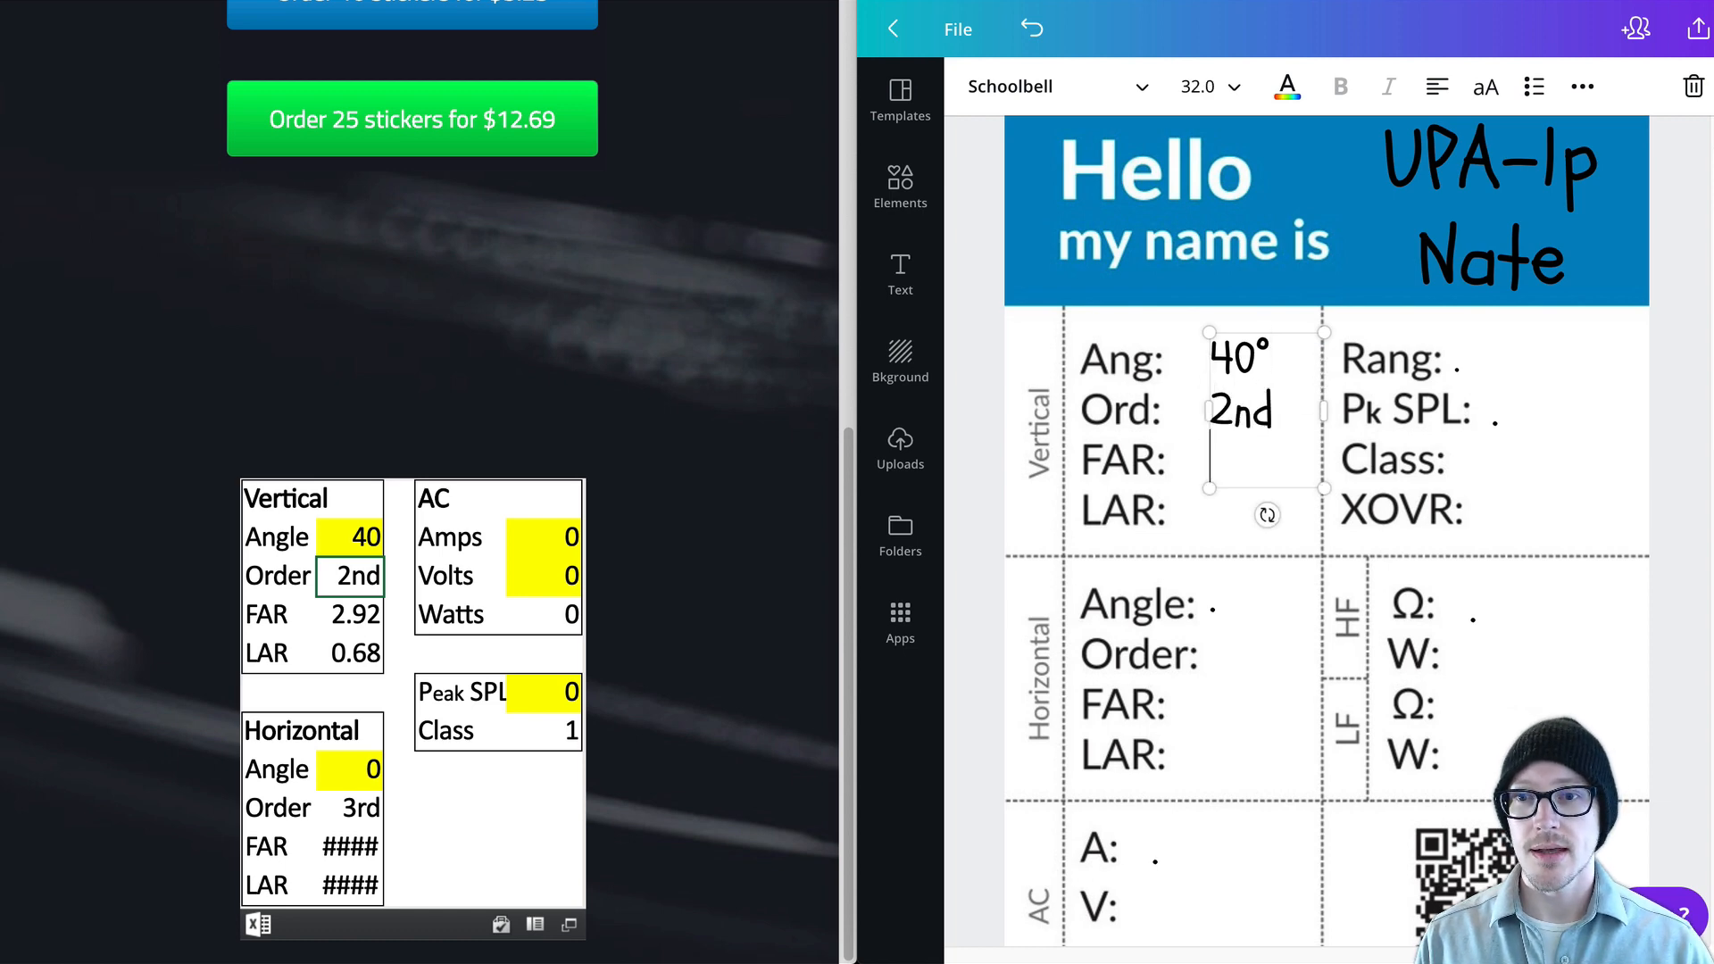
pyautogui.write('2.92')
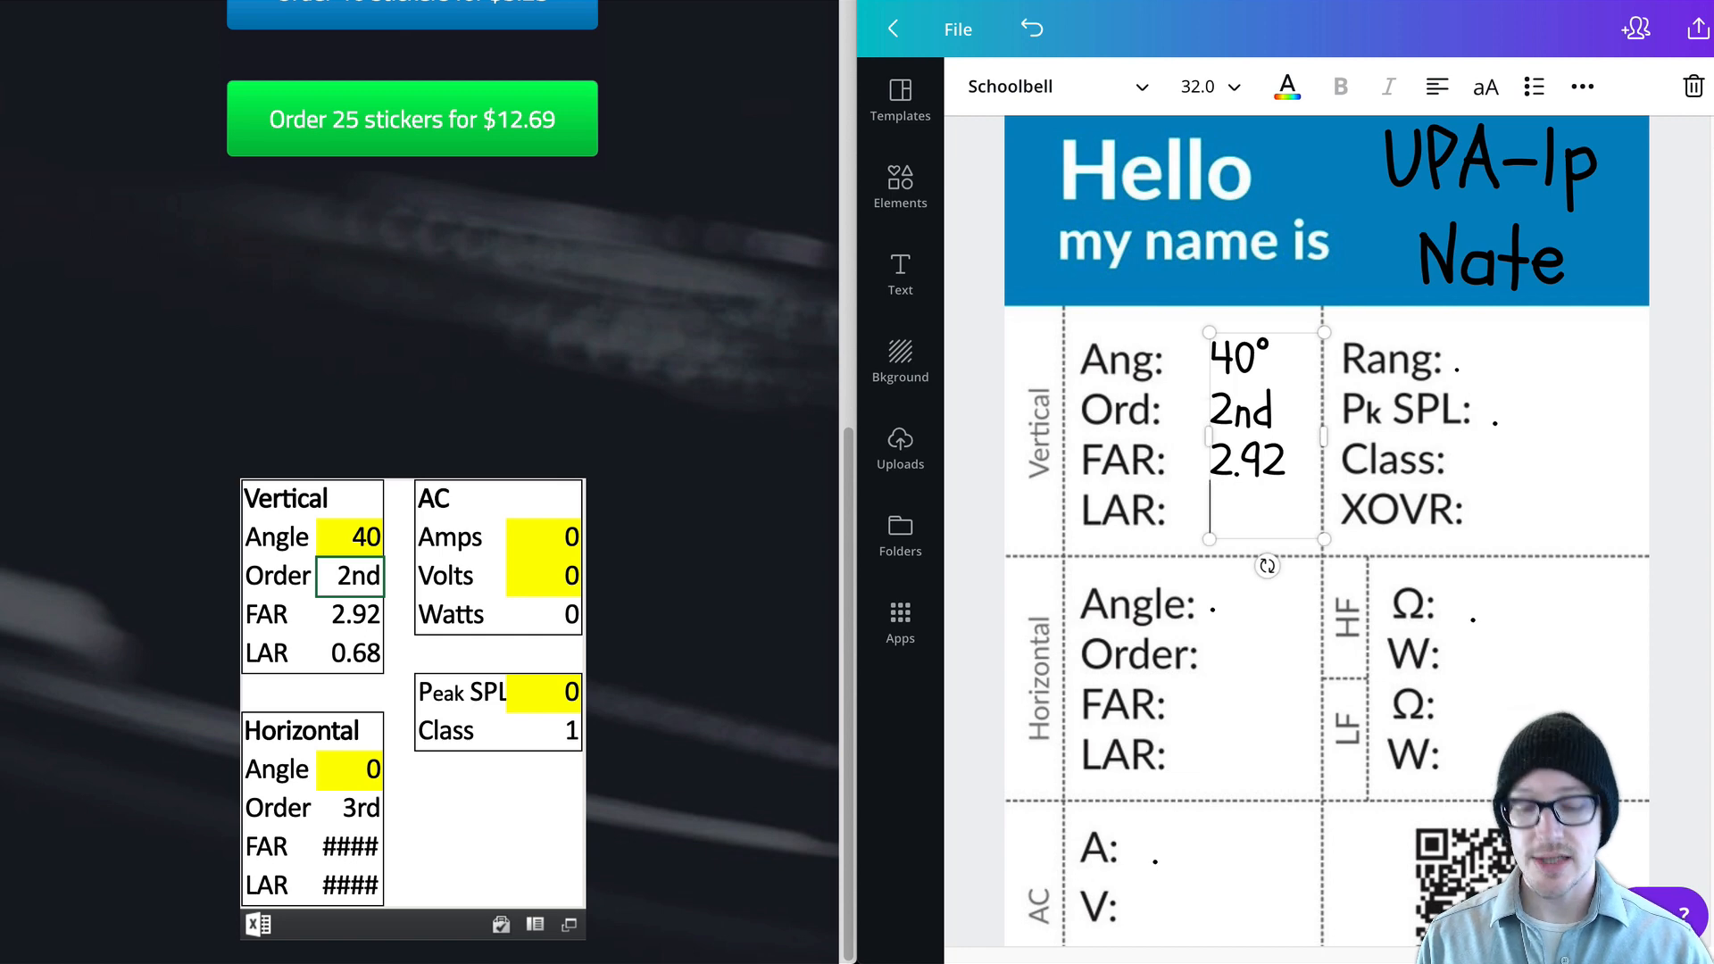
pyautogui.write('0.68')
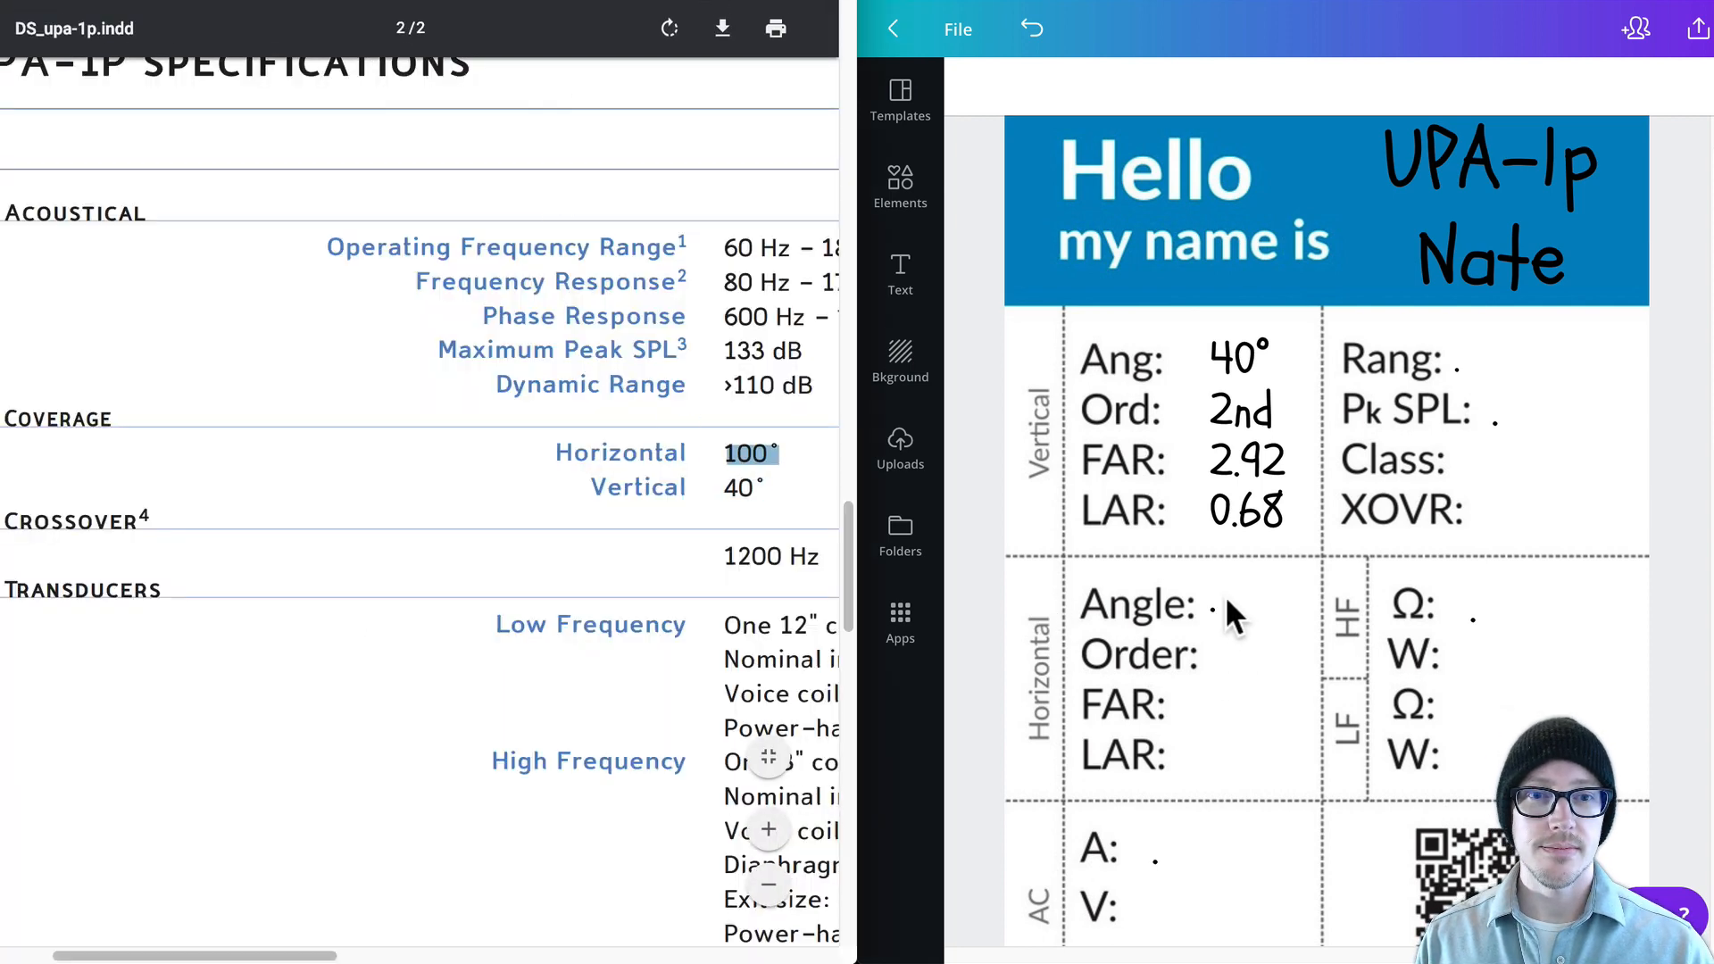
# - Fill the Horizontal section with 100°, 1st, 1.31 and 1.53 for Angle, Order, FAR and LAR
pyautogui.click(1213, 603)
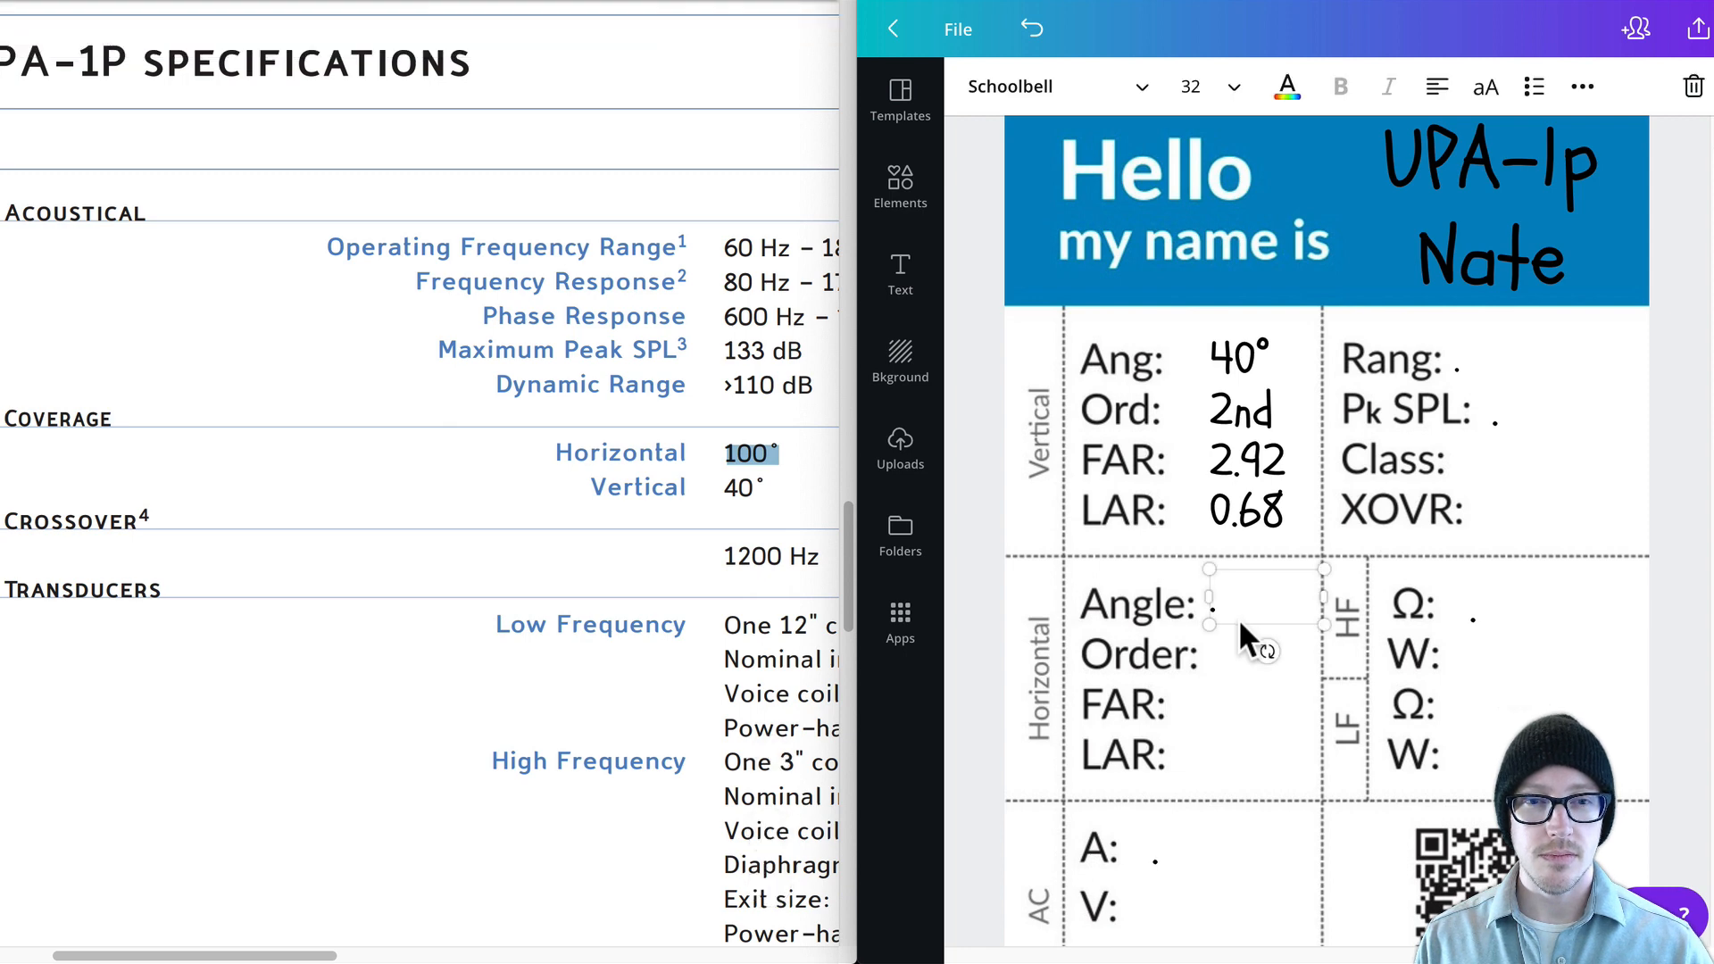
pyautogui.moveTo(1247, 632)
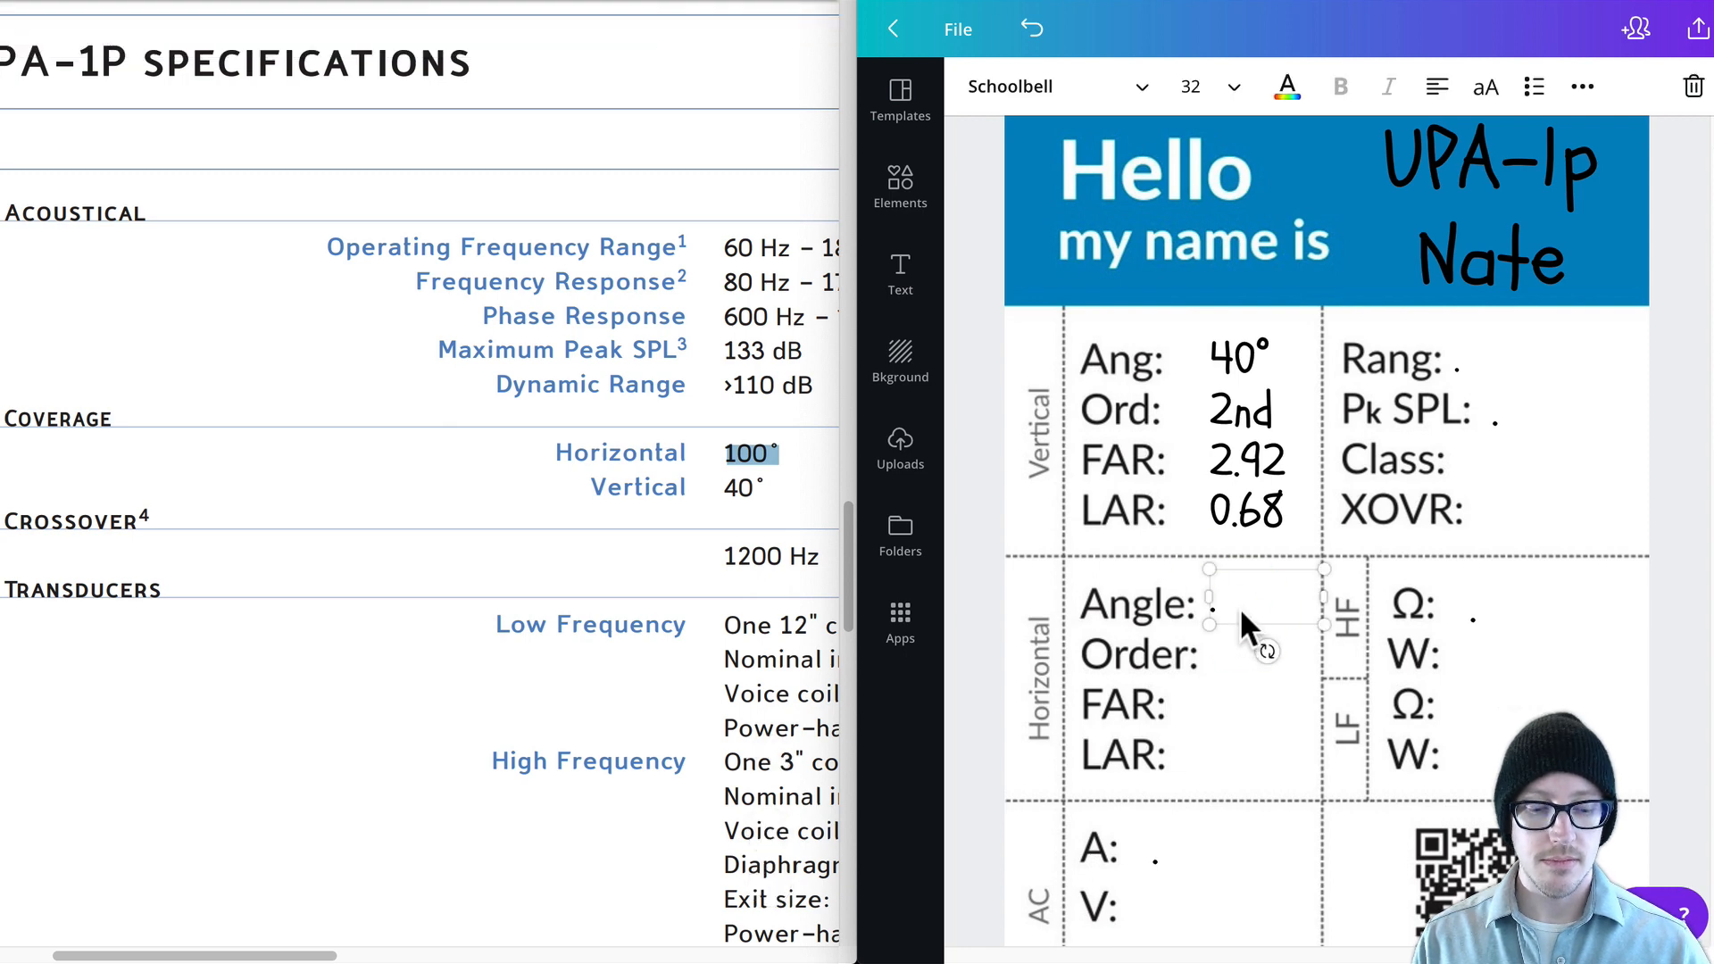
pyautogui.write('100°')
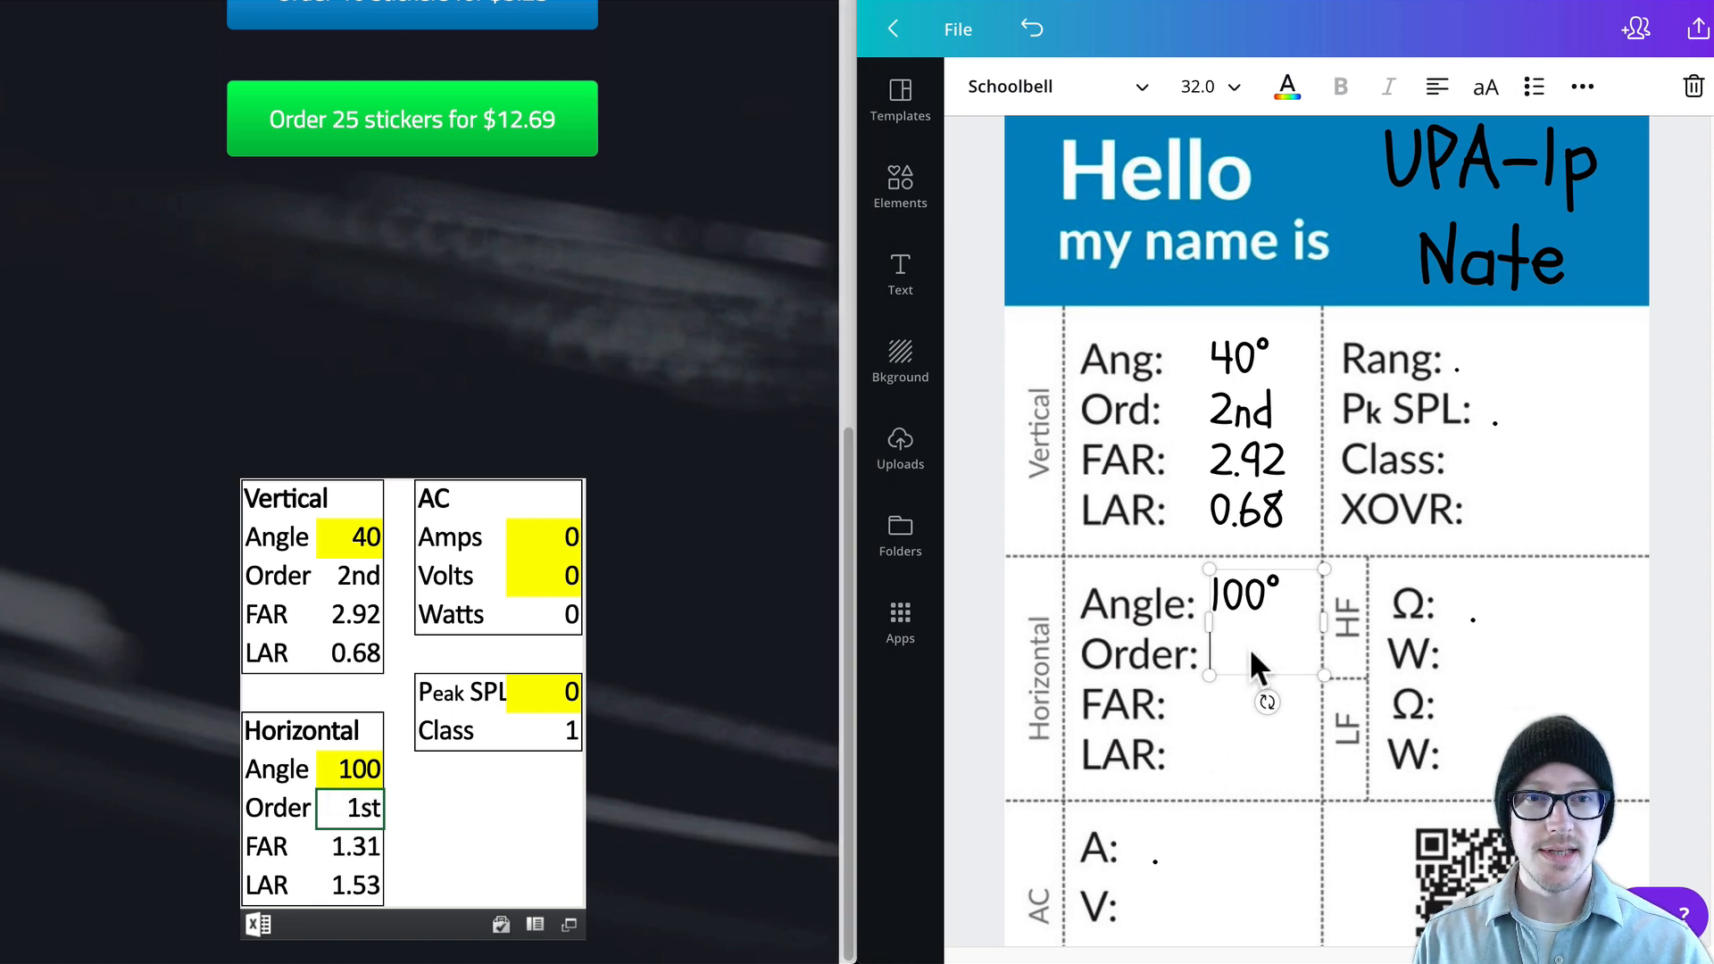
pyautogui.write('1st')
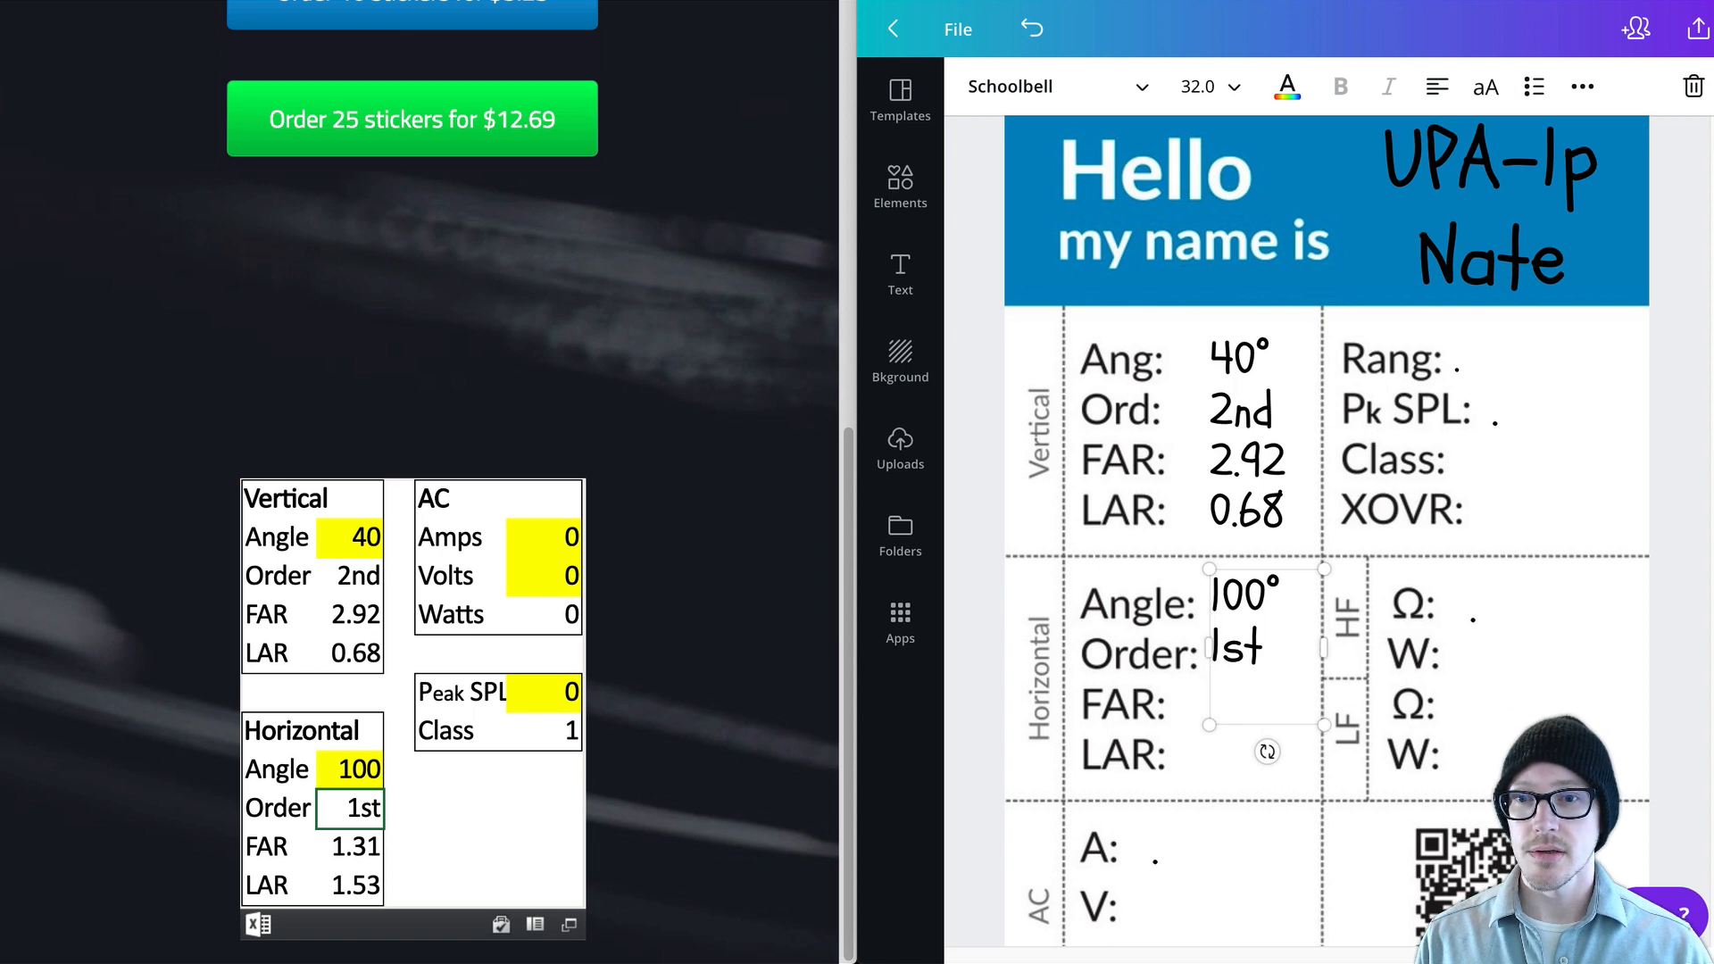
pyautogui.write('1.31')
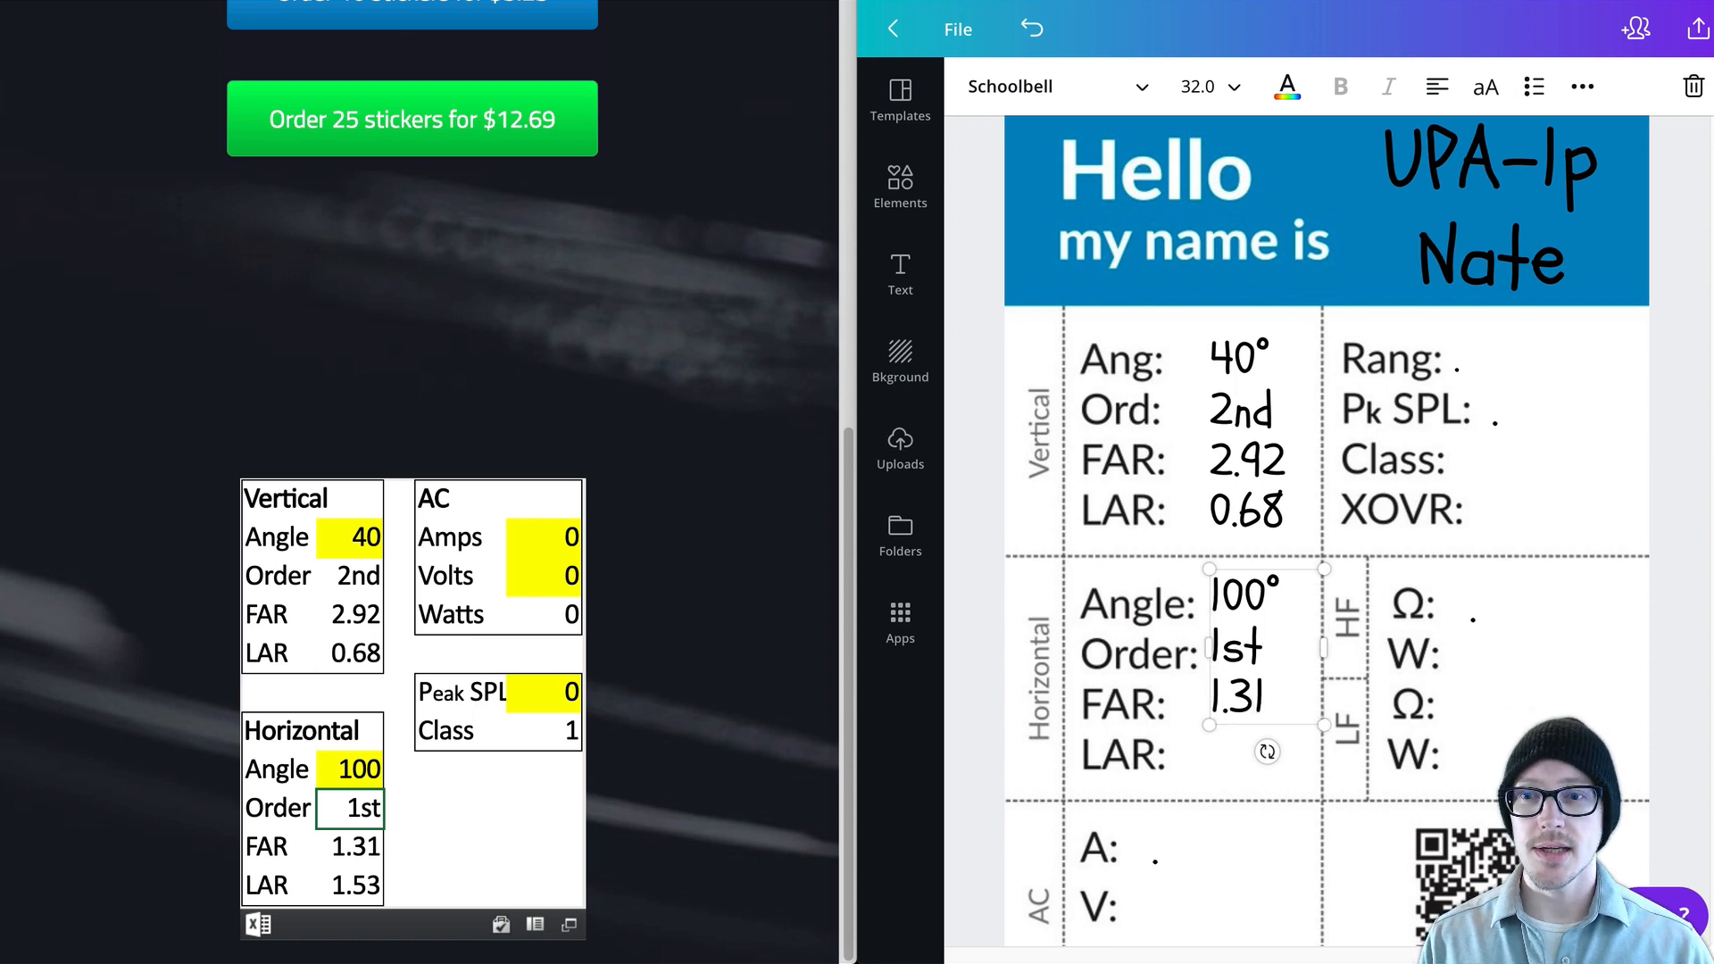
pyautogui.write('1.53')
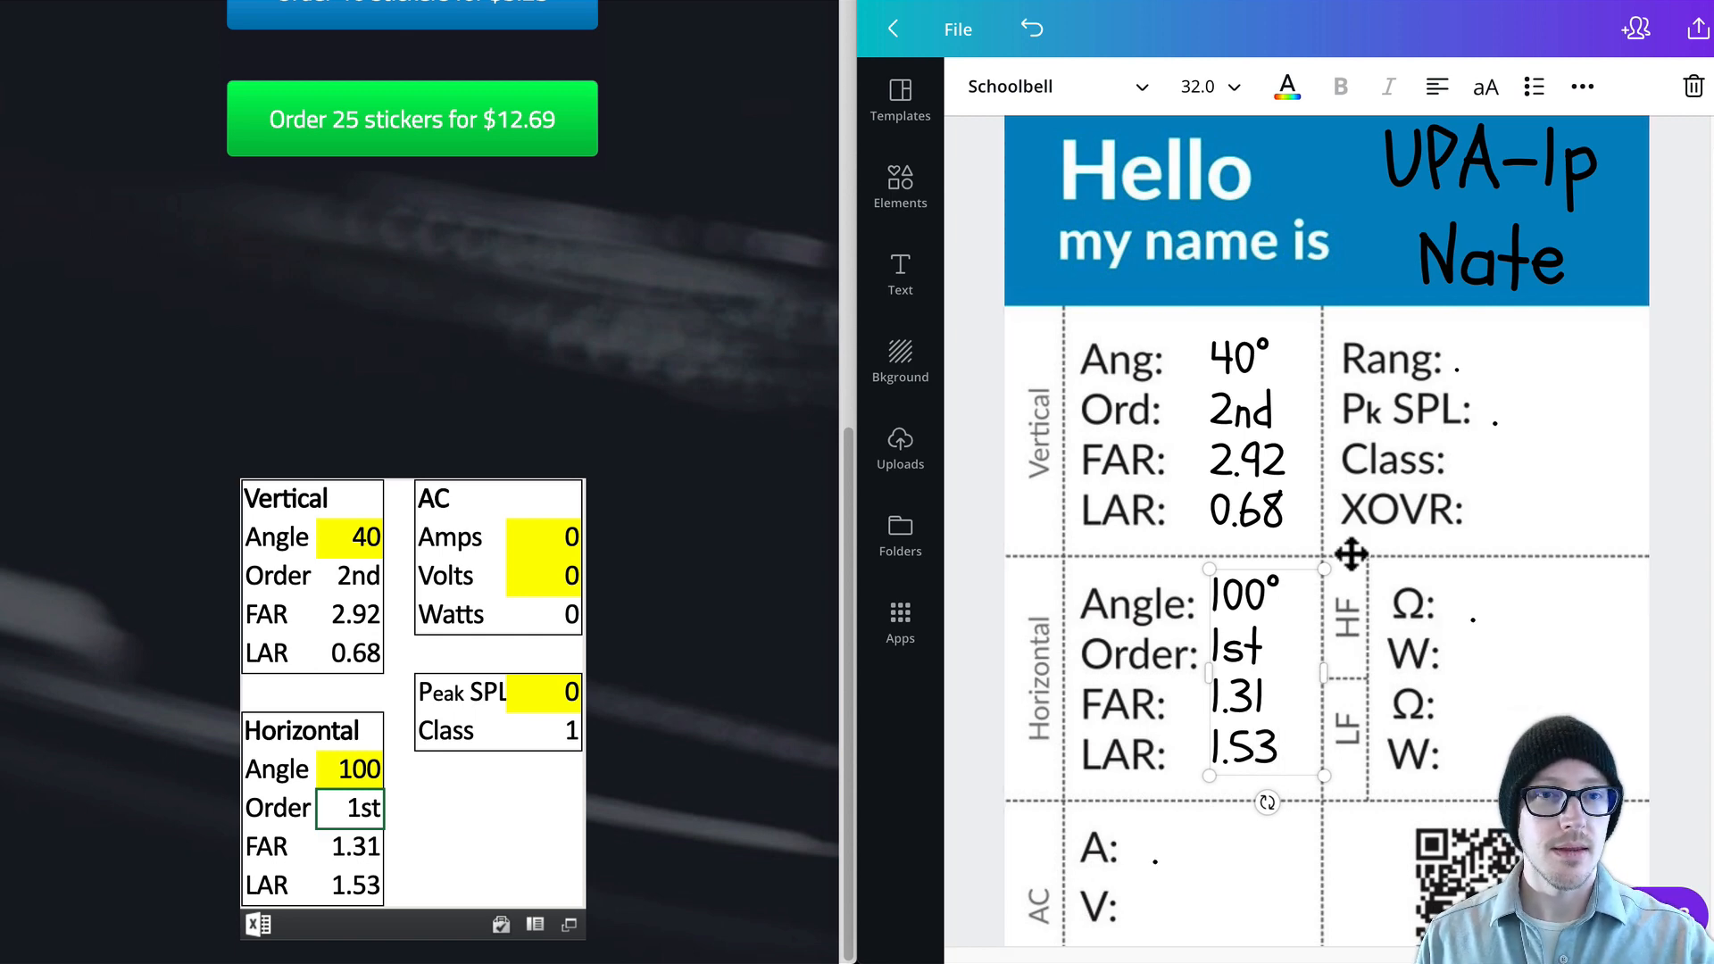
pyautogui.scroll(-3)
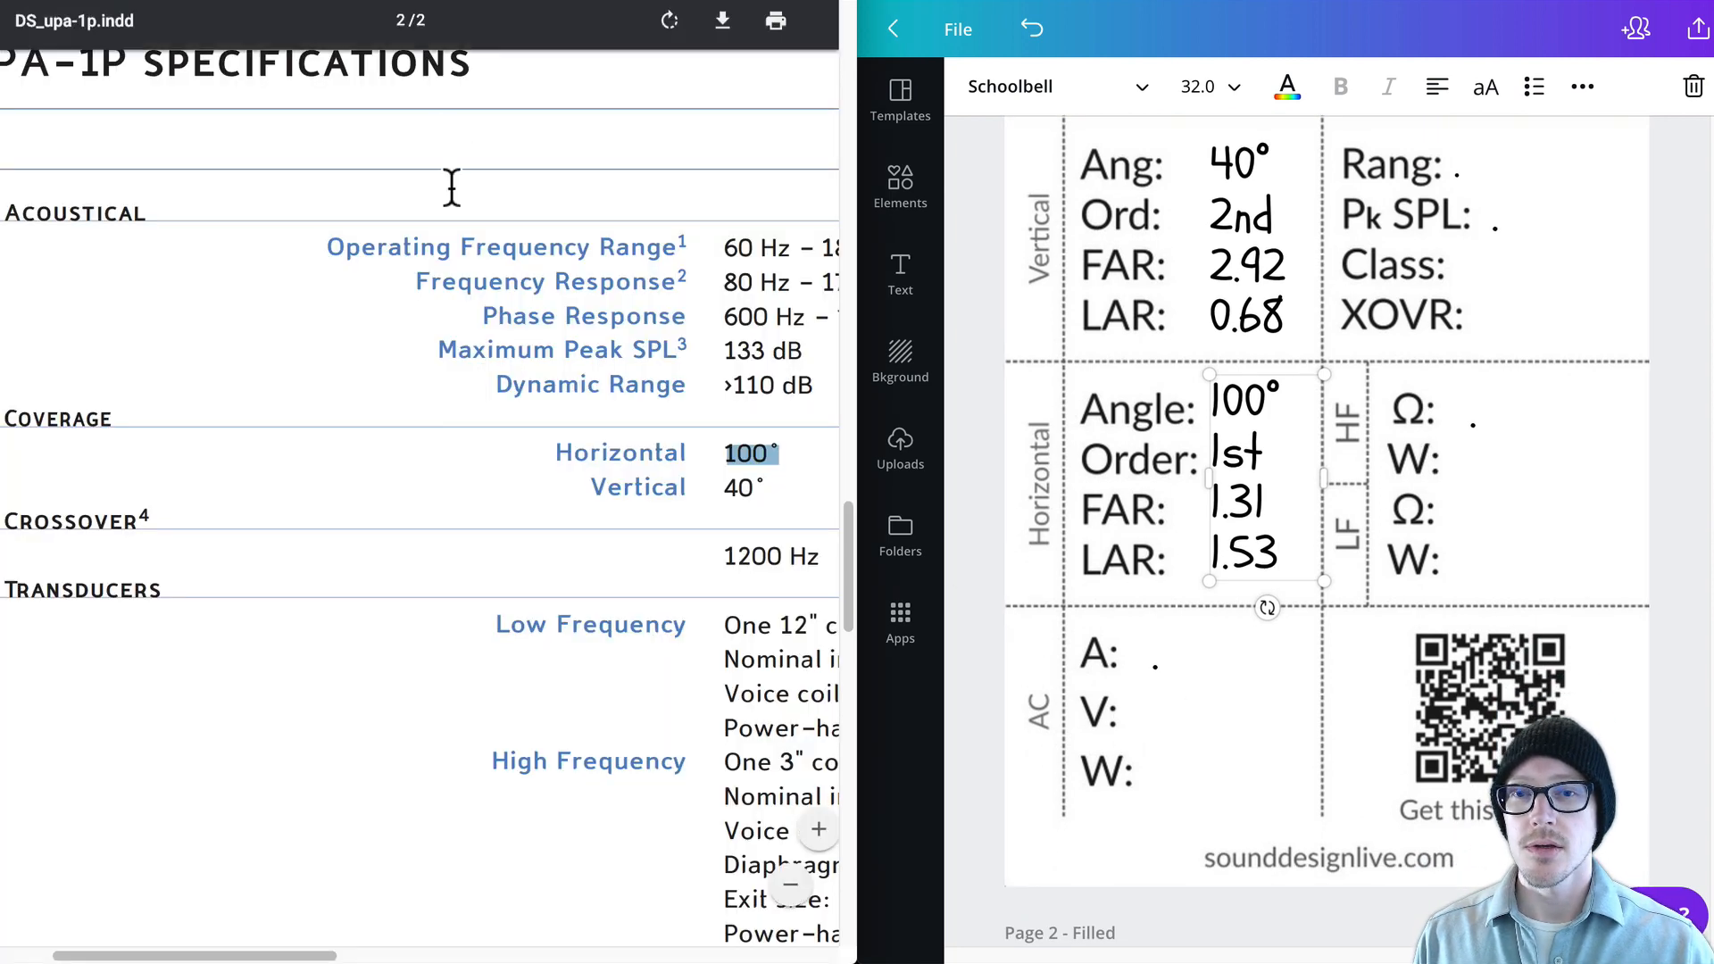
# - Scroll the UPA-1P datasheet down to its AC power and current draw figures
pyautogui.scroll(-3)
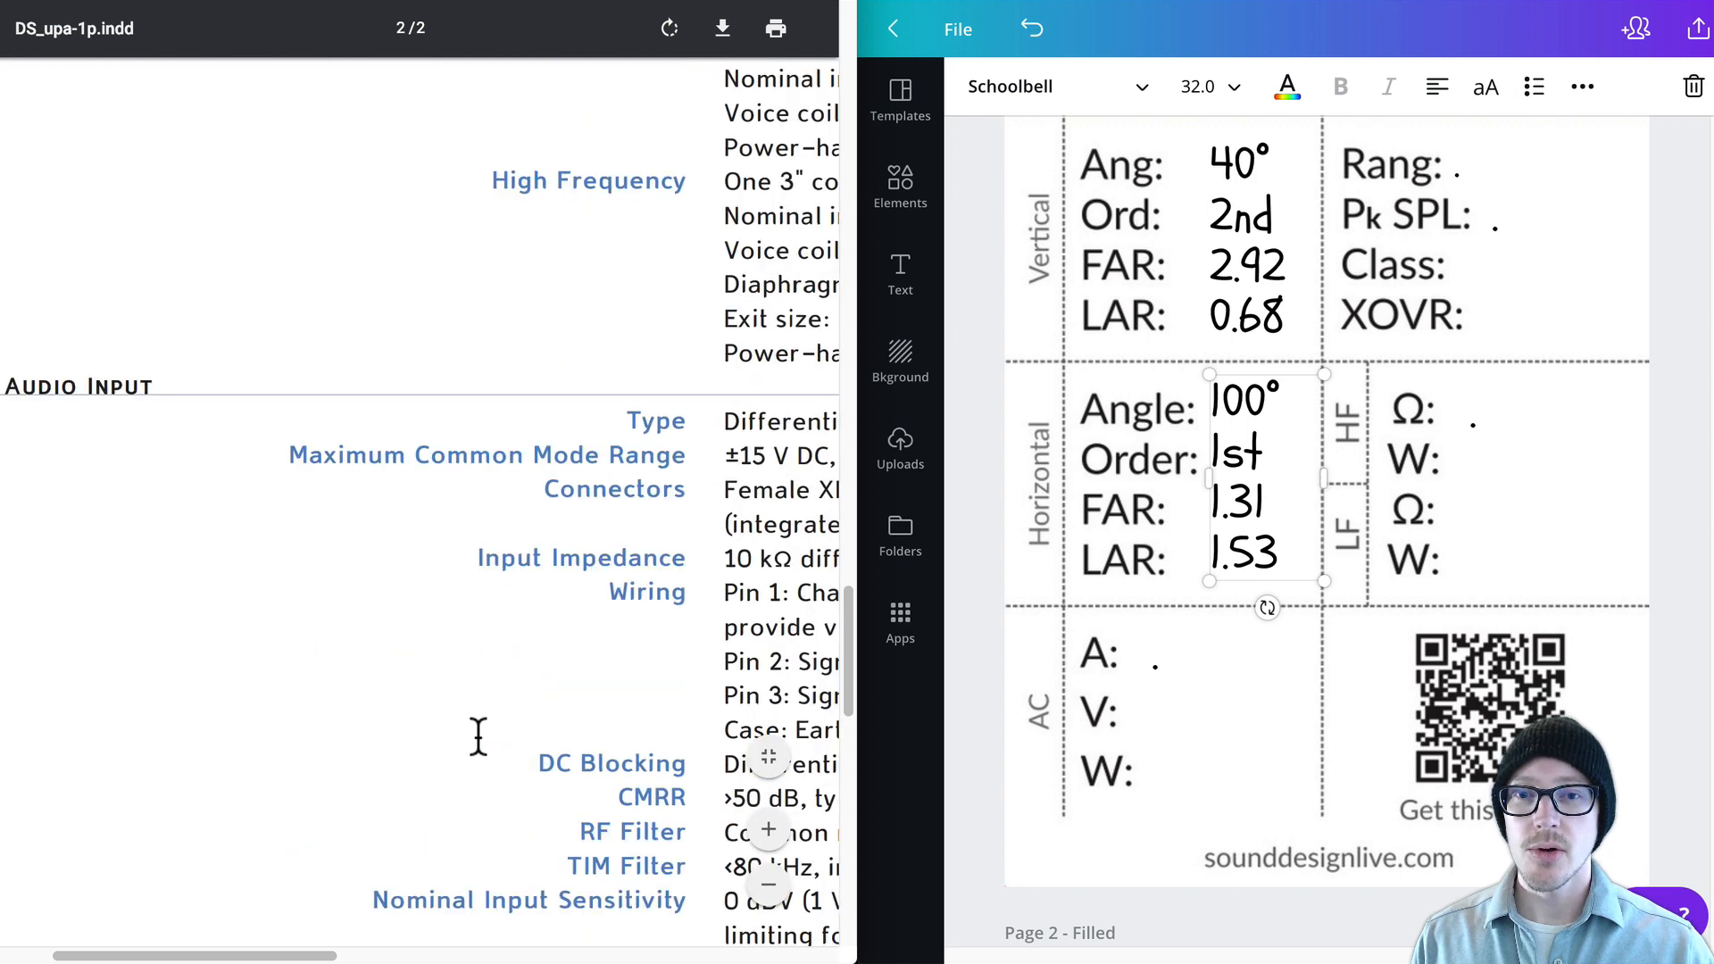
pyautogui.scroll(-3)
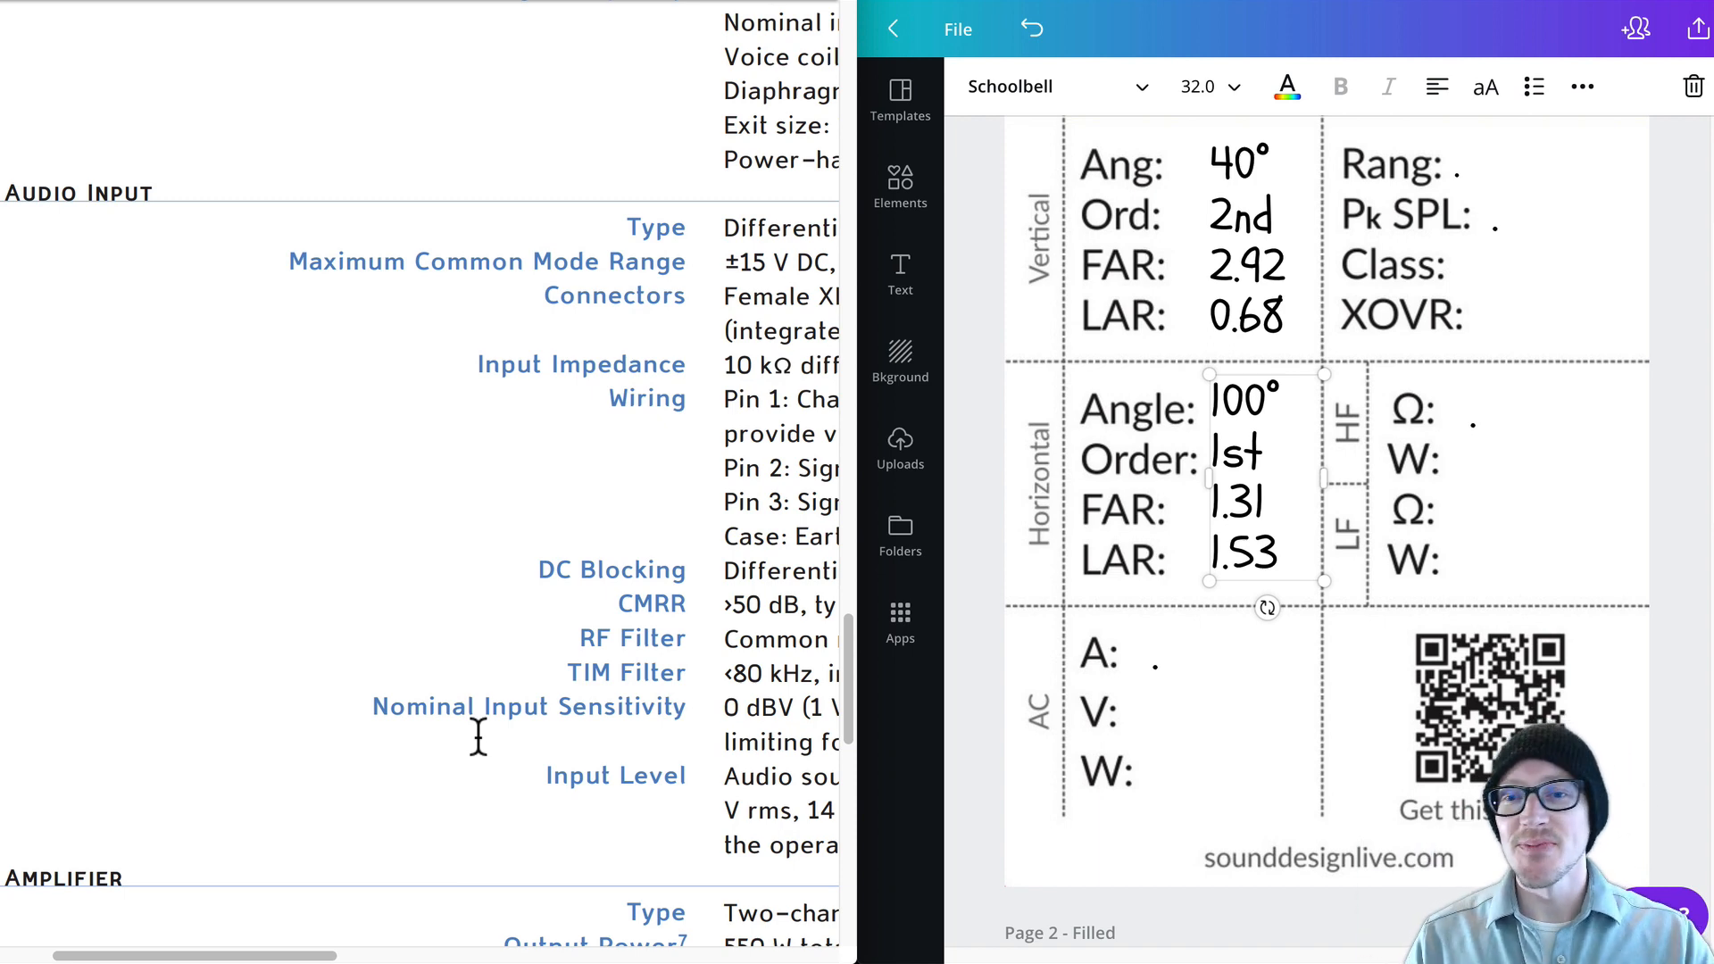
pyautogui.scroll(-3)
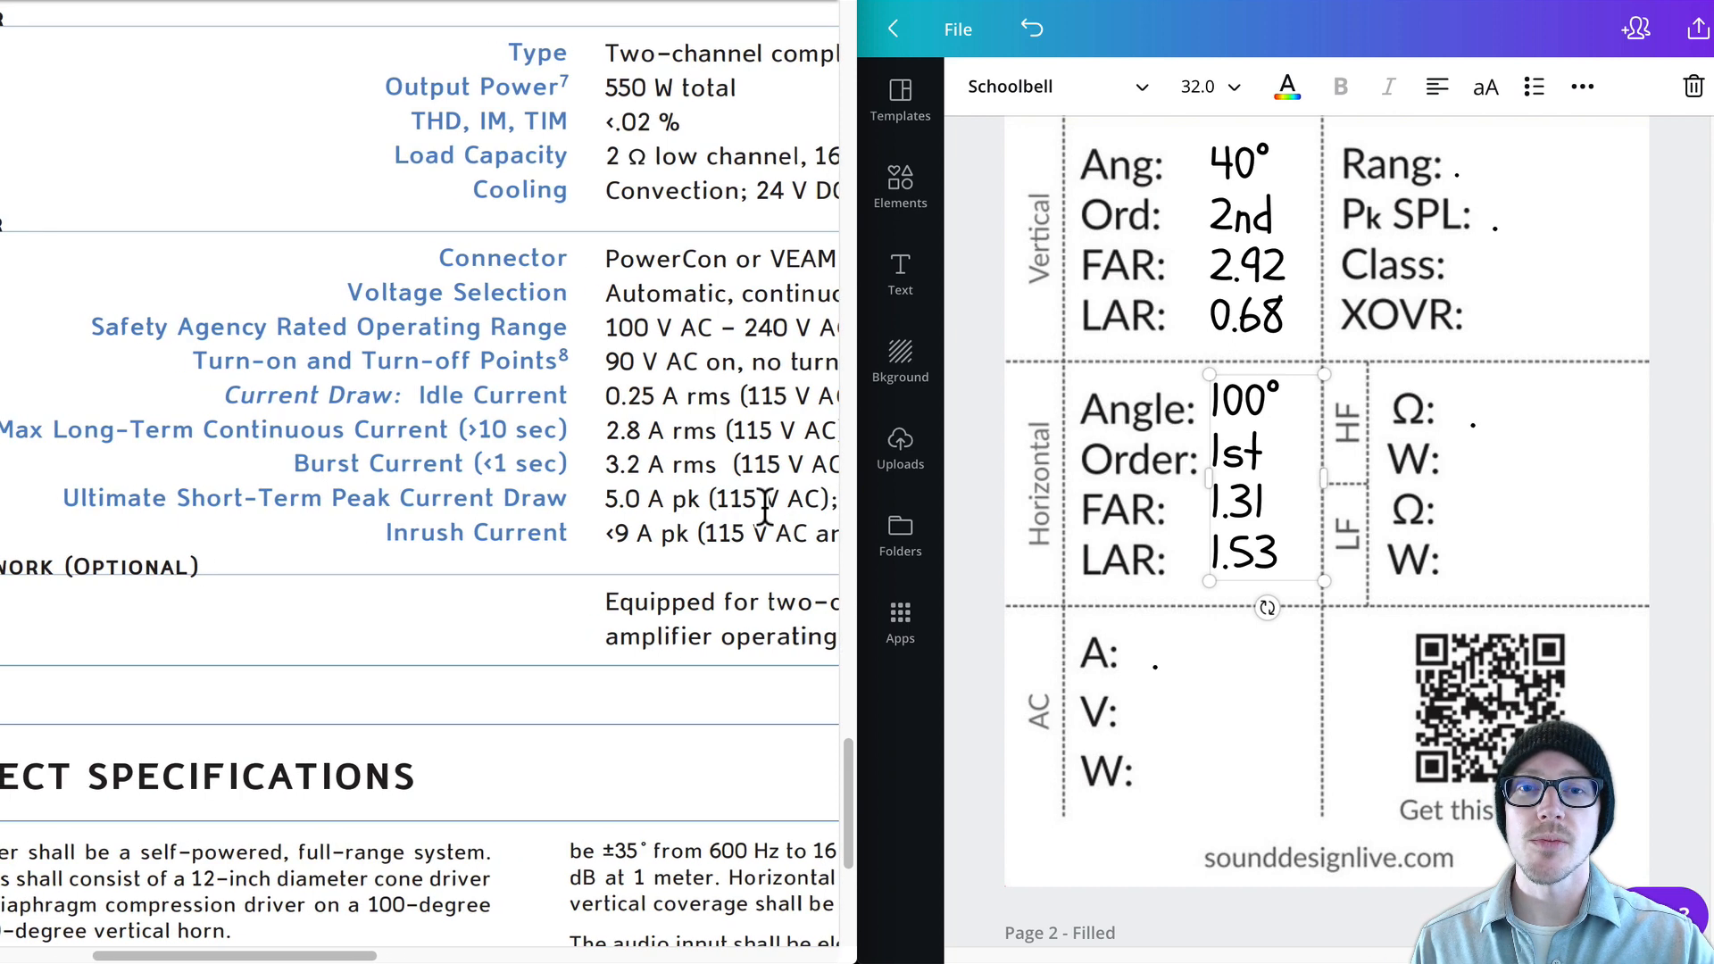
pyautogui.moveTo(1180, 694)
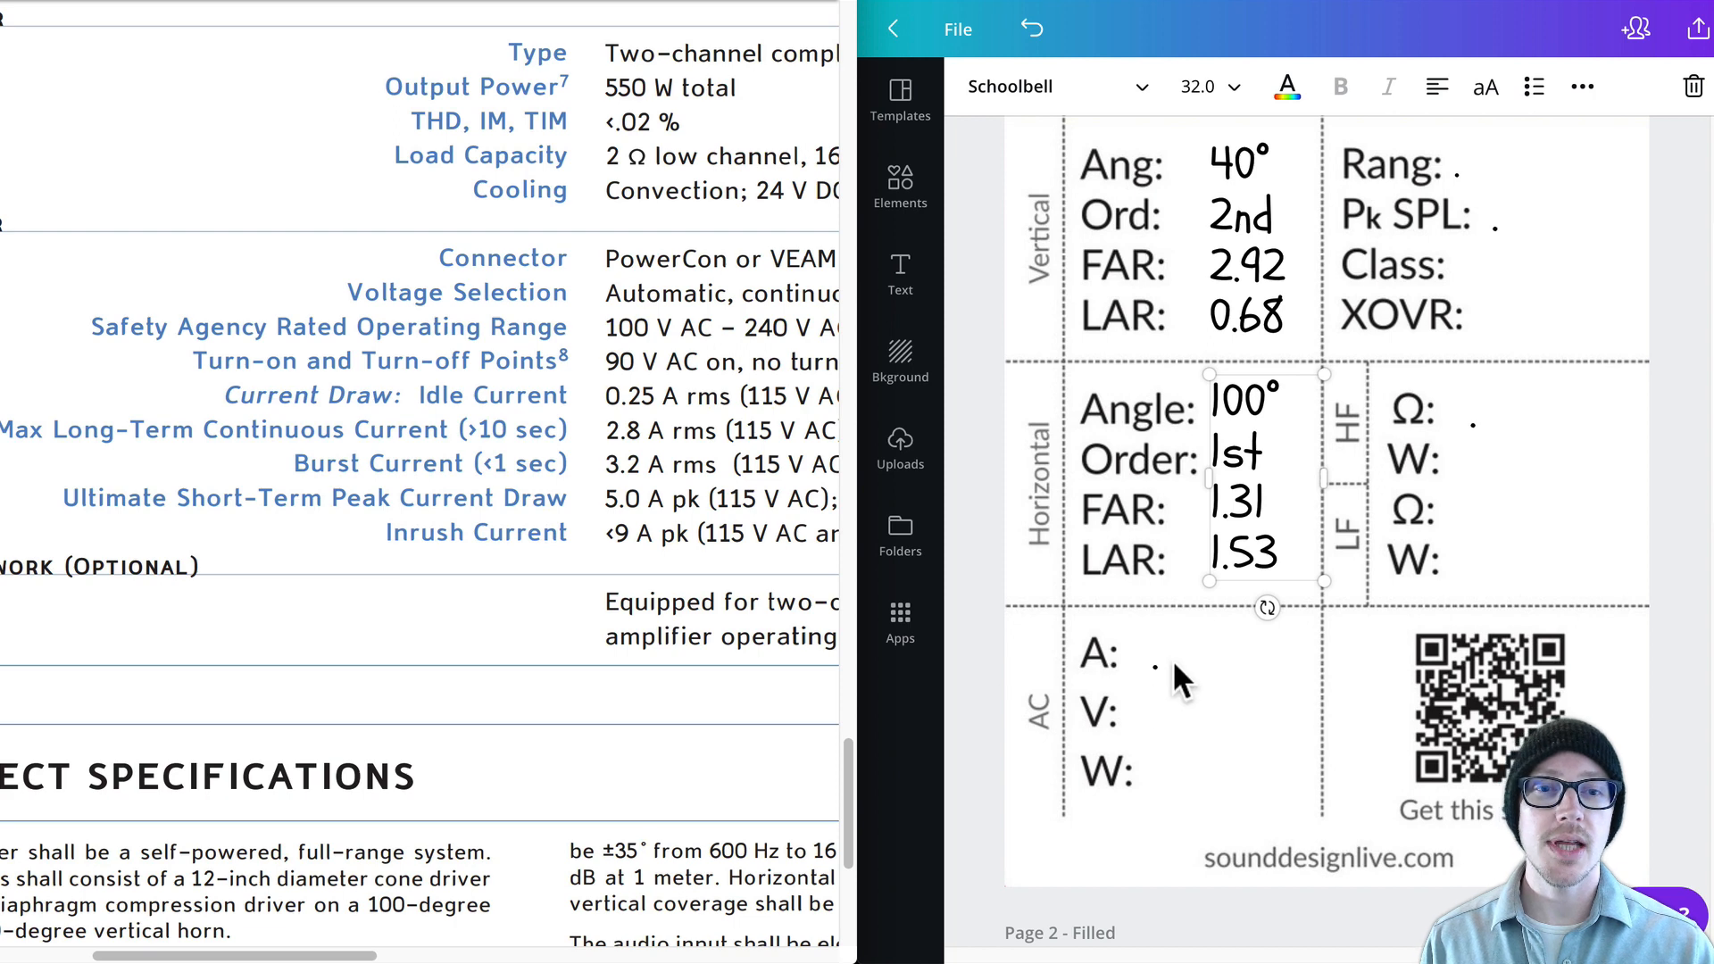
pyautogui.click(1176, 675)
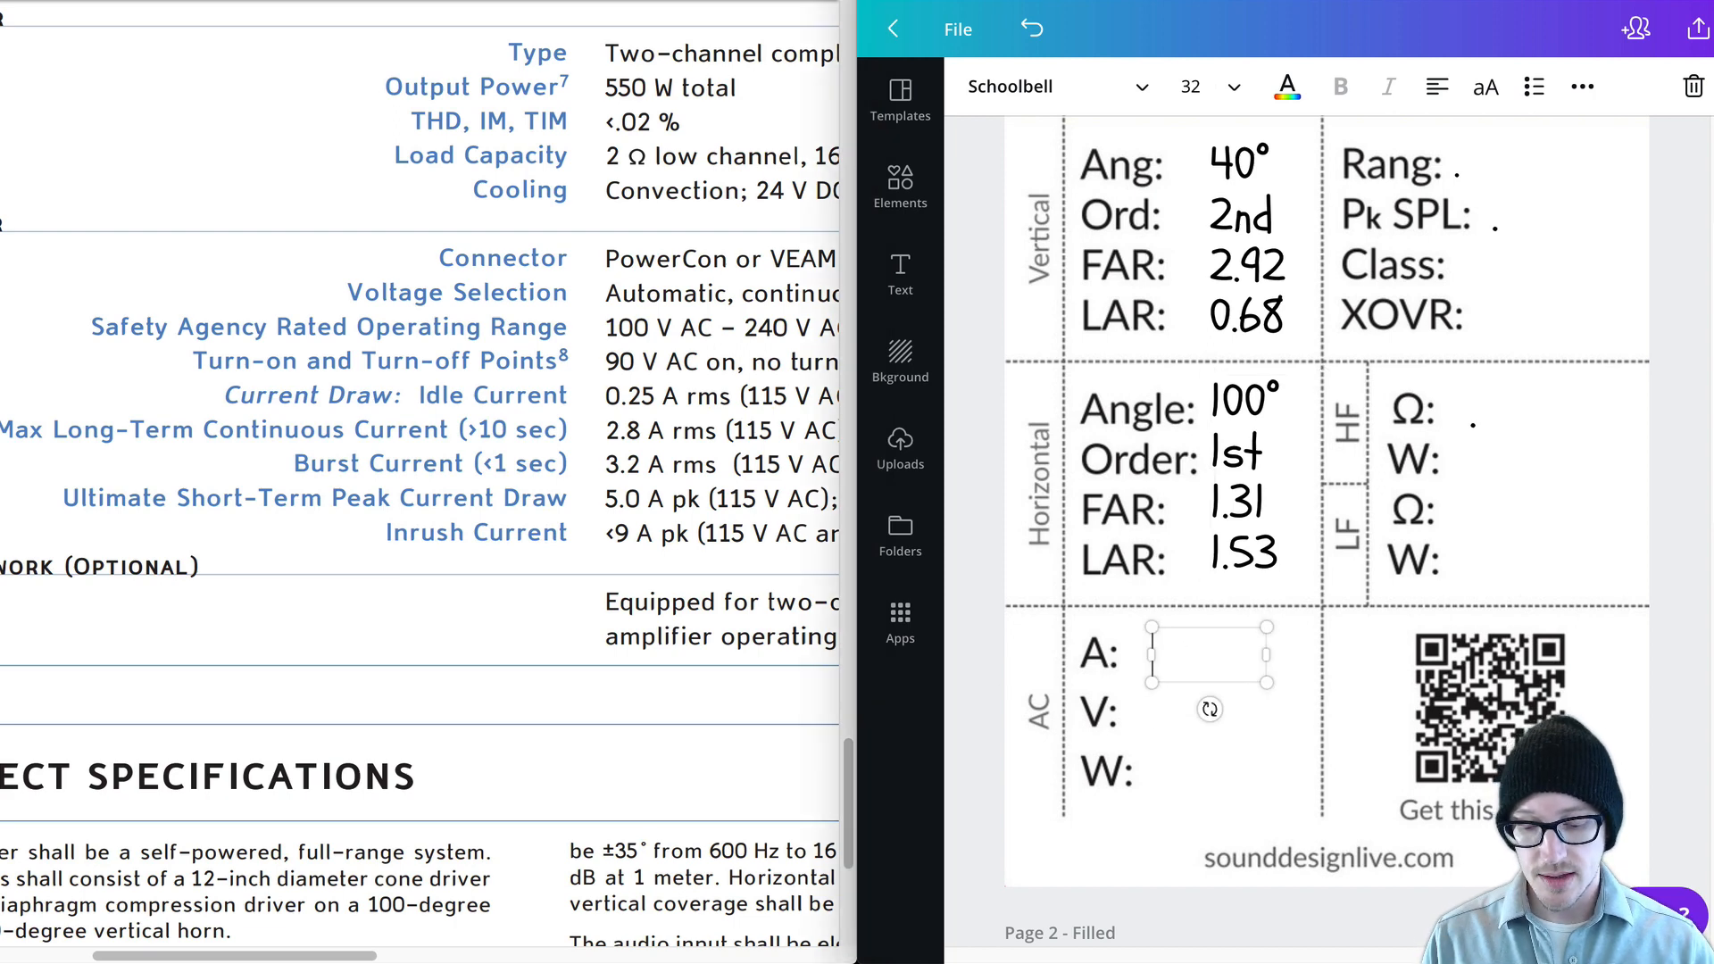
pyautogui.write('5 pk')
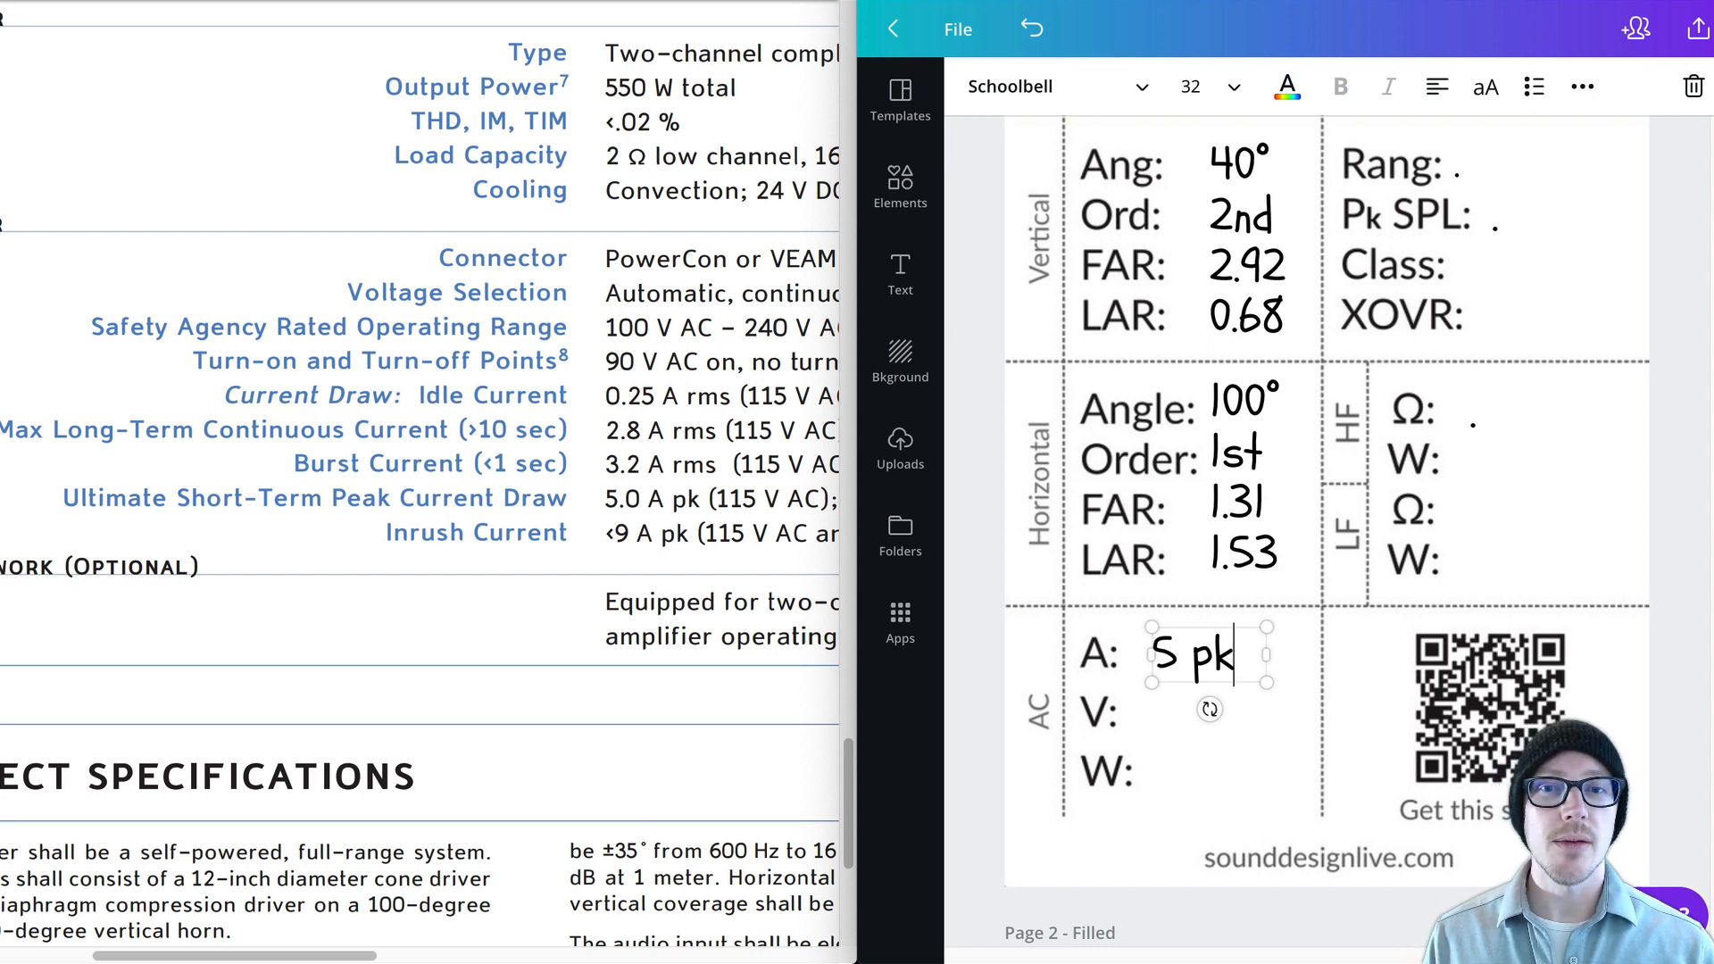
pyautogui.moveTo(336, 468)
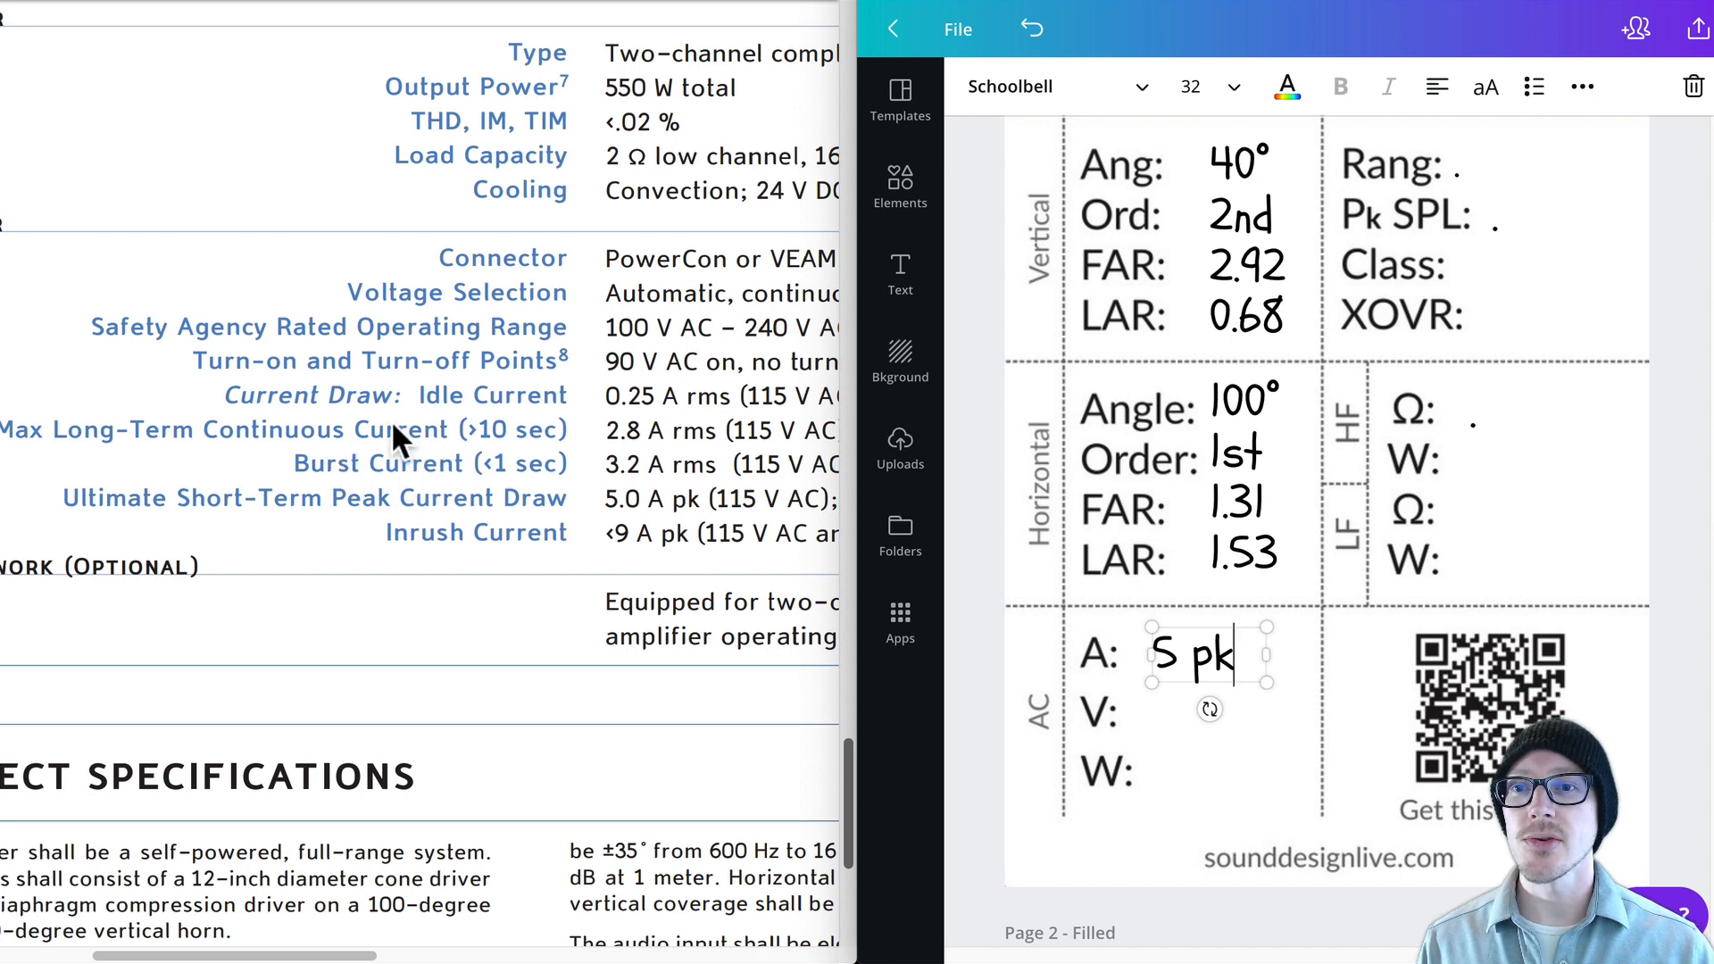
pyautogui.moveTo(1192, 749)
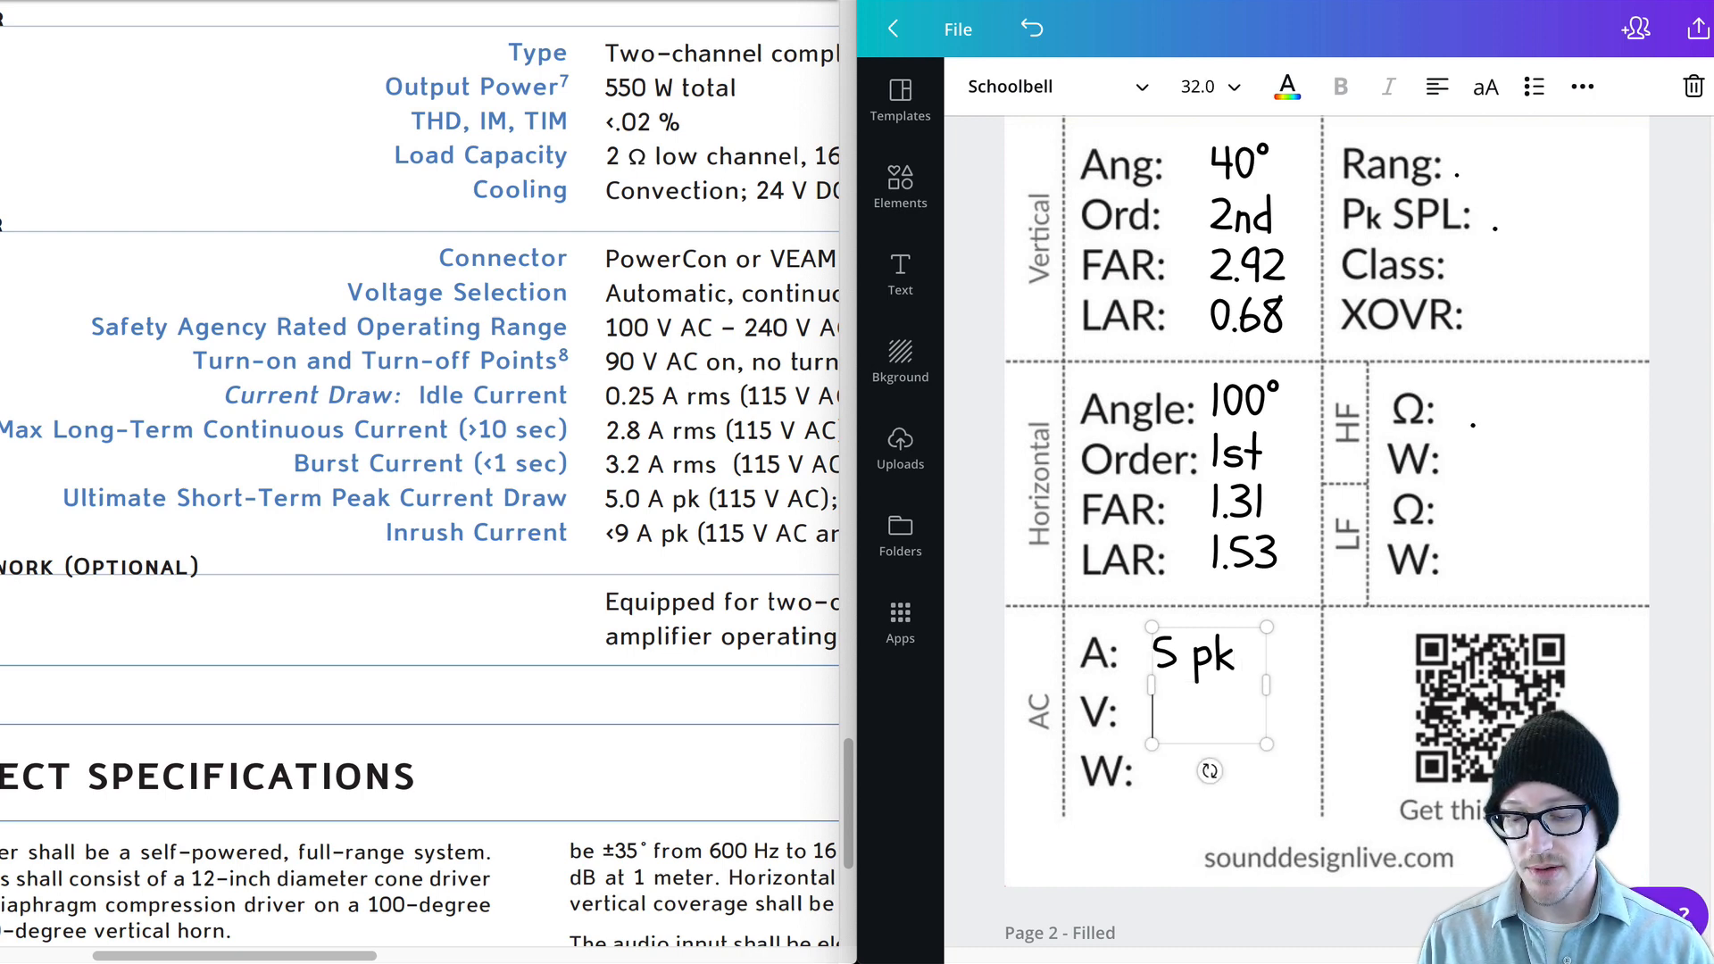
pyautogui.write('@')
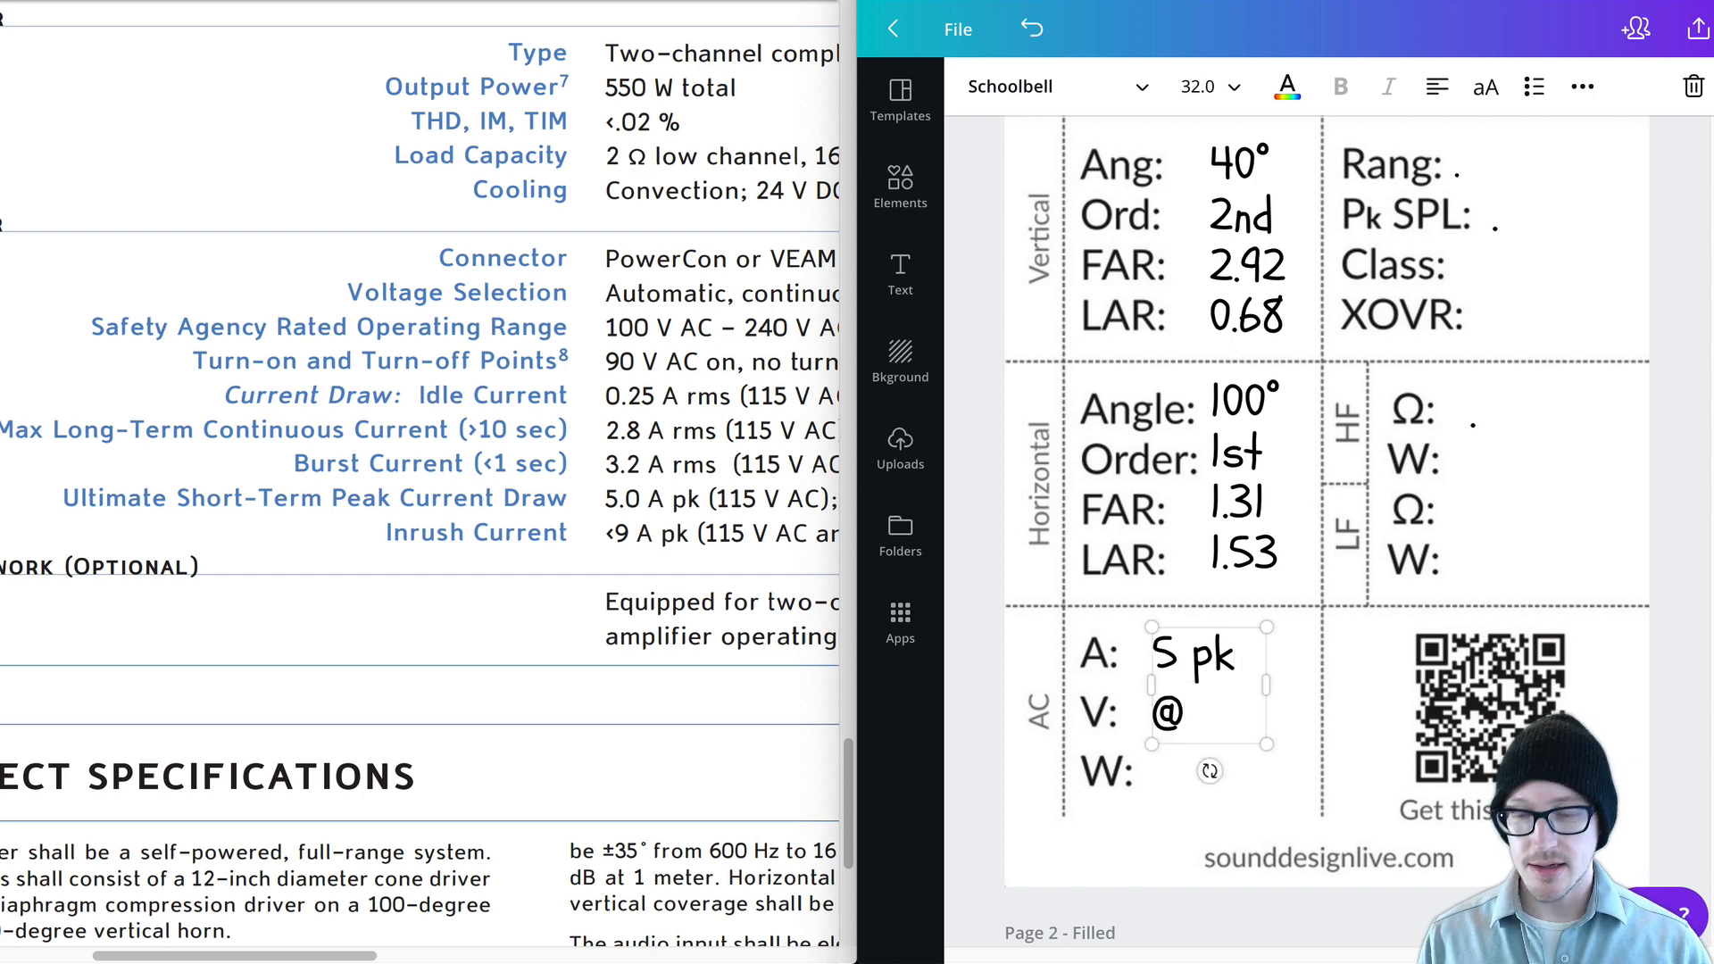
pyautogui.write('115')
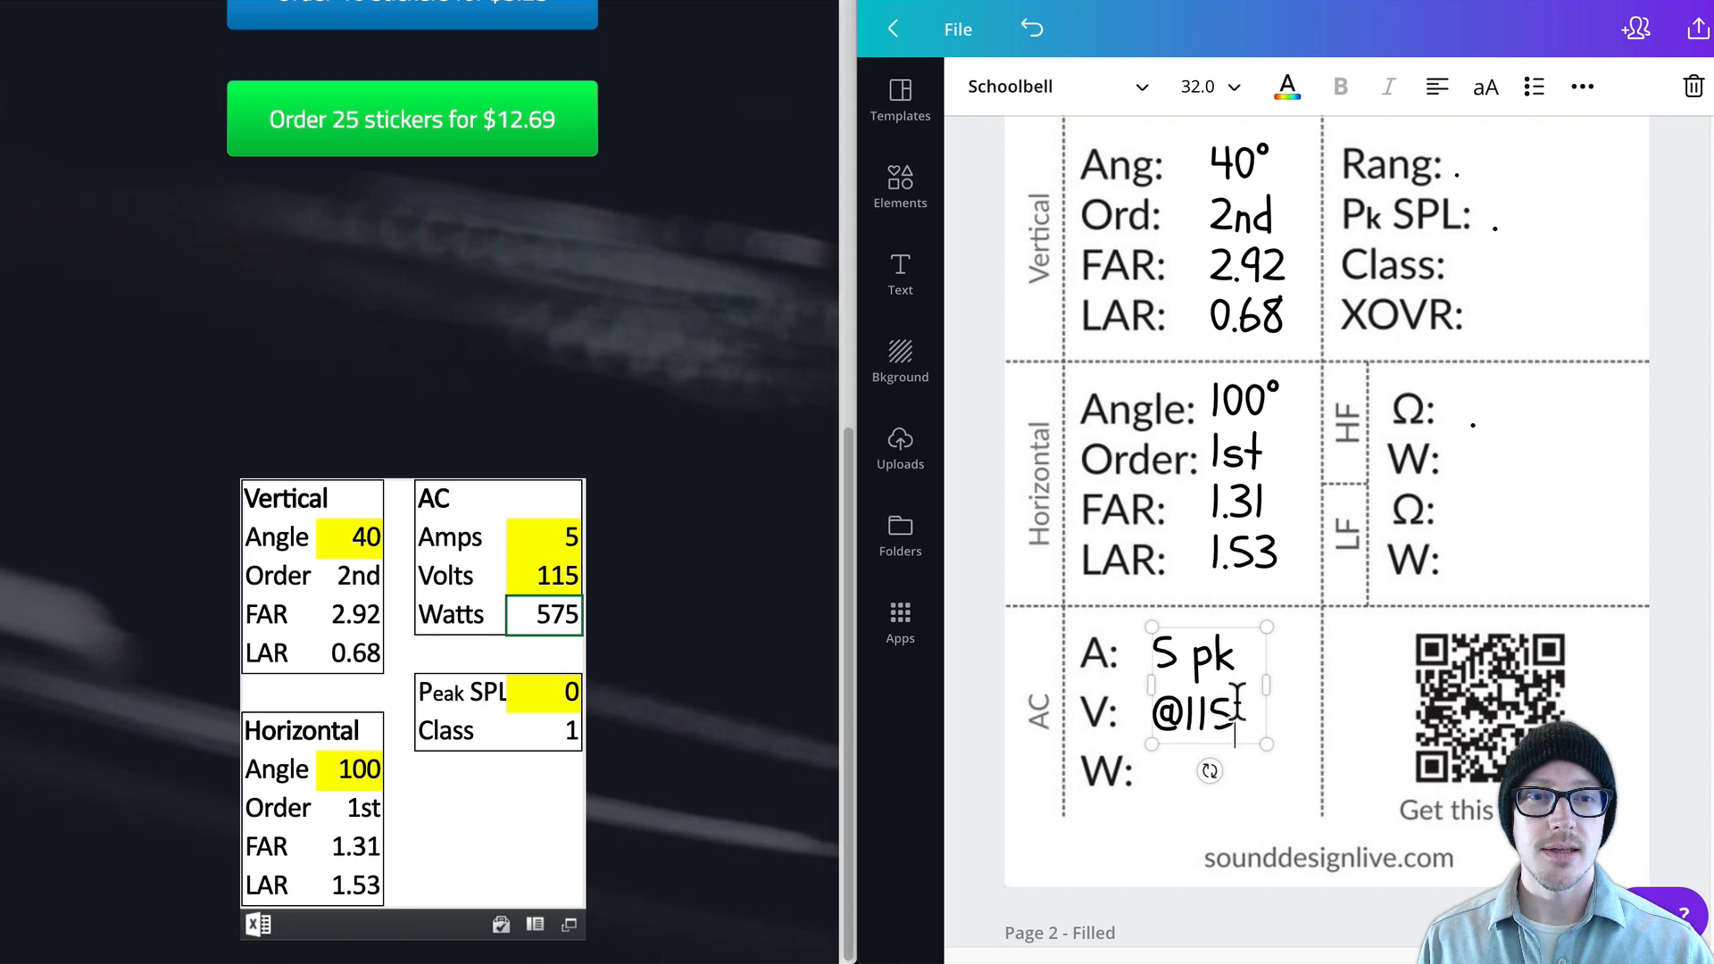
pyautogui.write('57')
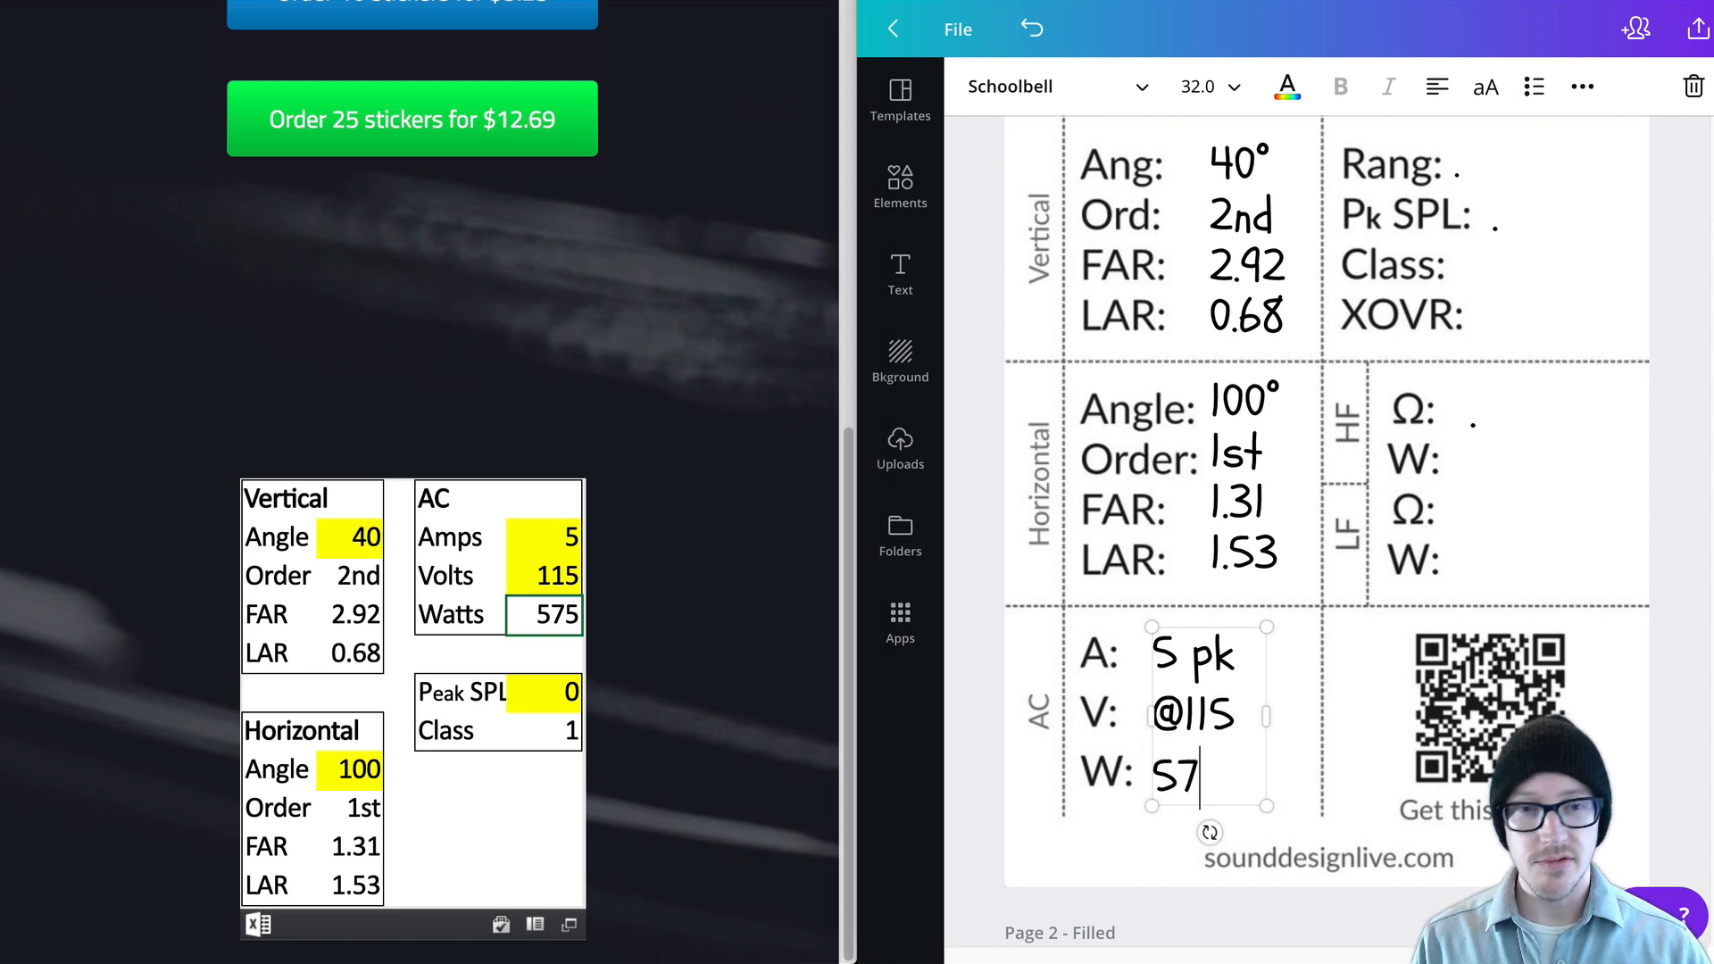
pyautogui.write('5')
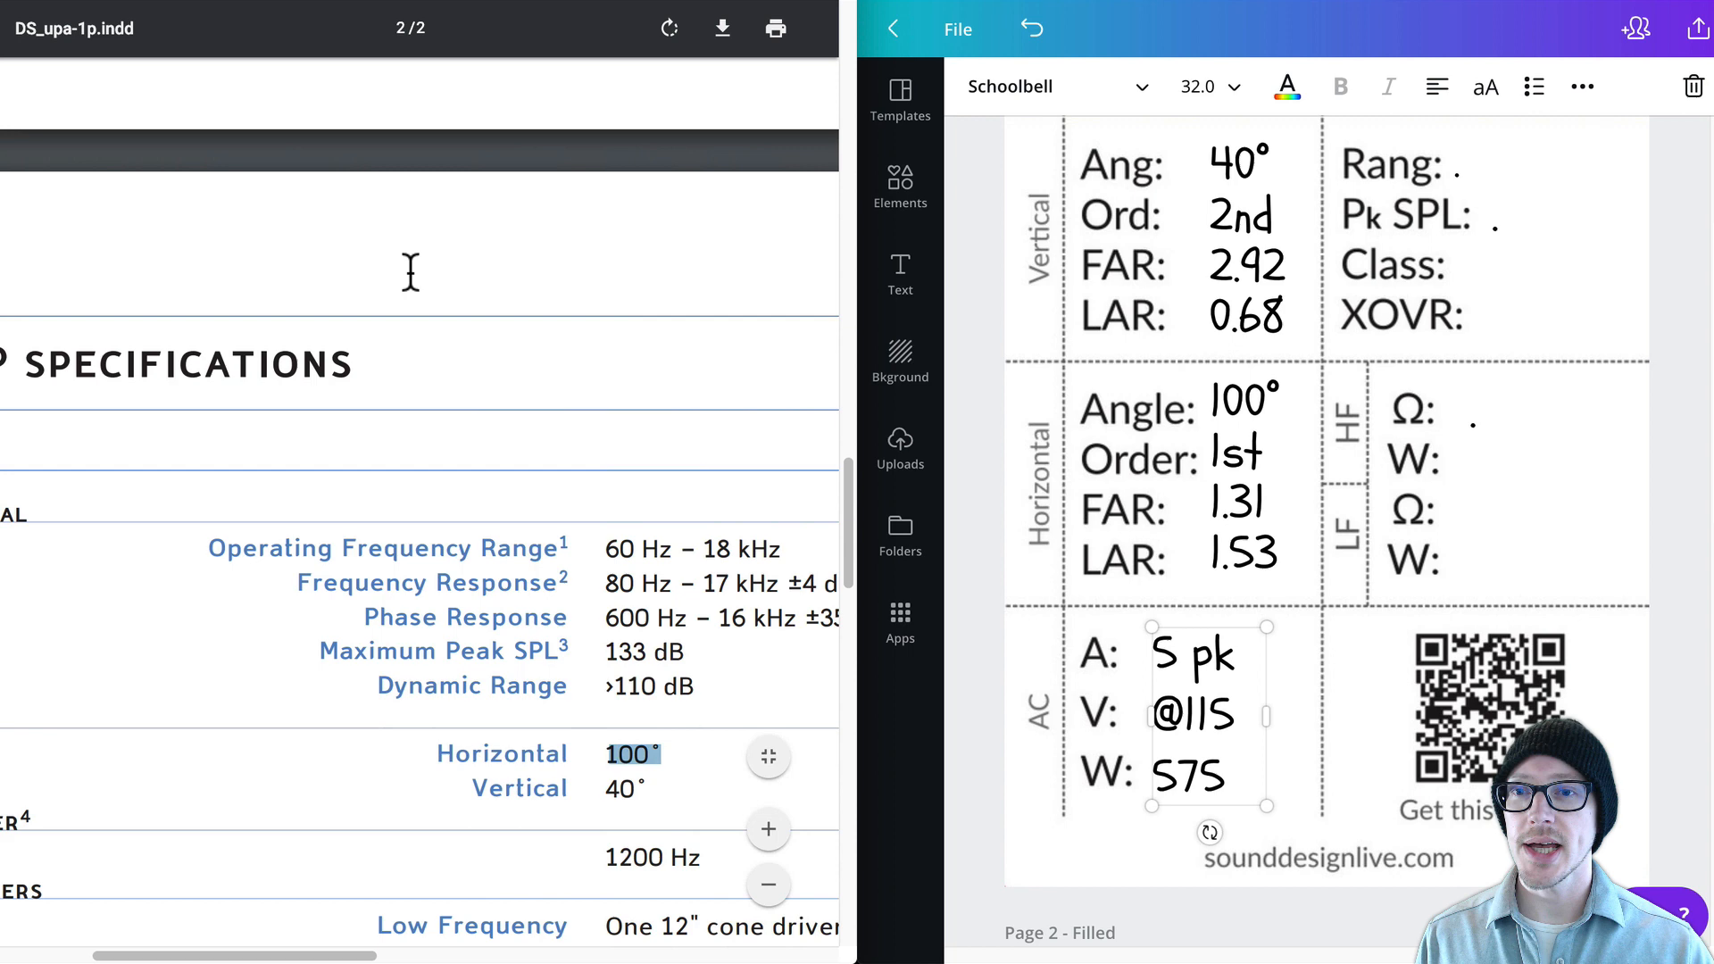
# - Enter range 60Hz-18kHz, class 3 and crossover 1200 Hz in the spec block
pyautogui.scroll(-3)
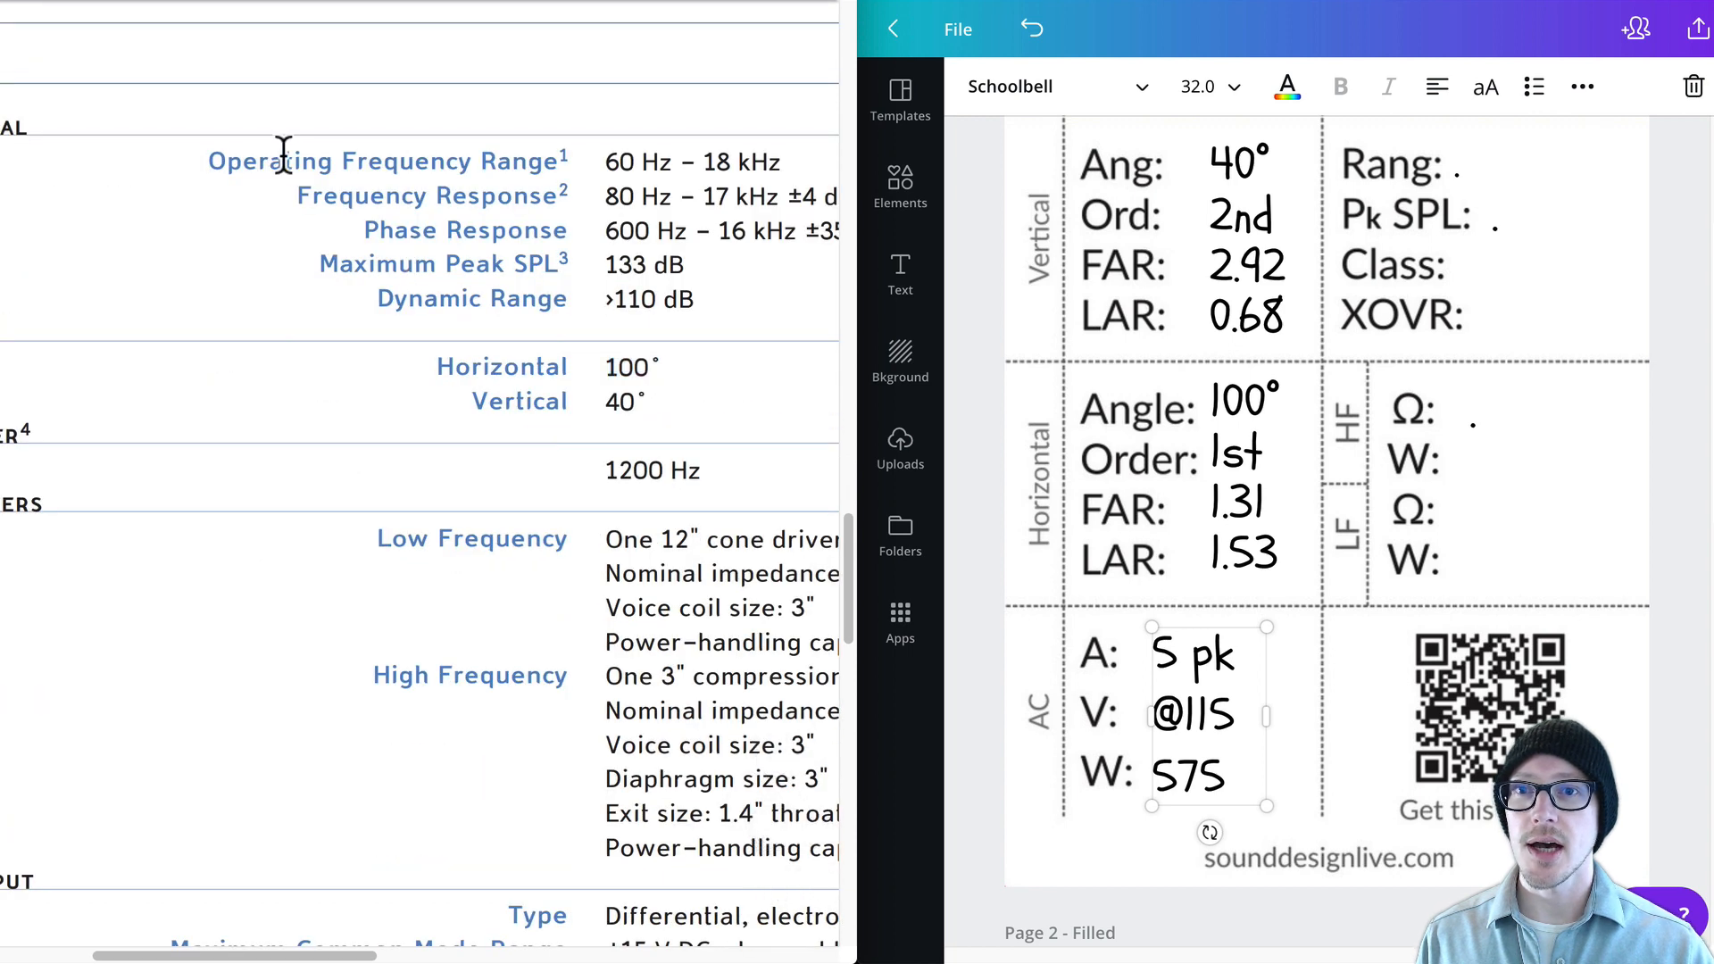
pyautogui.doubleClick(382, 161)
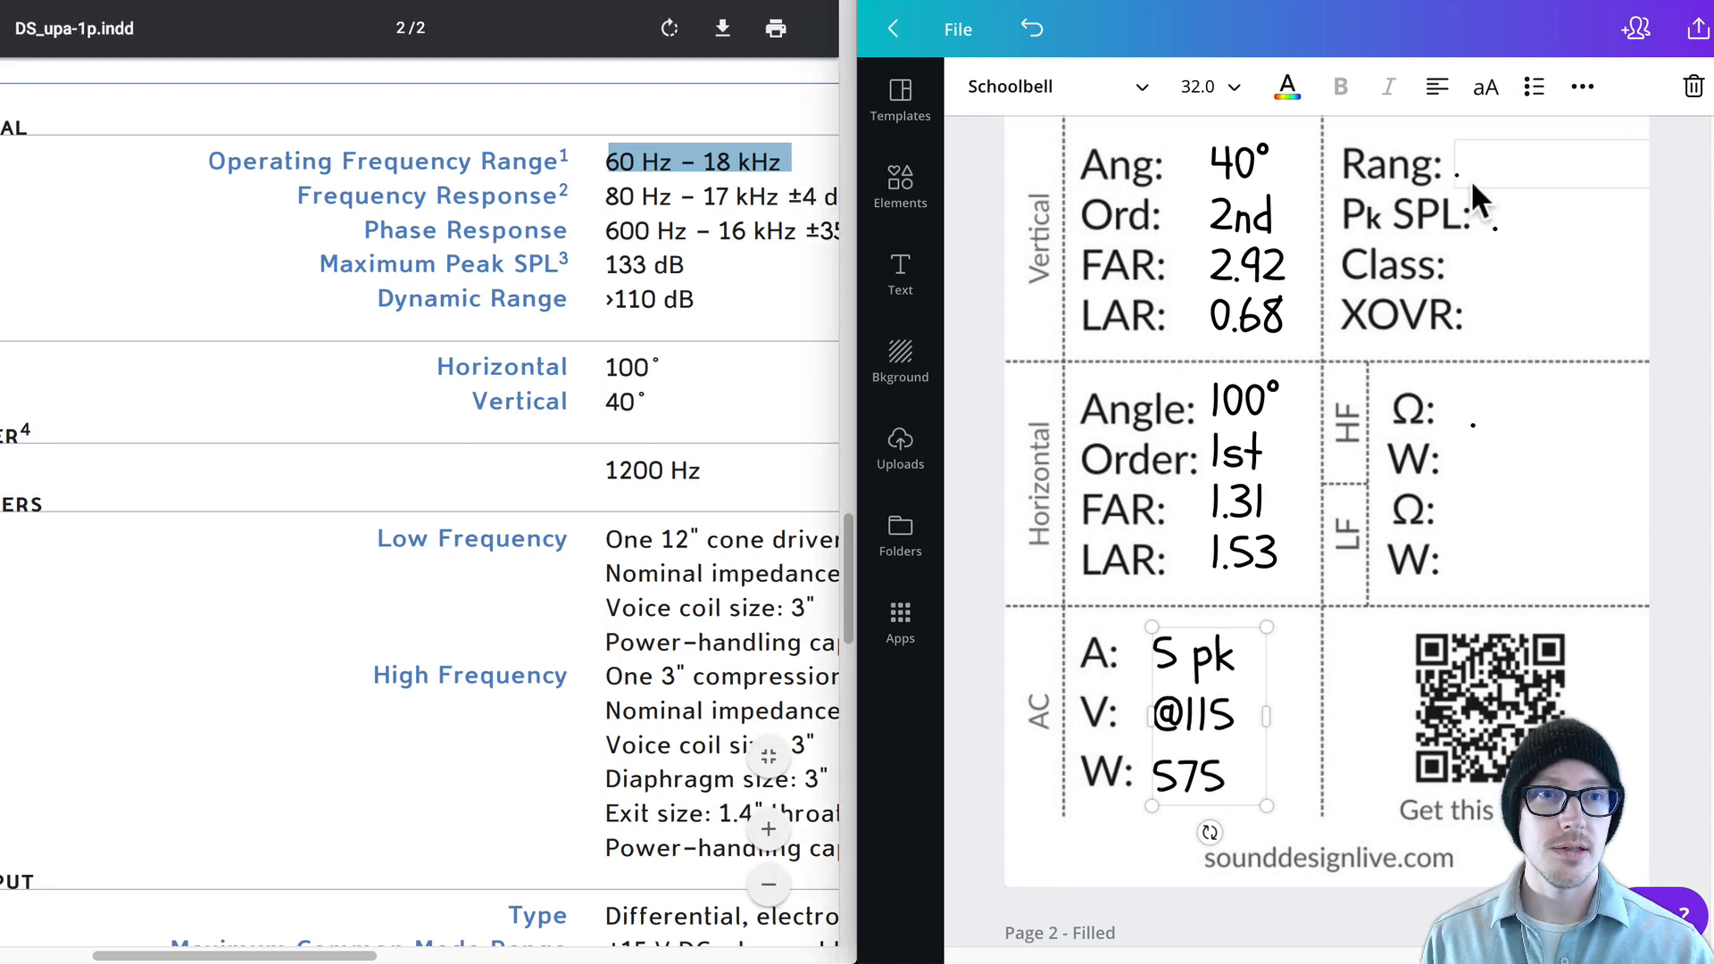
pyautogui.write('60Hz-18kHz')
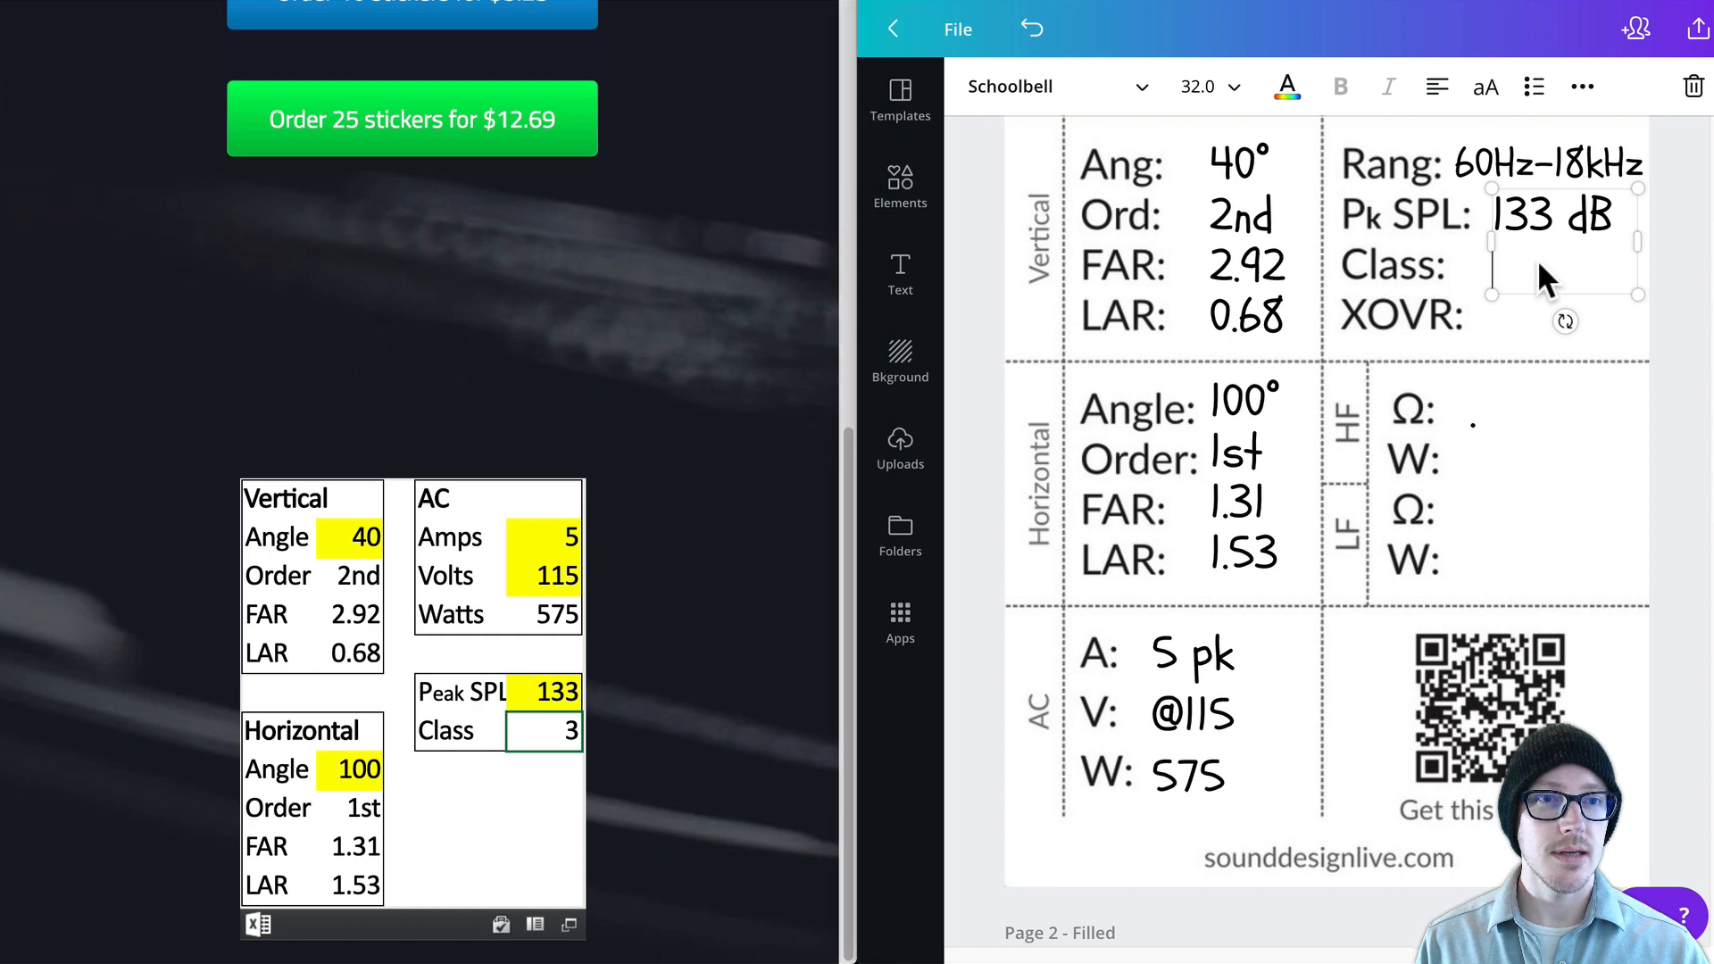
pyautogui.write('3')
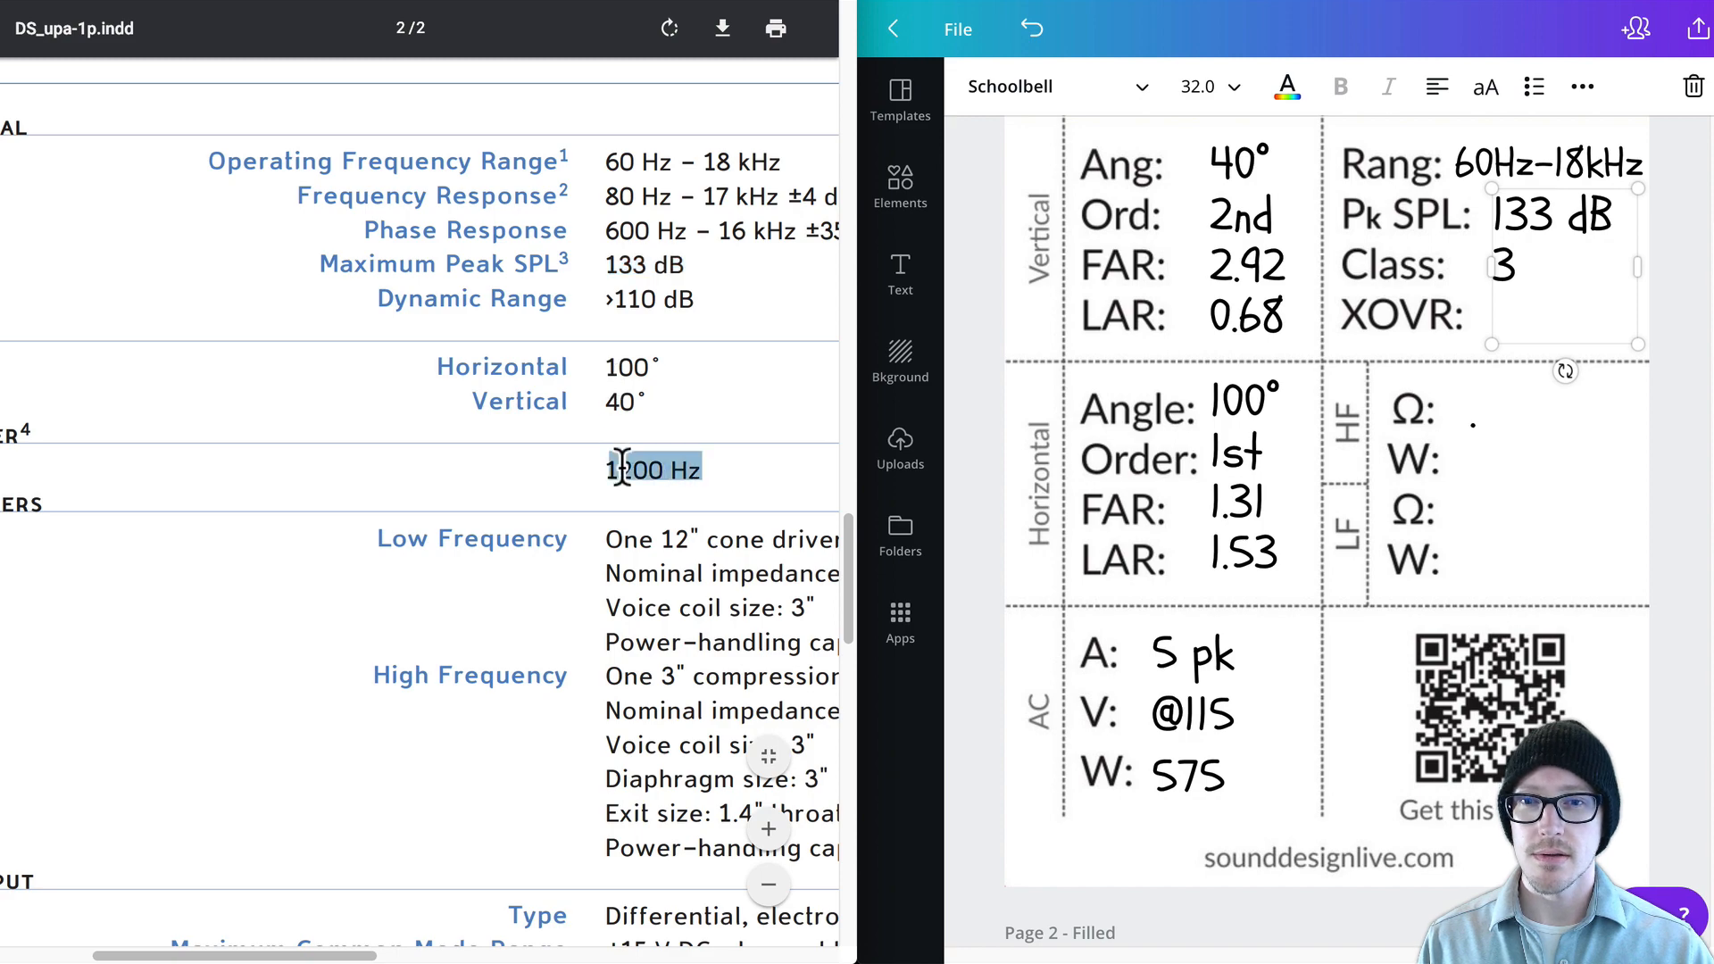
pyautogui.write('1200 Hz')
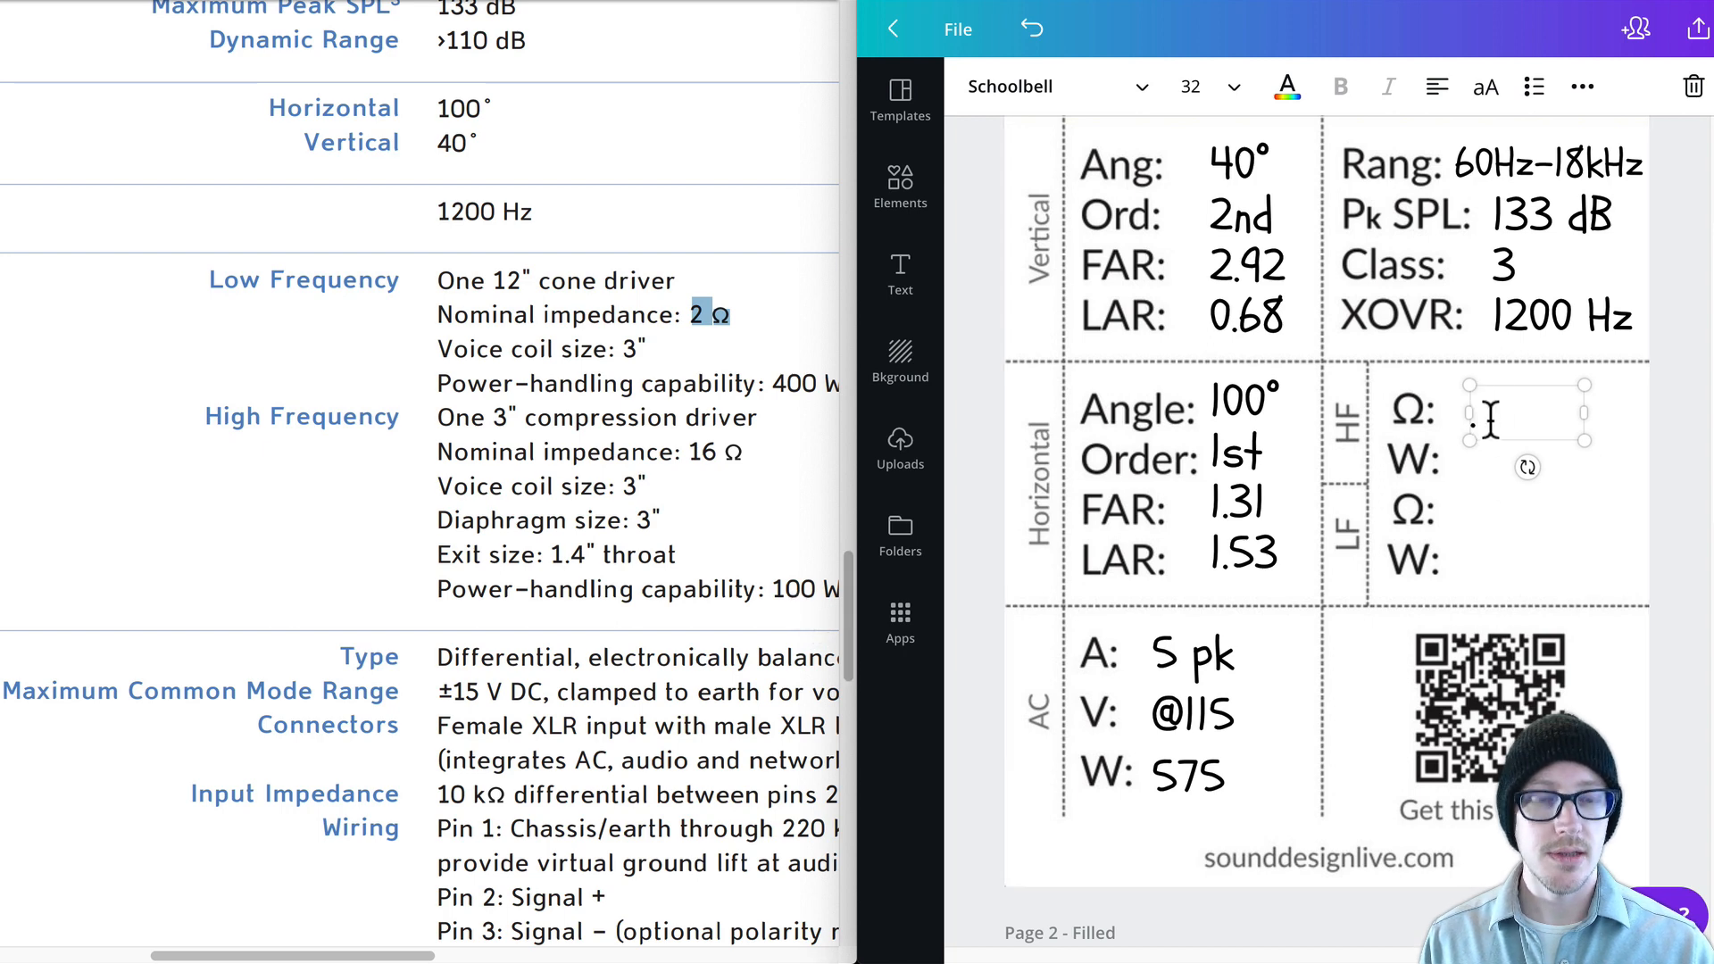
# - Enter HF driver 16 Ω and 100 W, LF driver 2 Ω and 400 W
pyautogui.write('16')
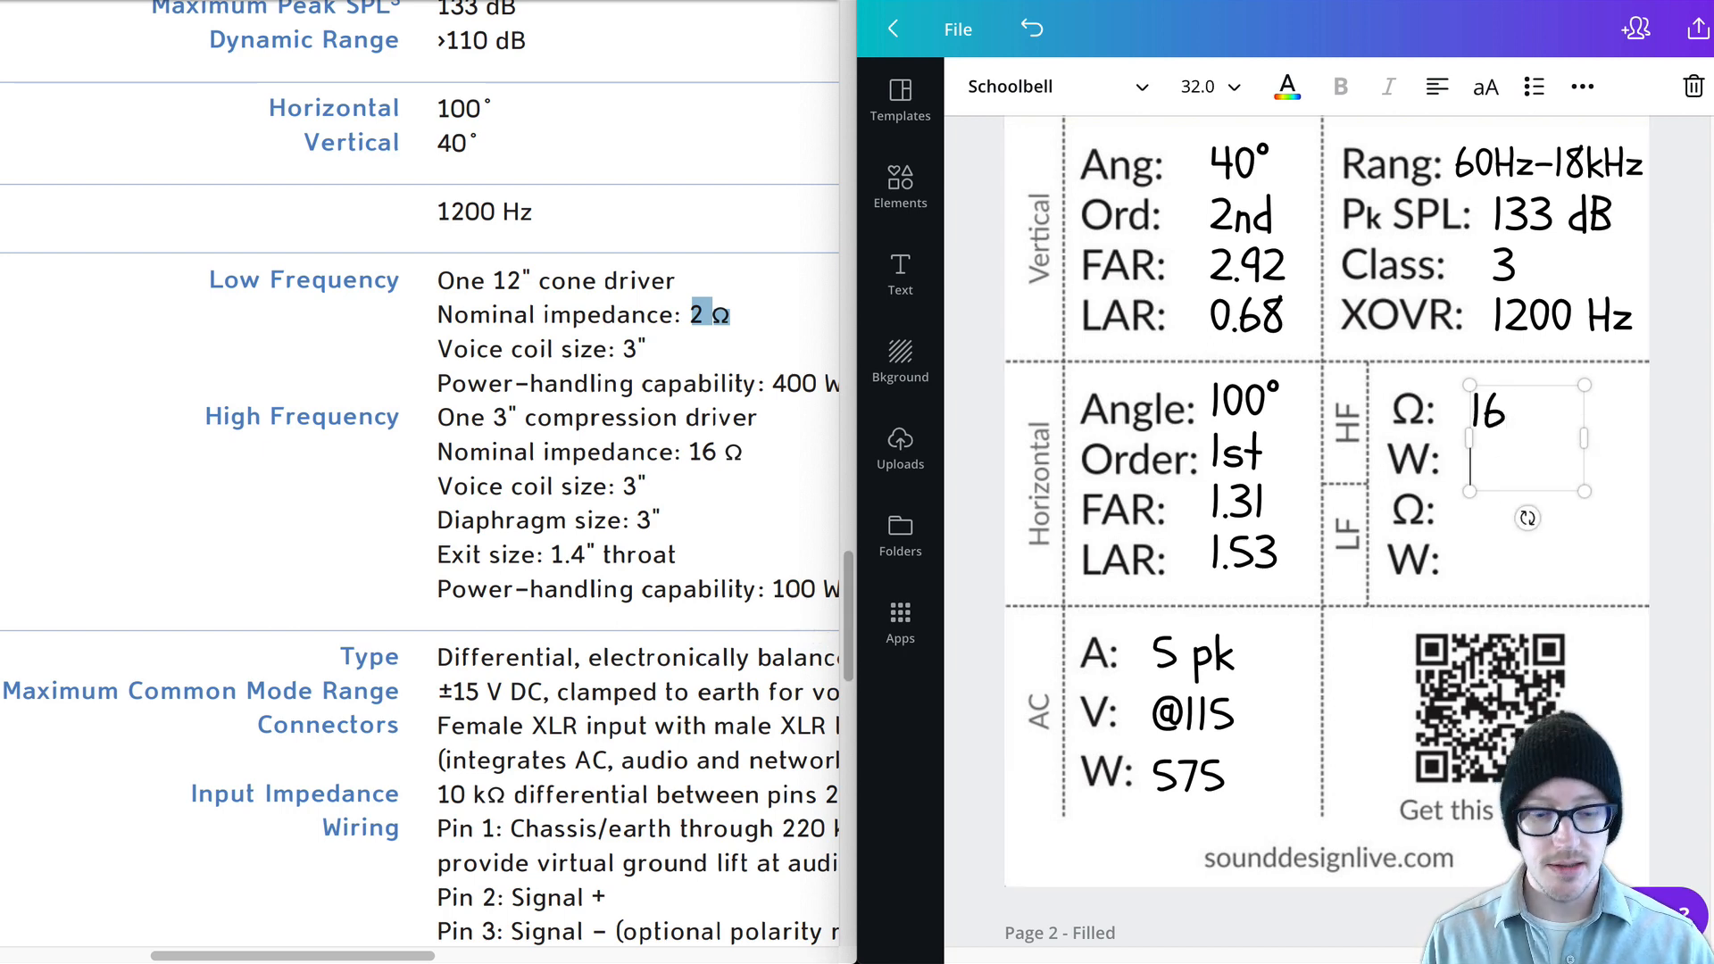
pyautogui.write('100')
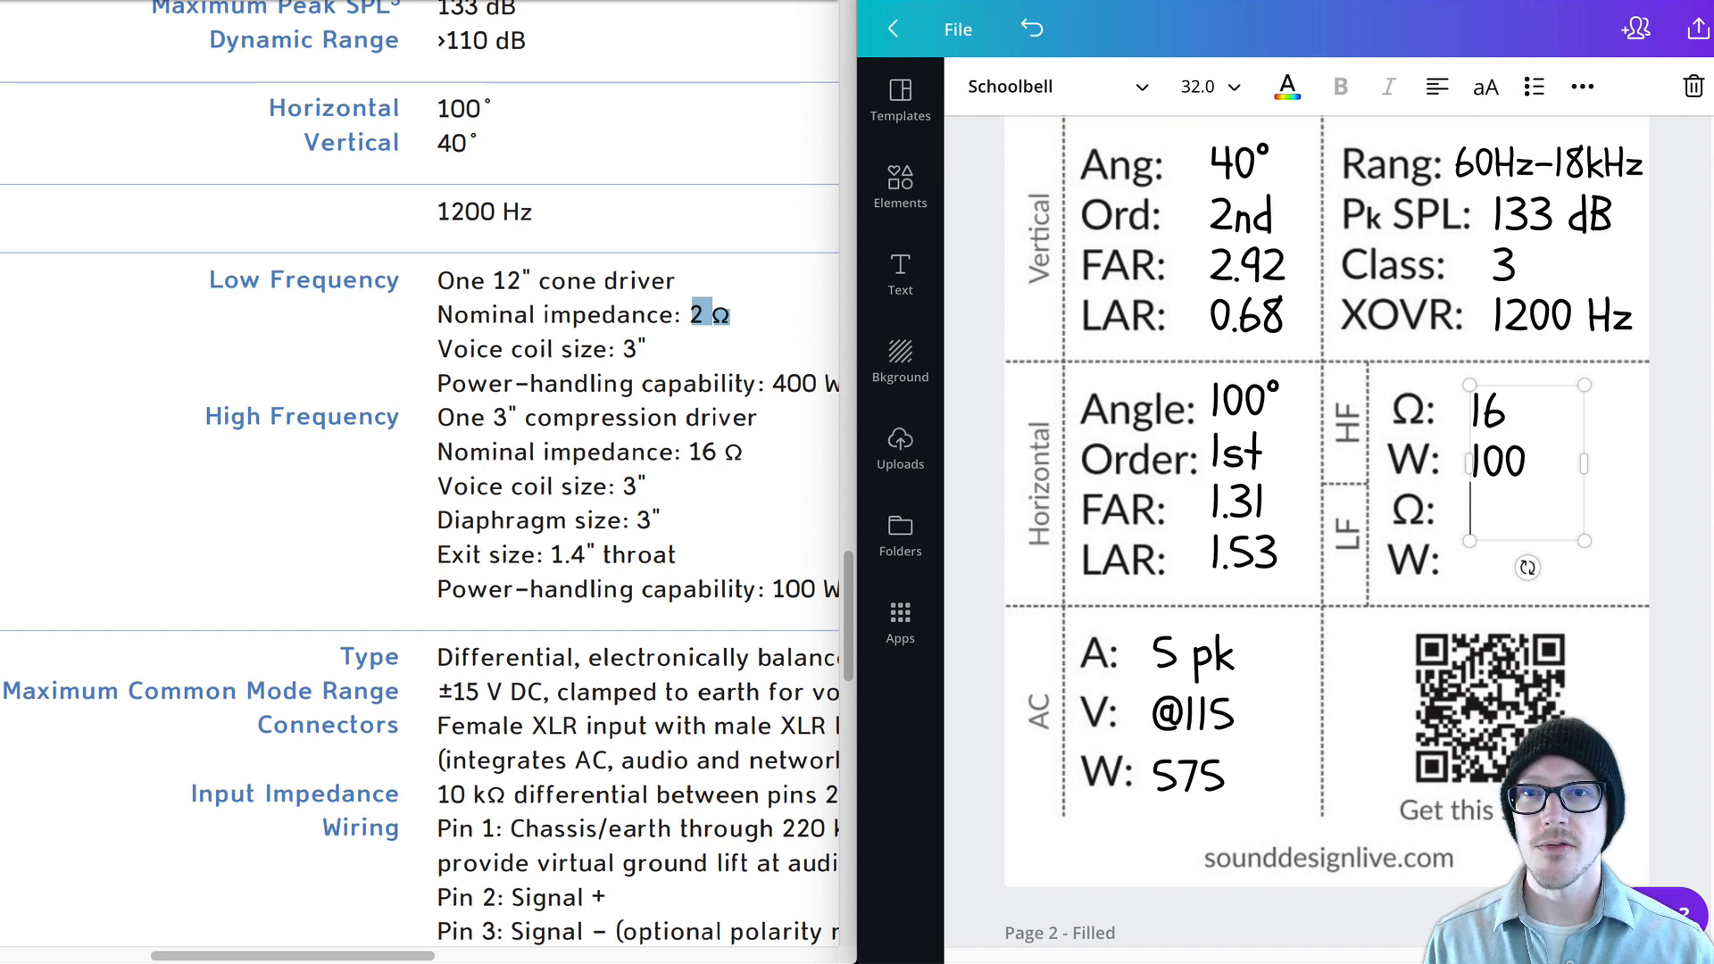
pyautogui.write('2')
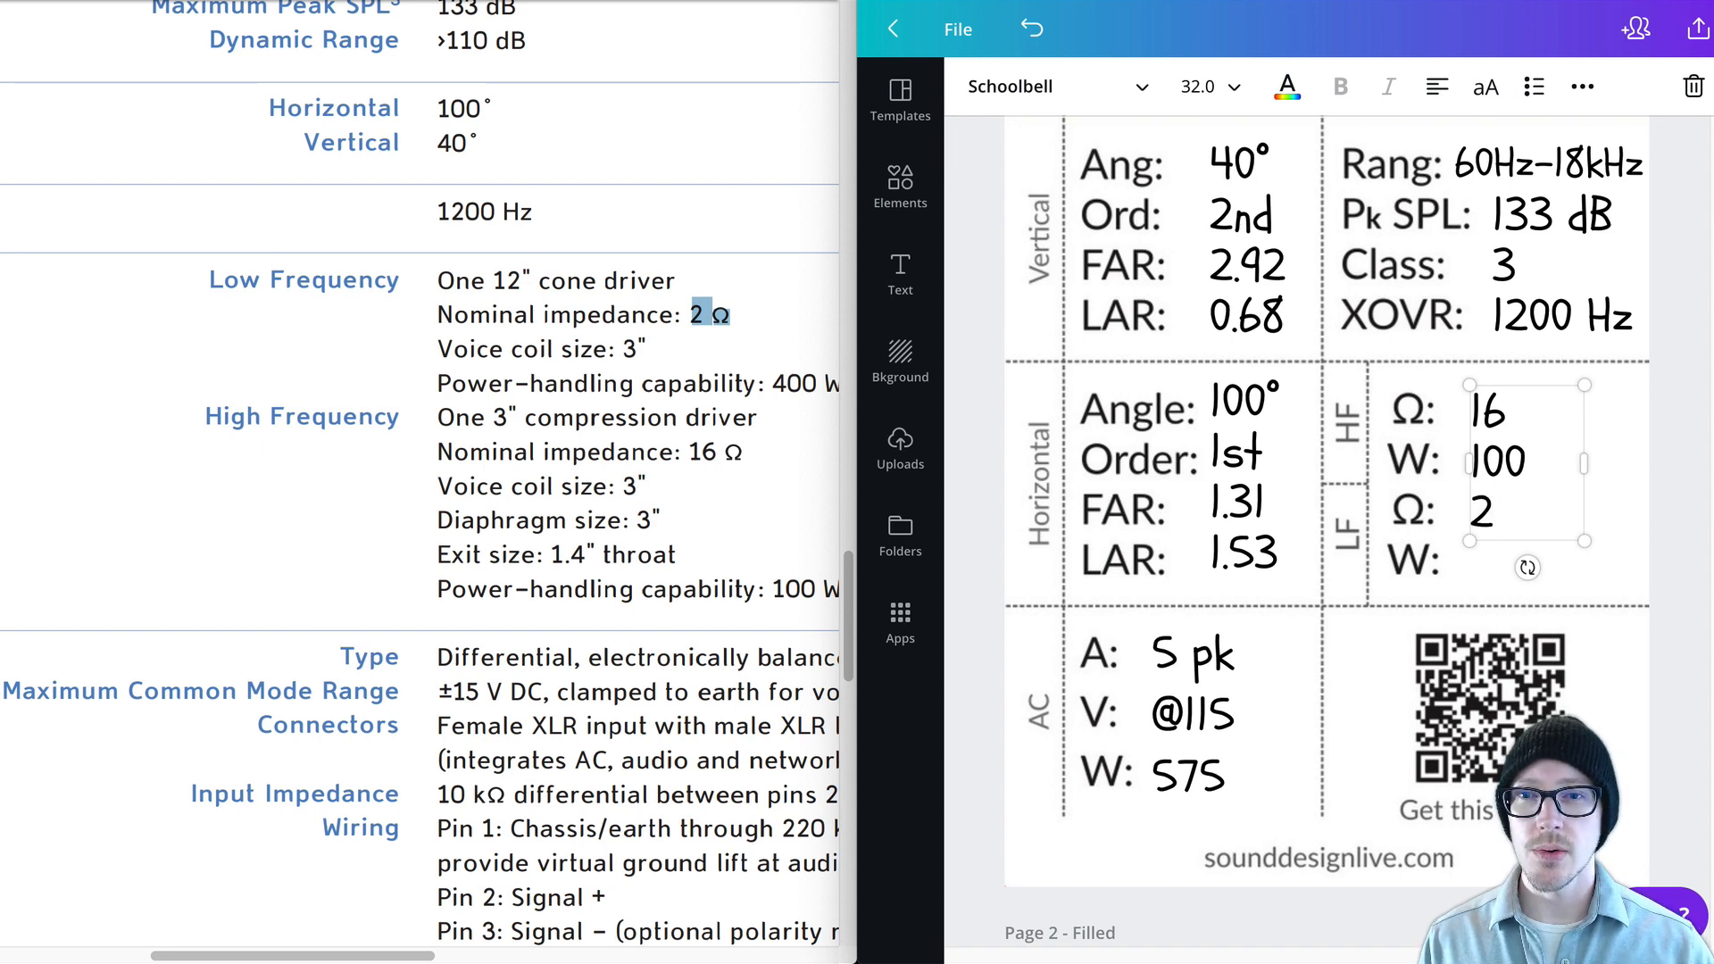
pyautogui.write('400')
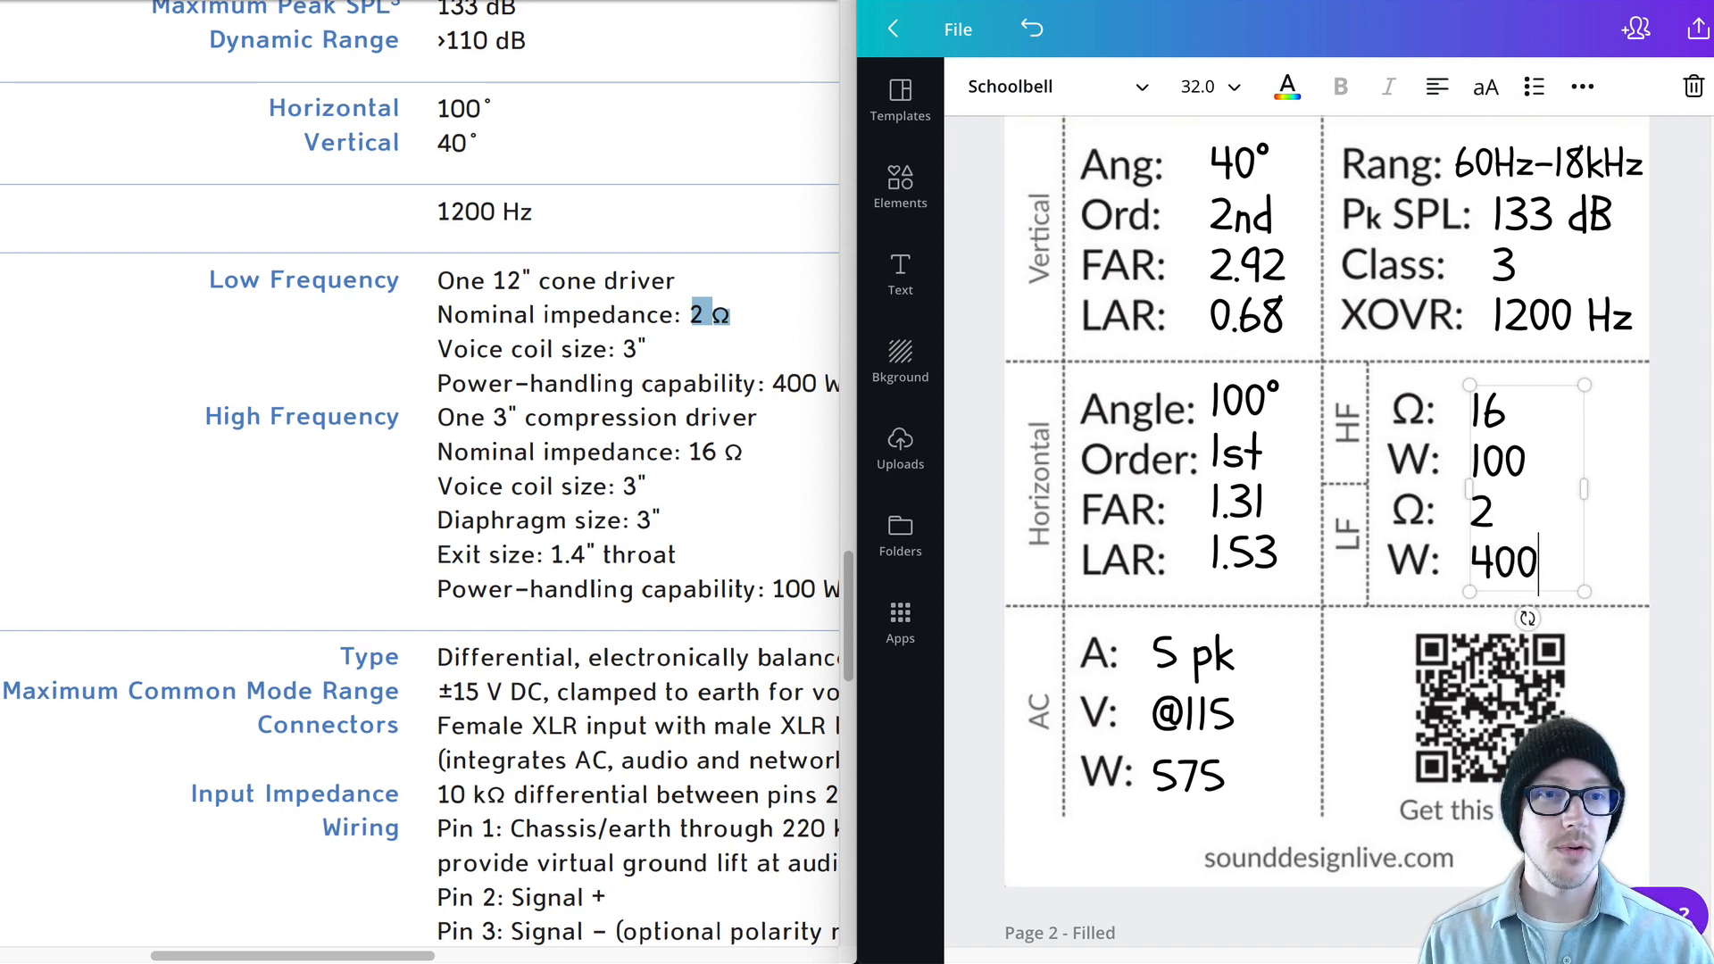